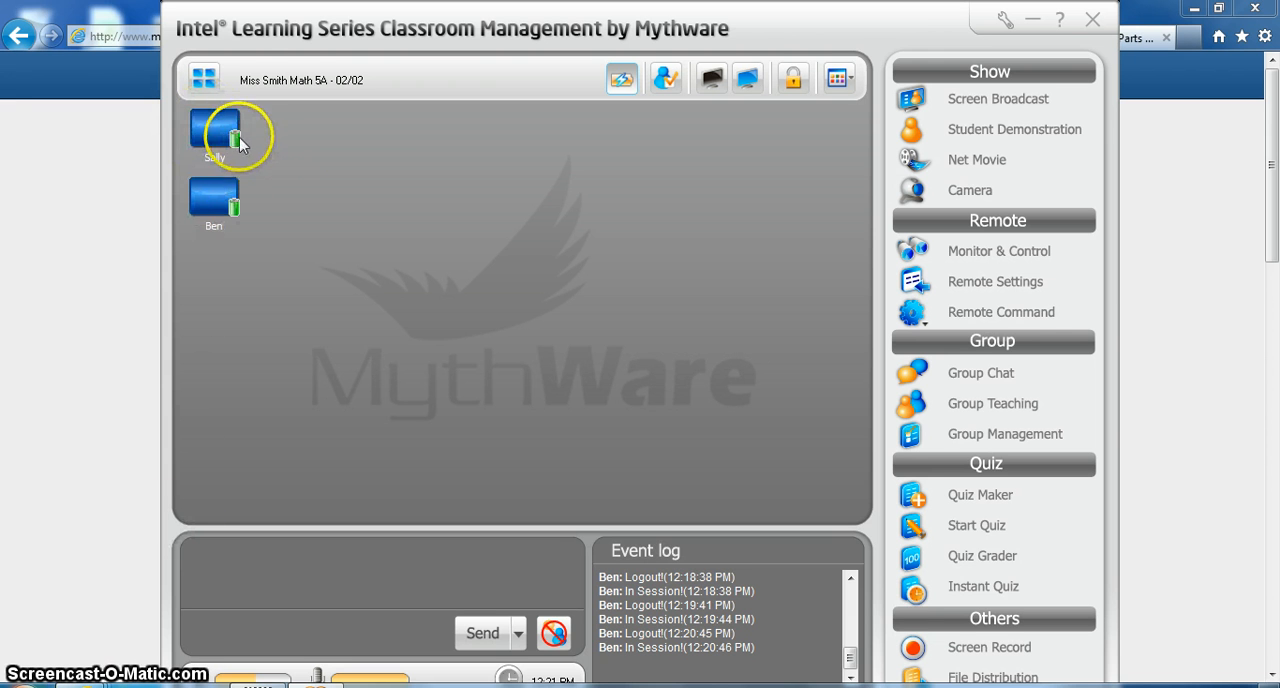
pyautogui.moveTo(217, 200)
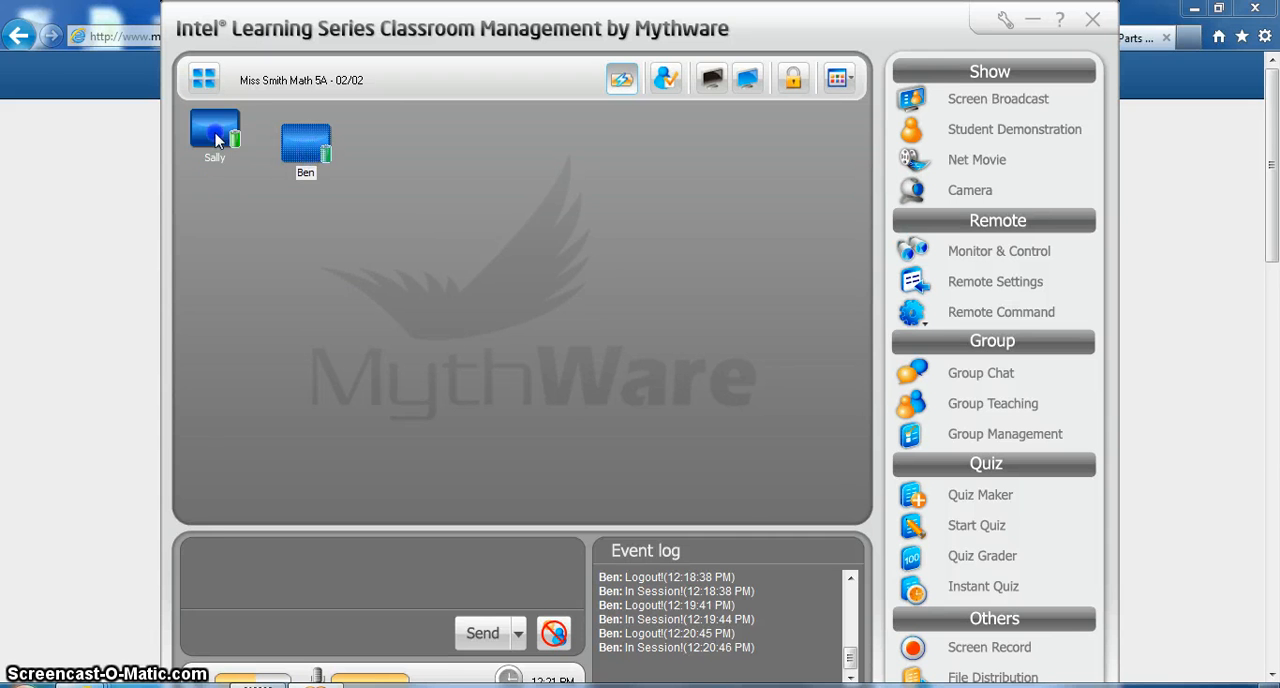
pyautogui.moveTo(214, 130); pyautogui.dragTo(313, 260)
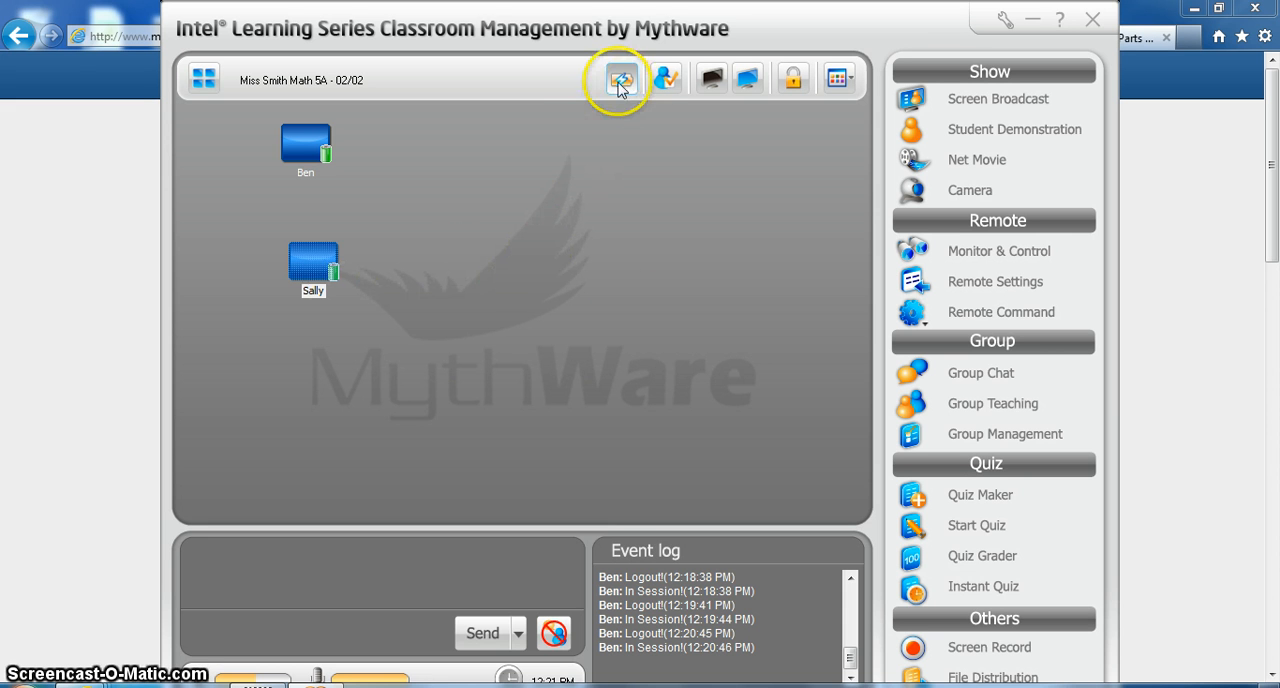
pyautogui.click(620, 78)
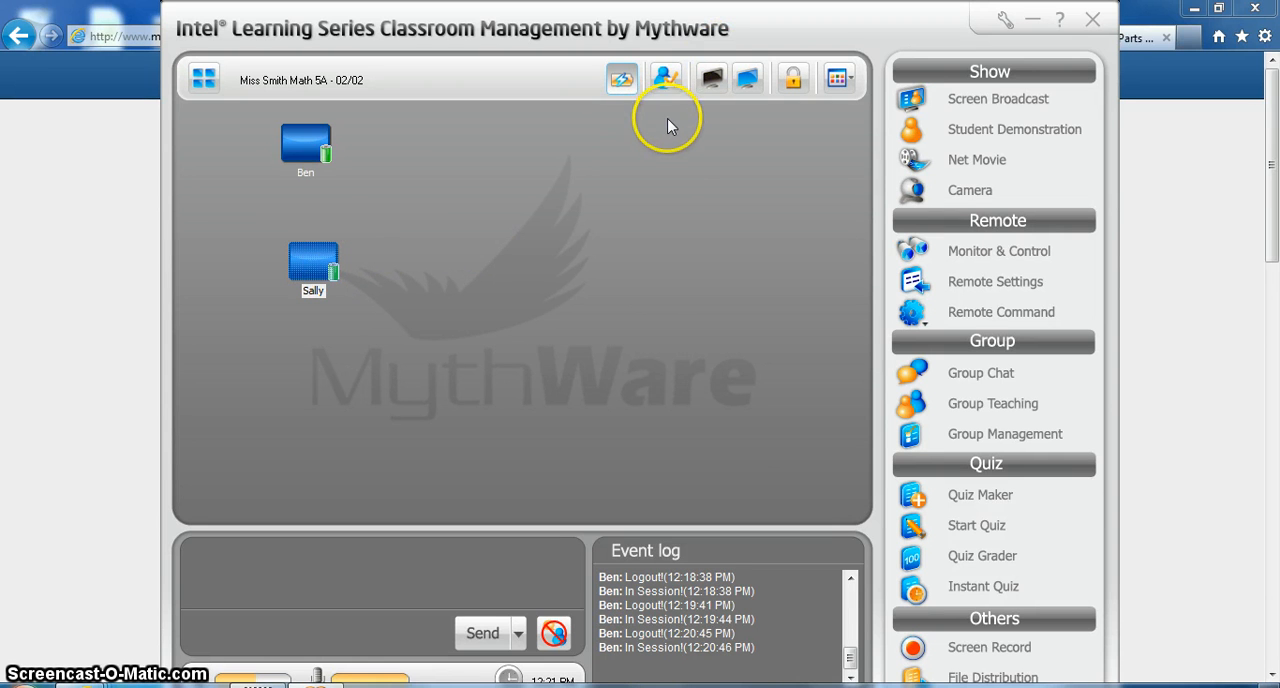
pyautogui.click(665, 78)
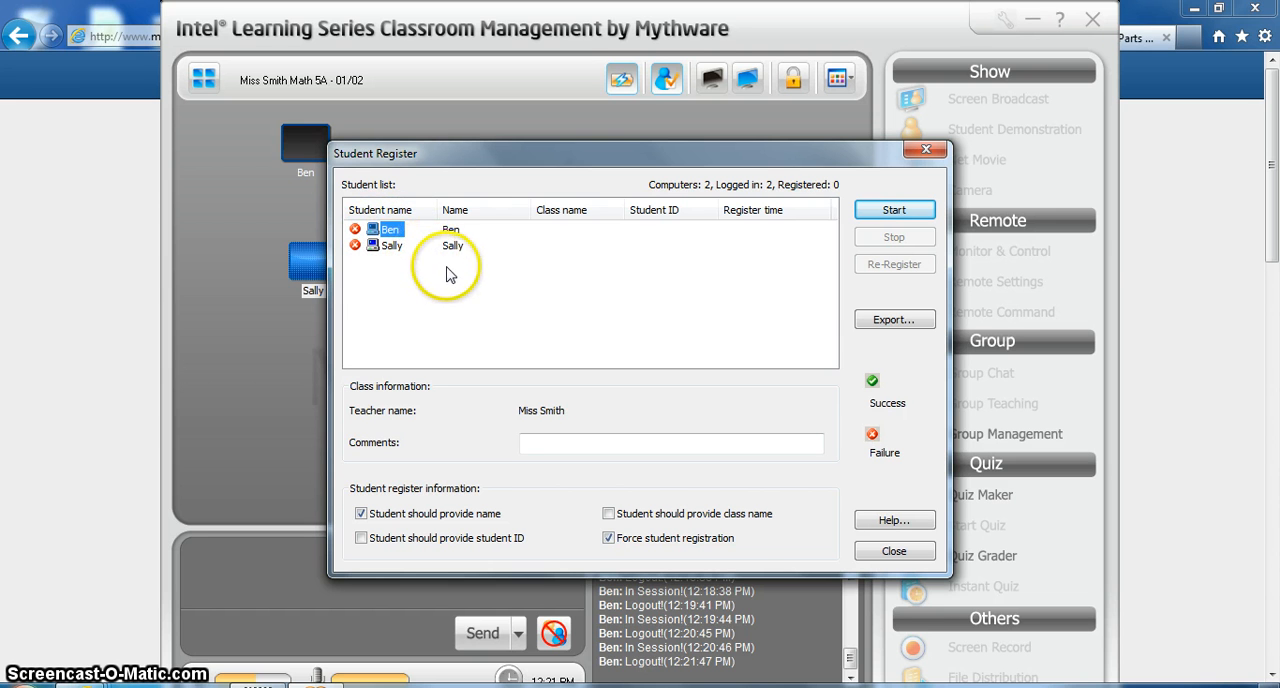
pyautogui.moveTo(385, 258)
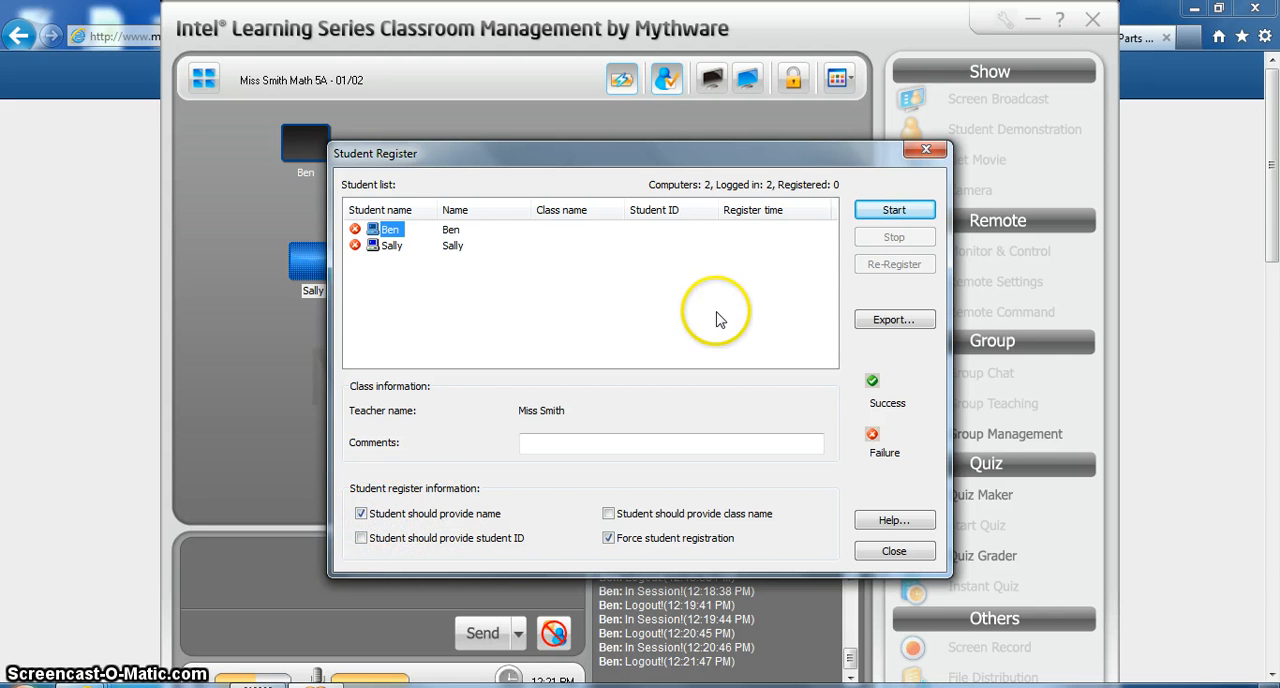
# Run student registration until Sally registers, then stop it and confirm with Yes.
pyautogui.click(893, 210)
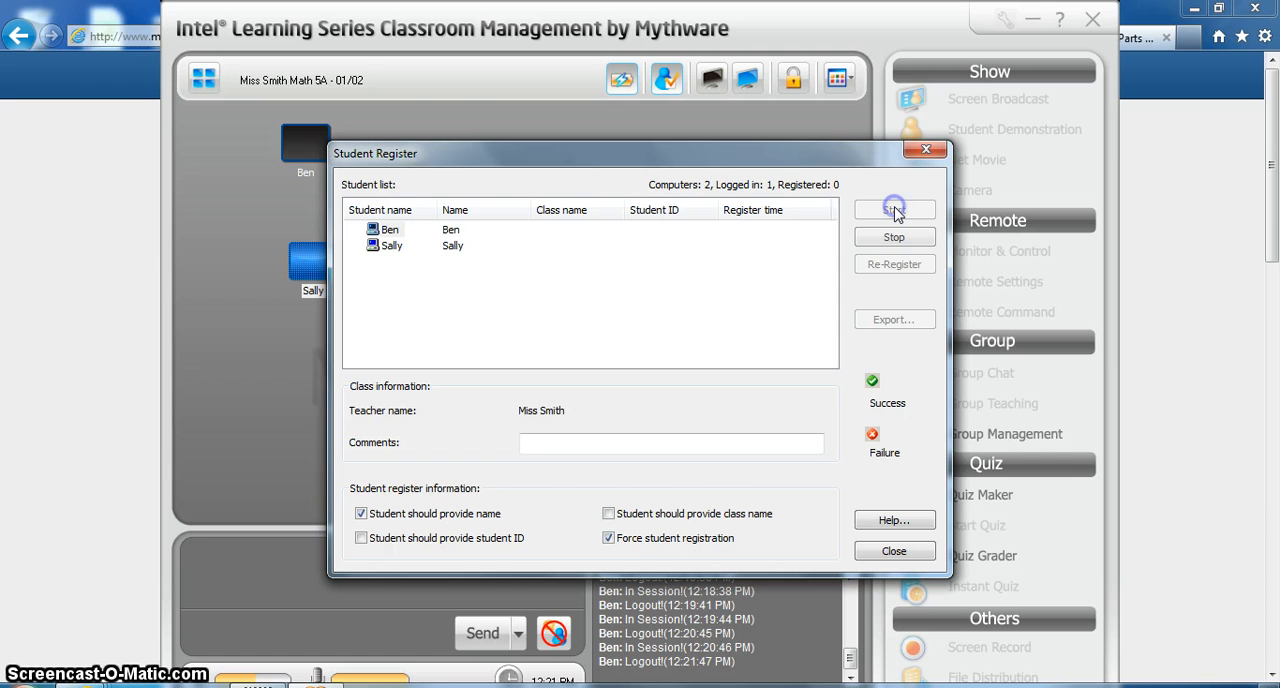
pyautogui.click(893, 209)
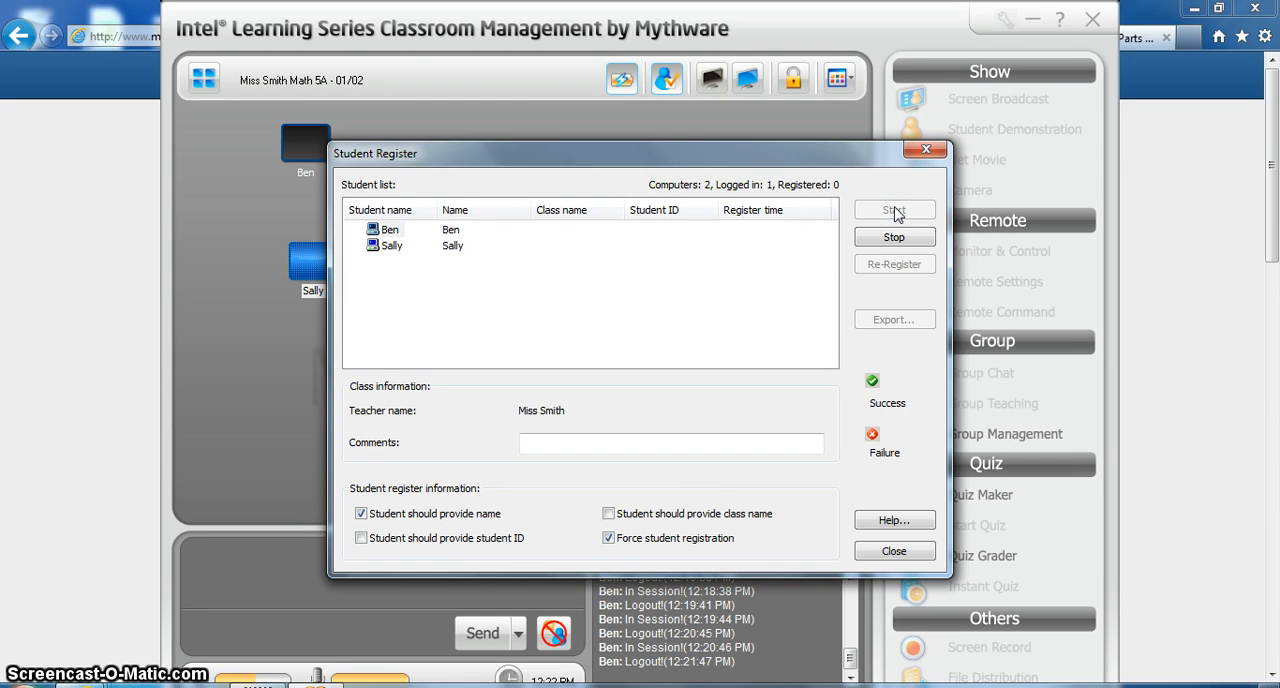
pyautogui.click(893, 209)
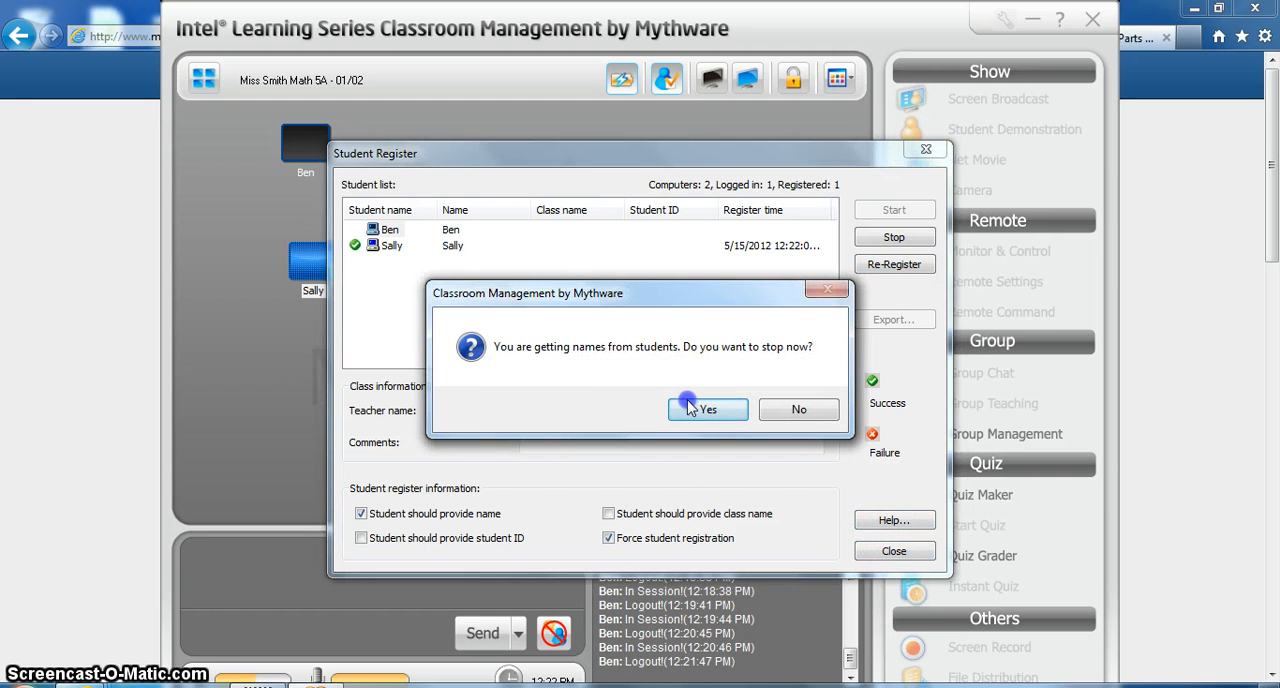
pyautogui.click(708, 409)
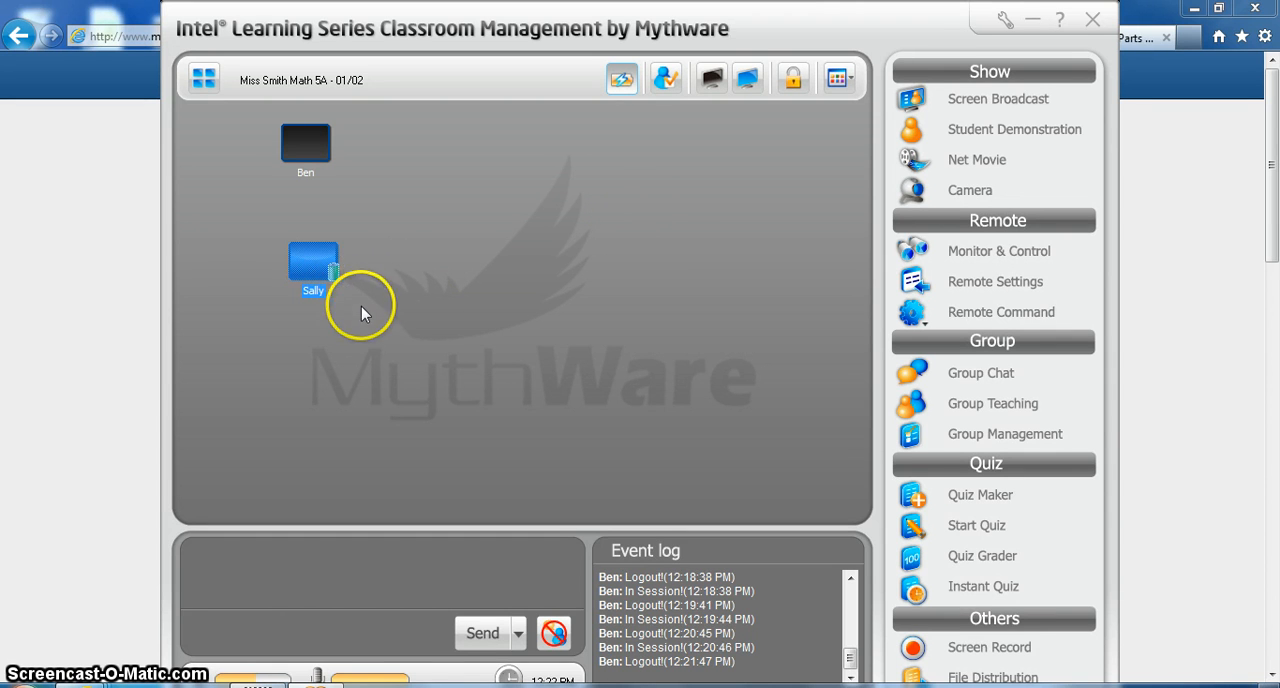
pyautogui.moveTo(592, 160)
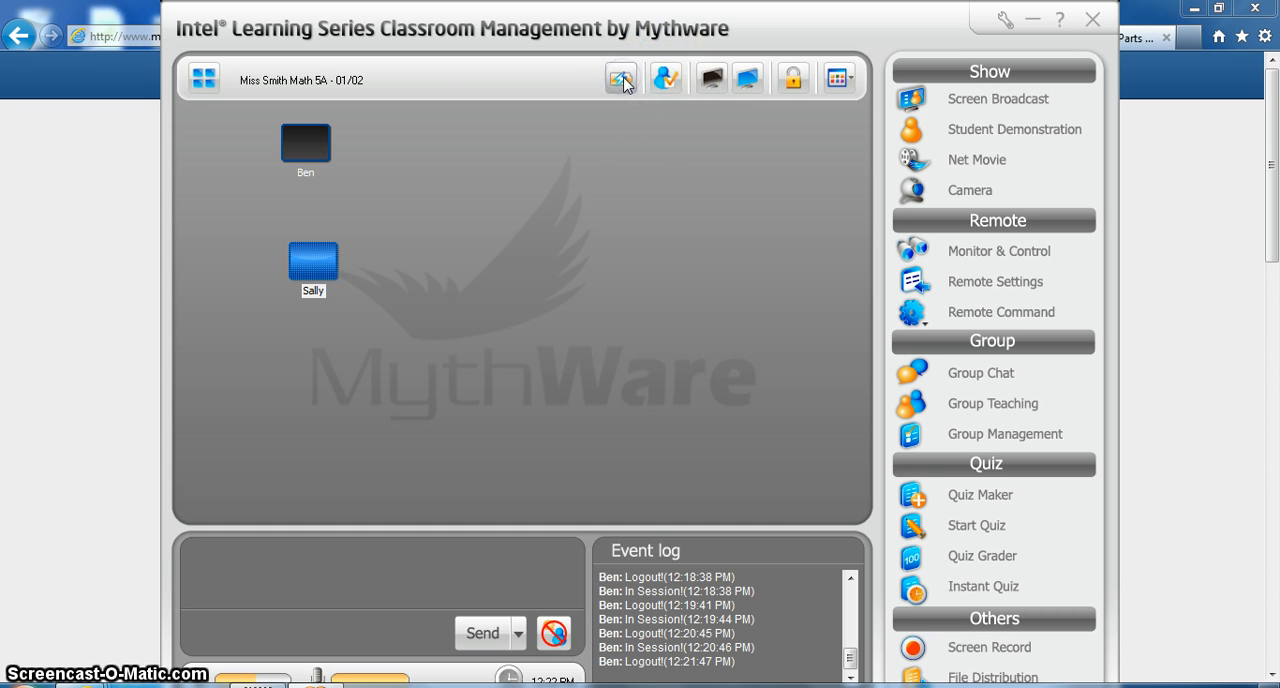
pyautogui.moveTo(710, 78)
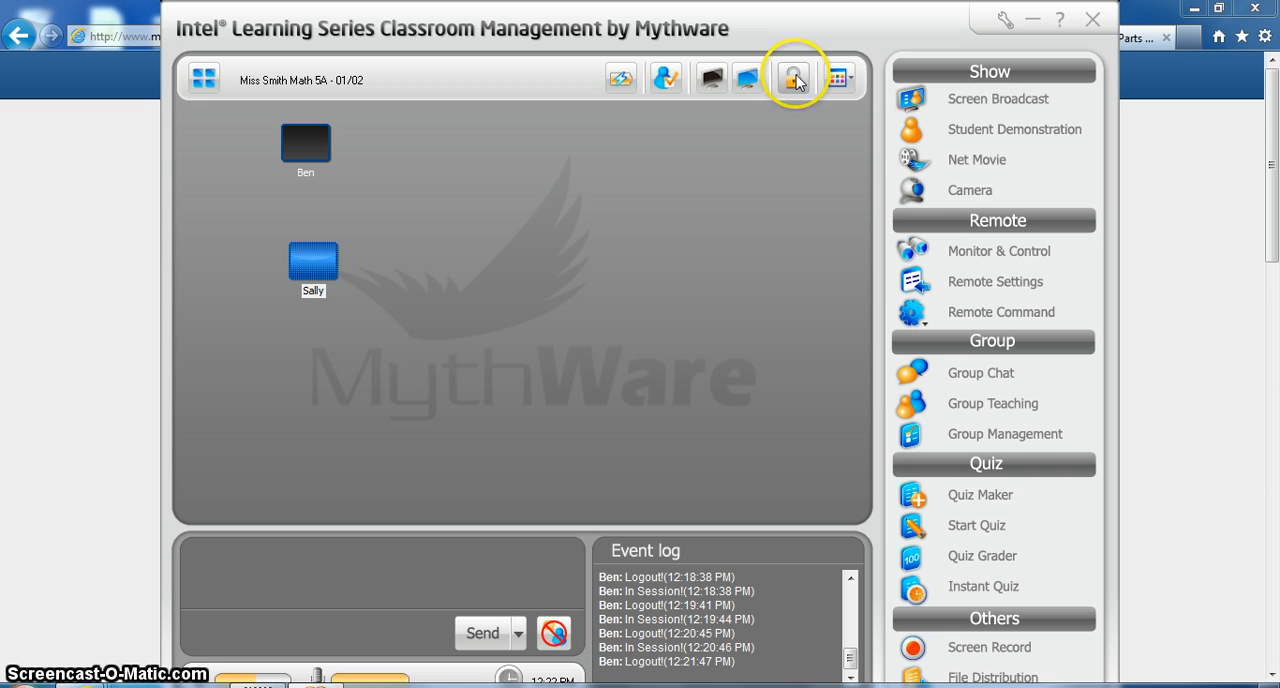
pyautogui.moveTo(793, 78)
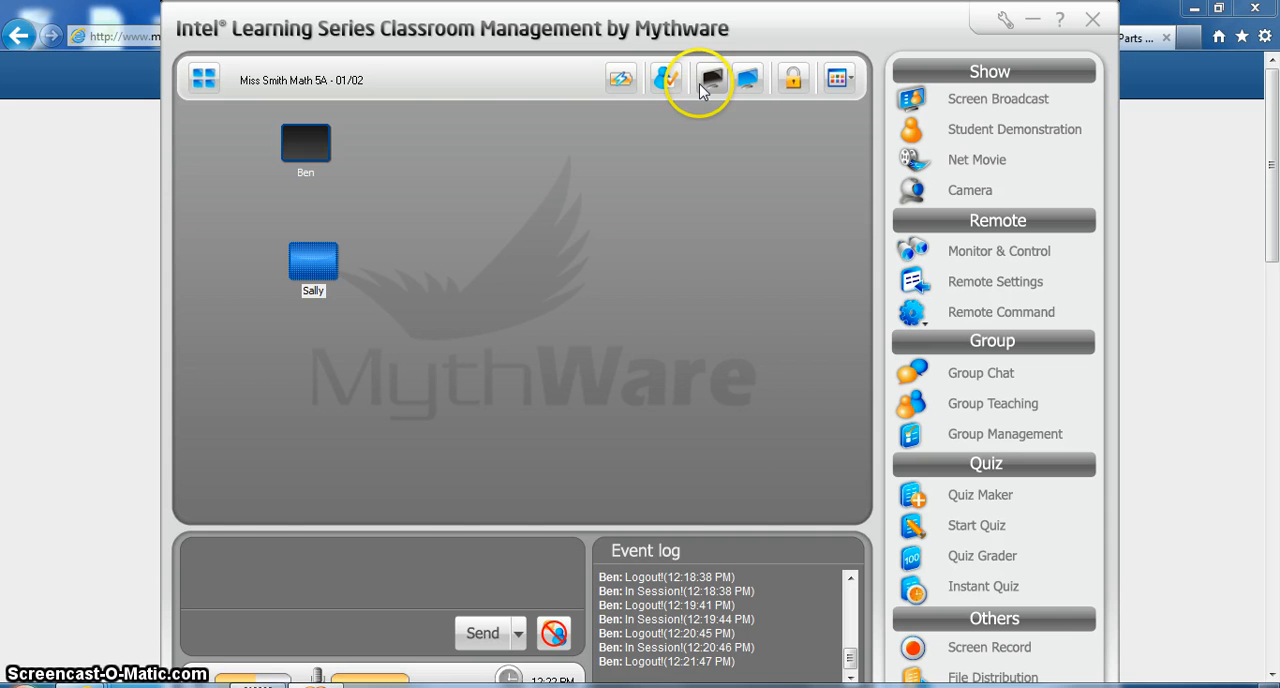
pyautogui.moveTo(420, 250)
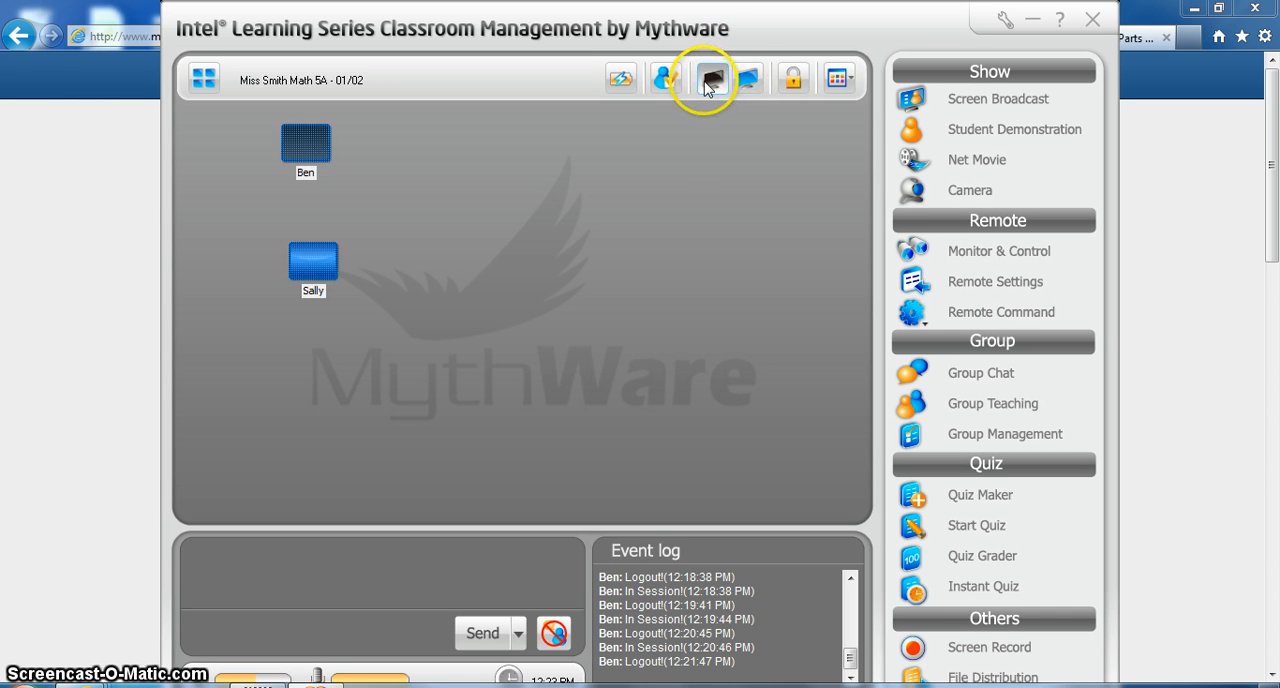
pyautogui.click(710, 80)
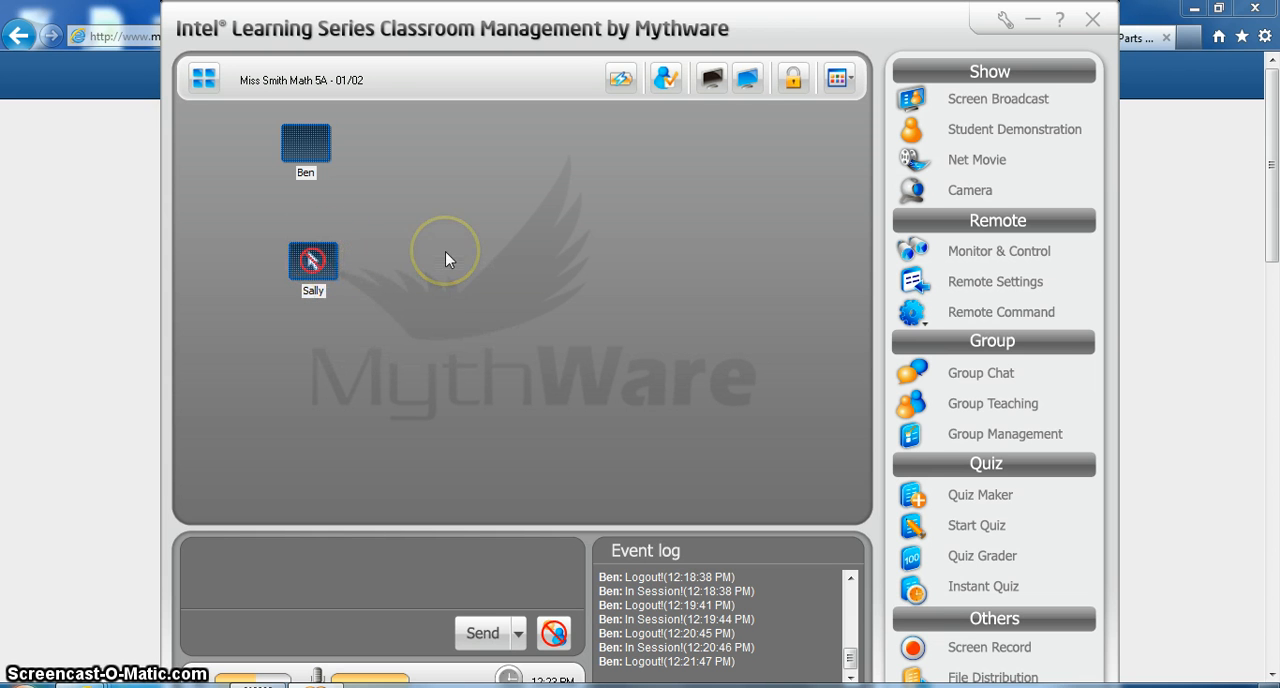
pyautogui.moveTo(749, 78)
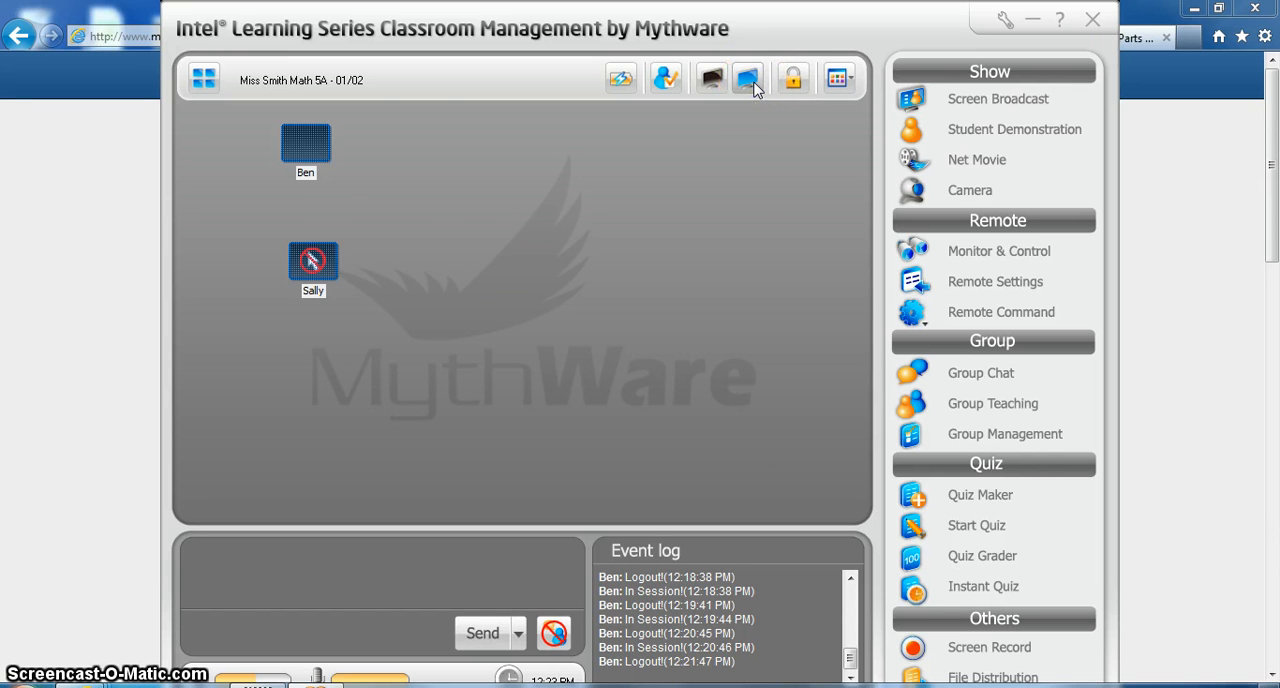
pyautogui.click(748, 78)
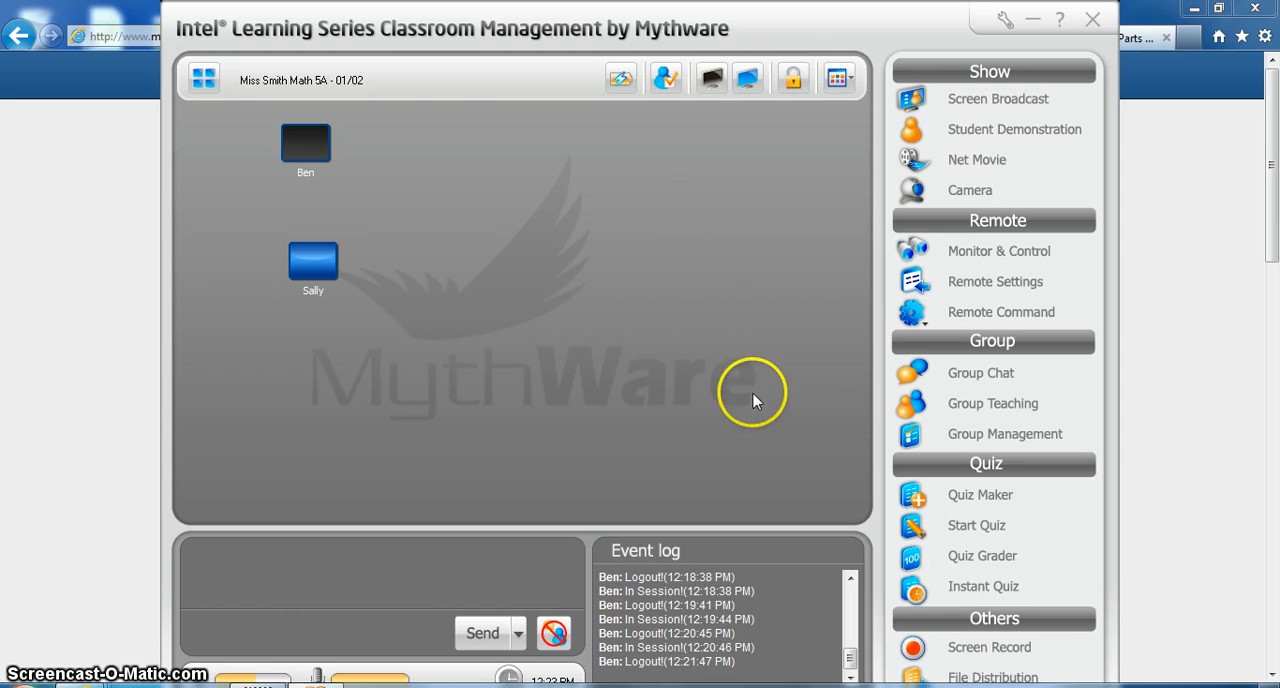
pyautogui.moveTo(992, 281)
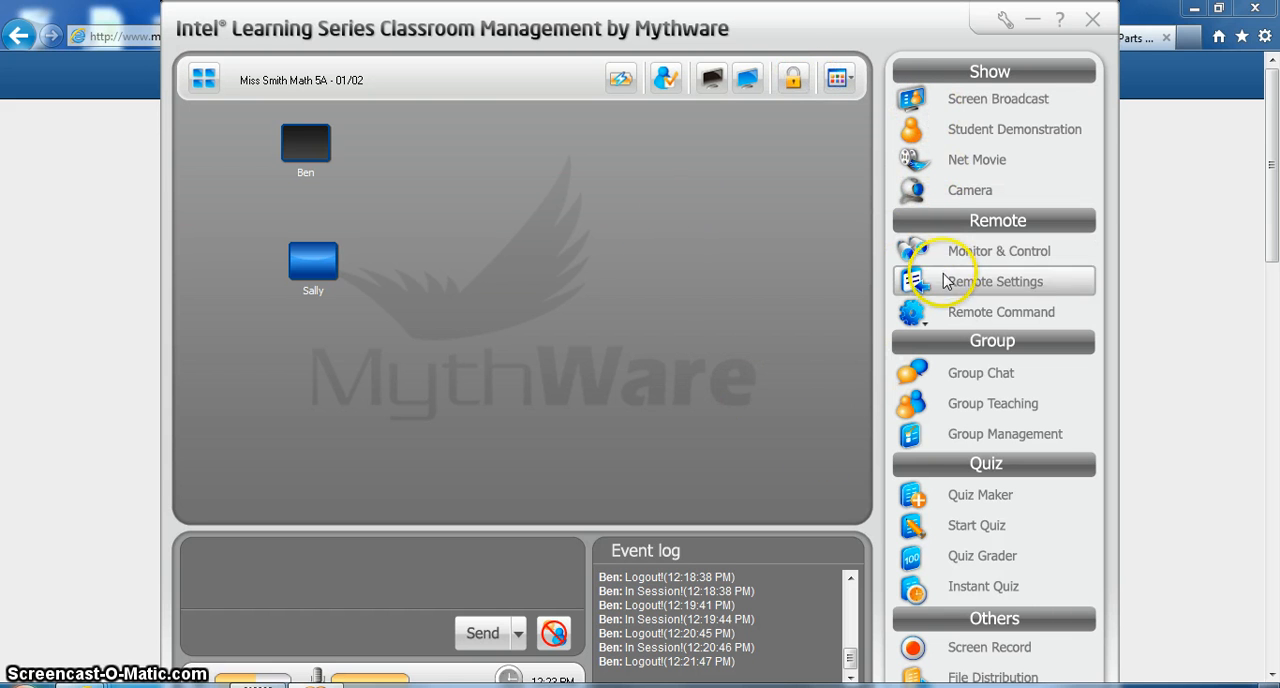
pyautogui.moveTo(1000, 312)
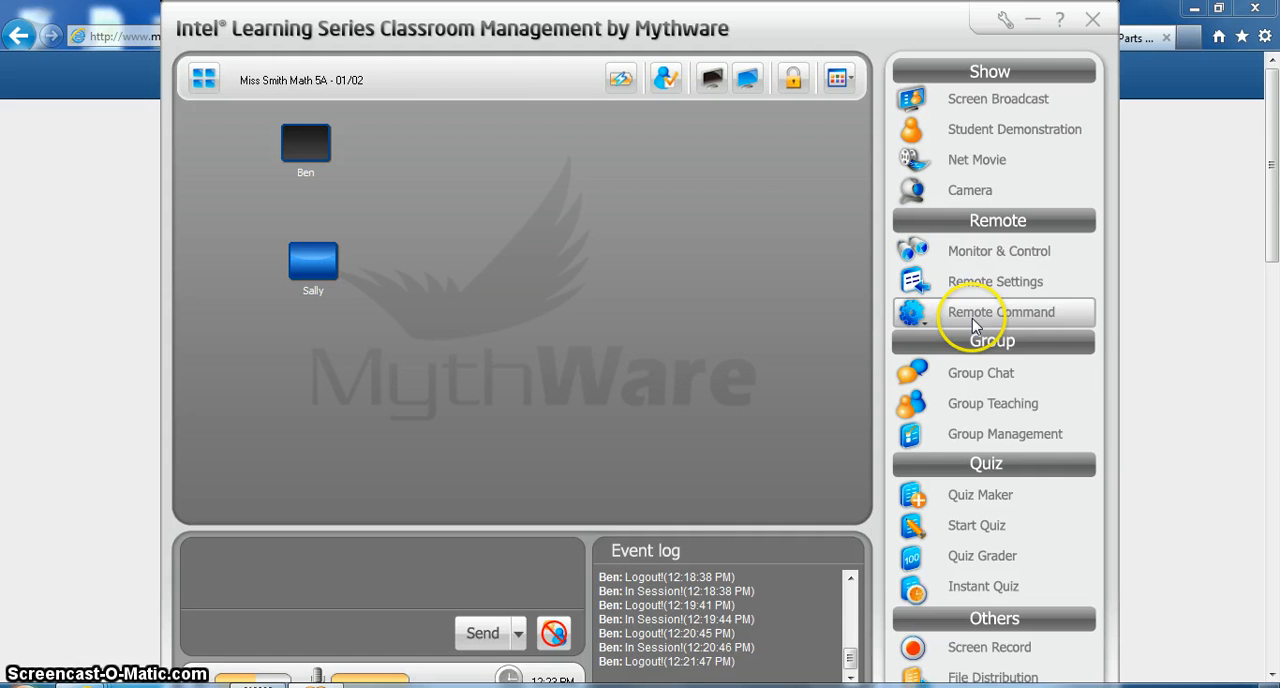
pyautogui.moveTo(758, 135)
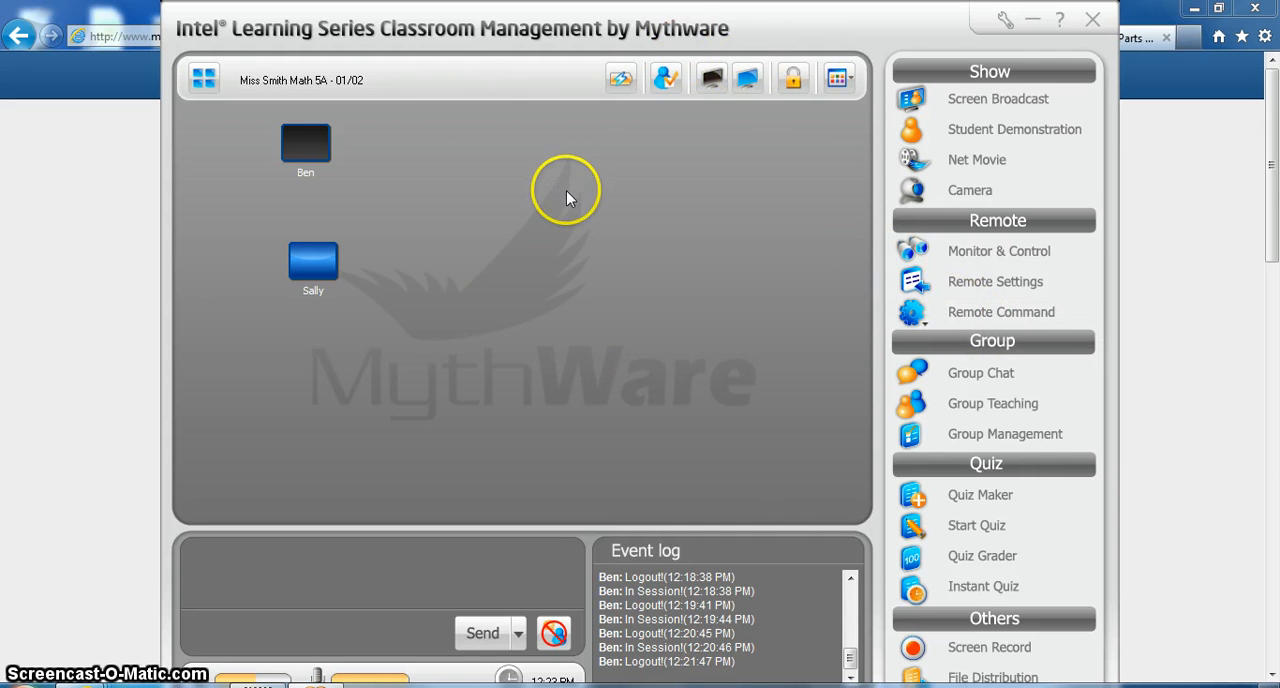
pyautogui.moveTo(567, 213)
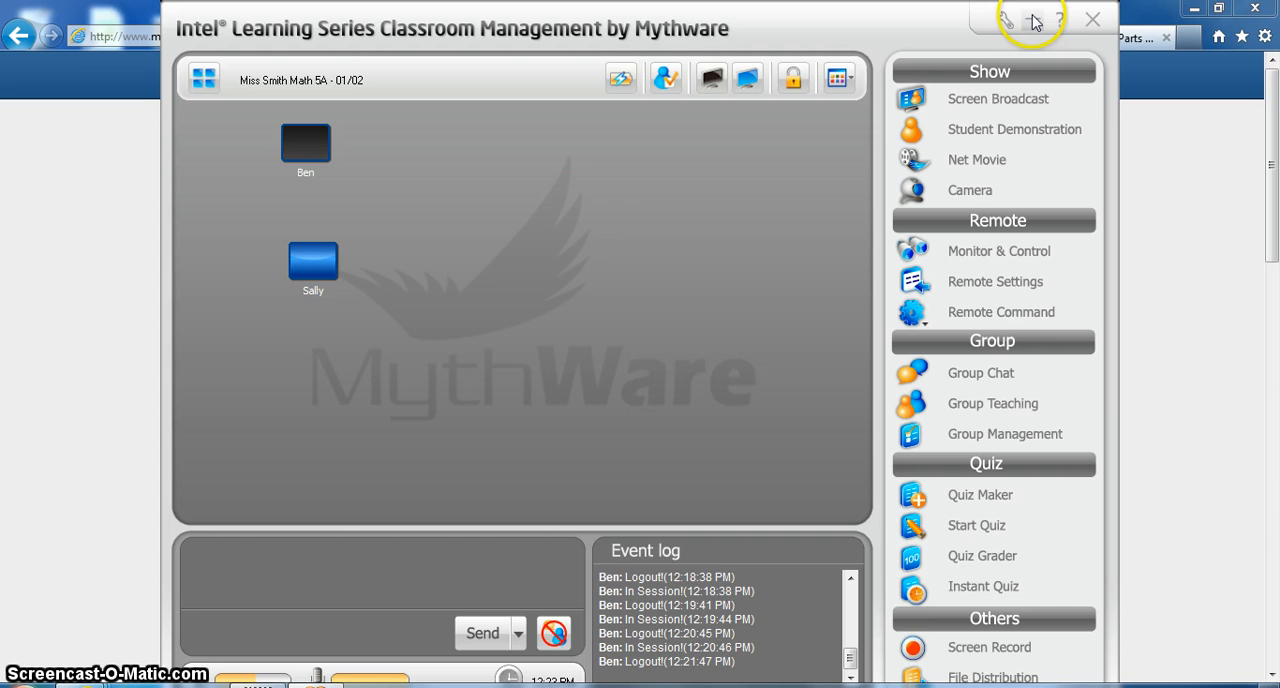
pyautogui.moveTo(1035, 20)
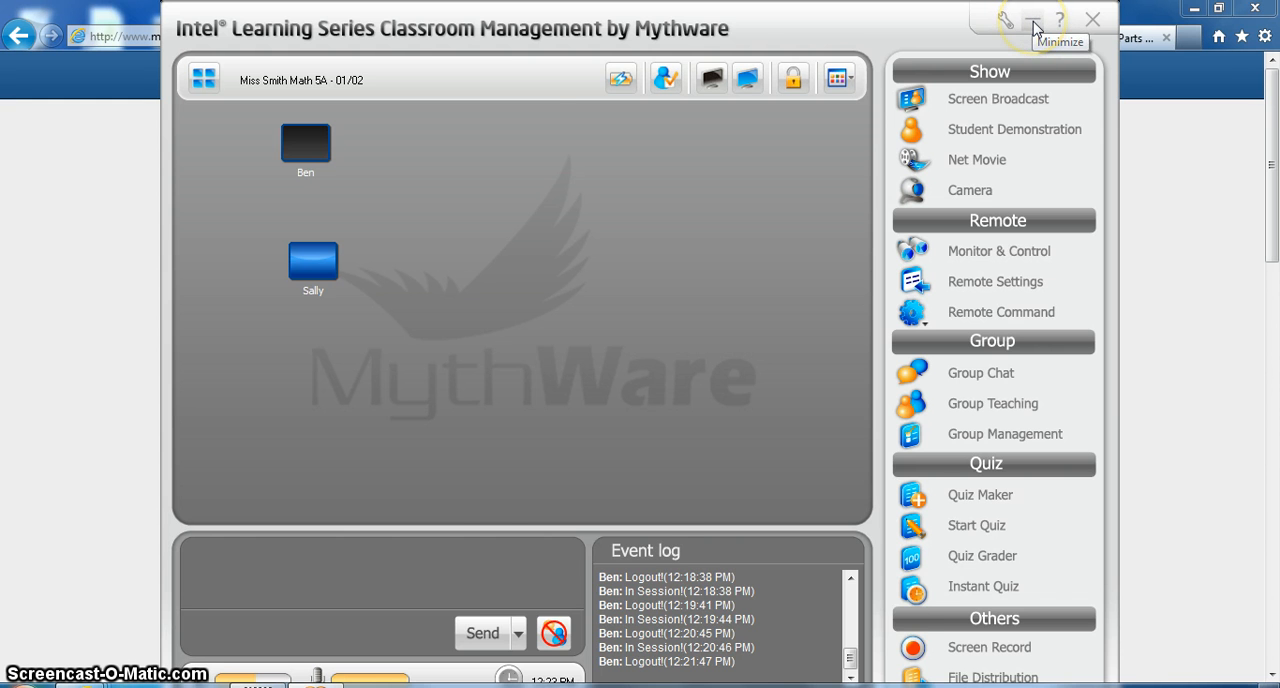
pyautogui.click(1034, 19)
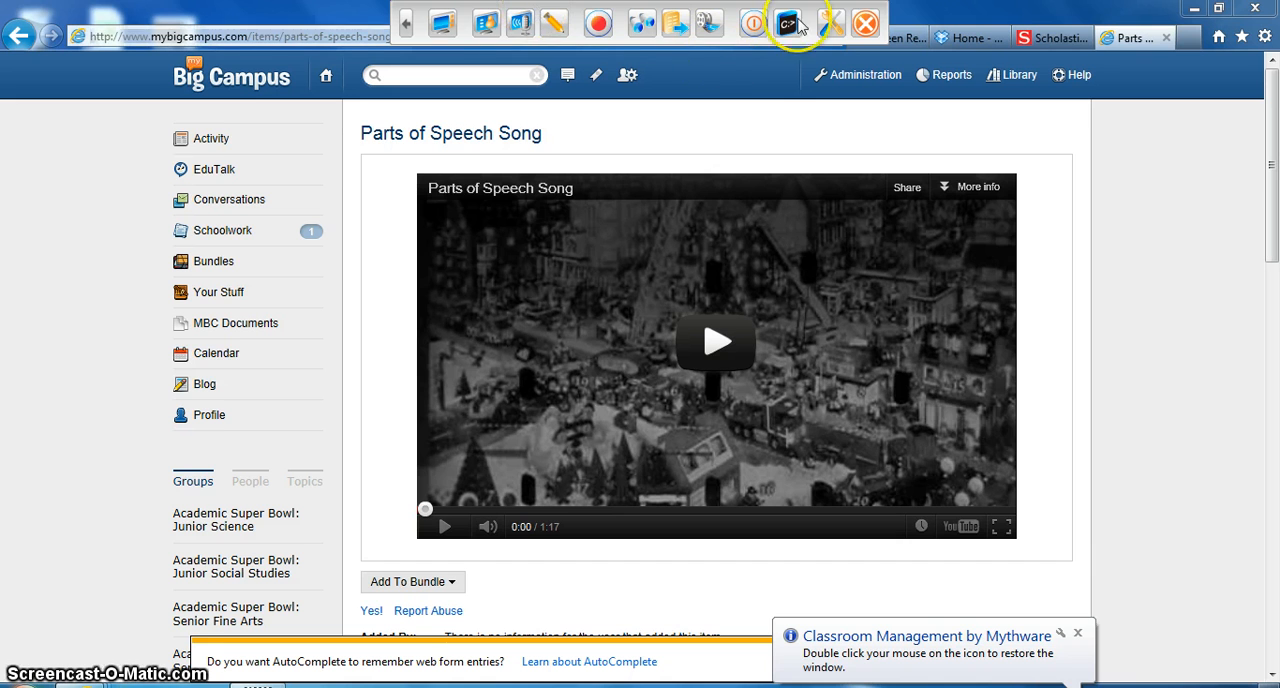
pyautogui.moveTo(460, 20)
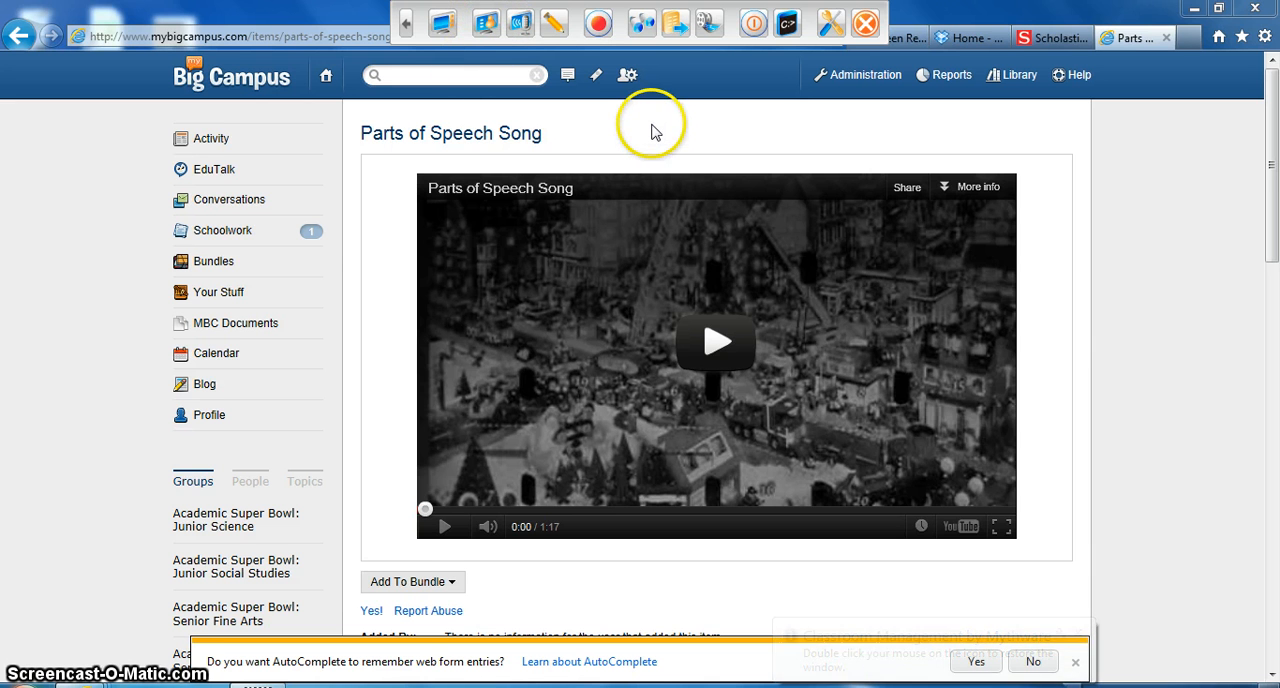
pyautogui.moveTo(442, 22)
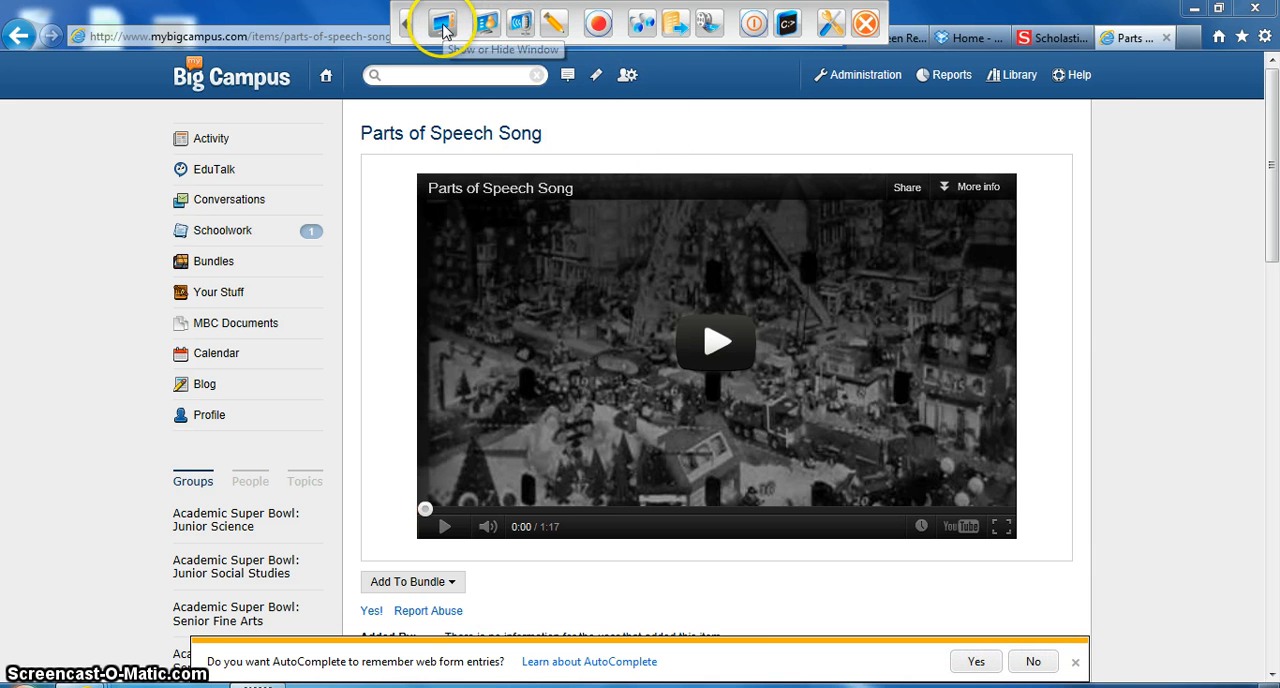
pyautogui.click(443, 22)
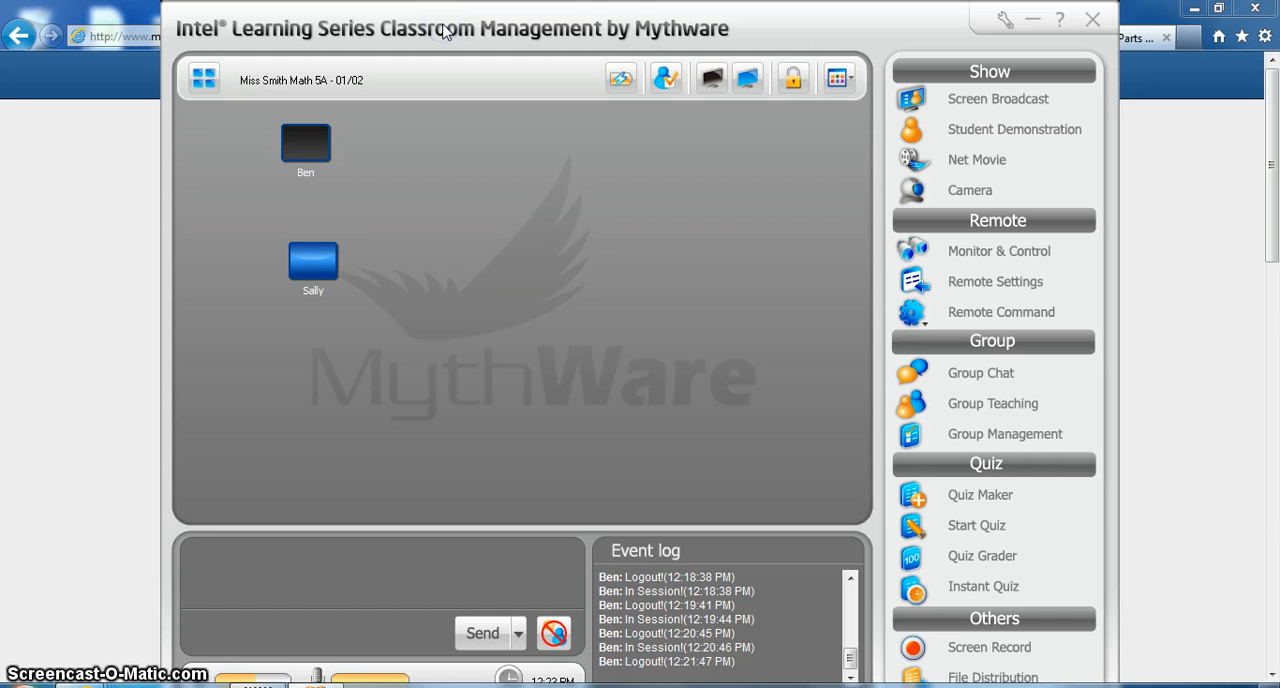
pyautogui.moveTo(1007, 20)
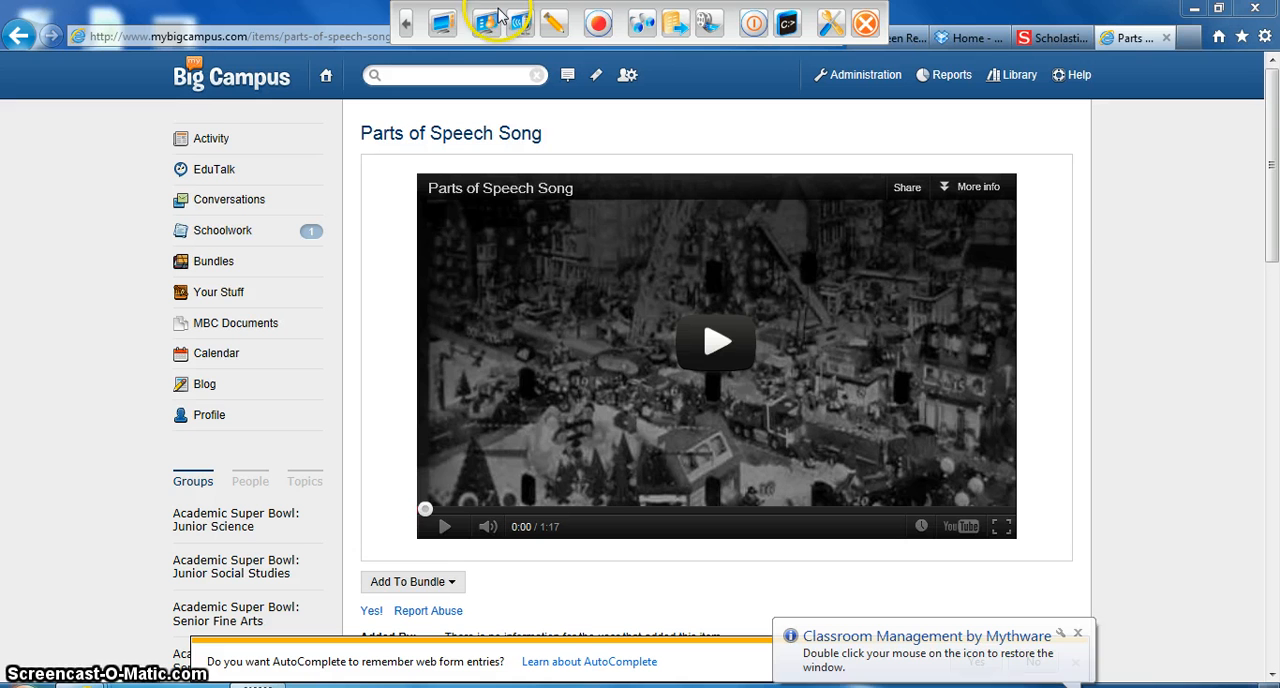
pyautogui.moveTo(487, 22)
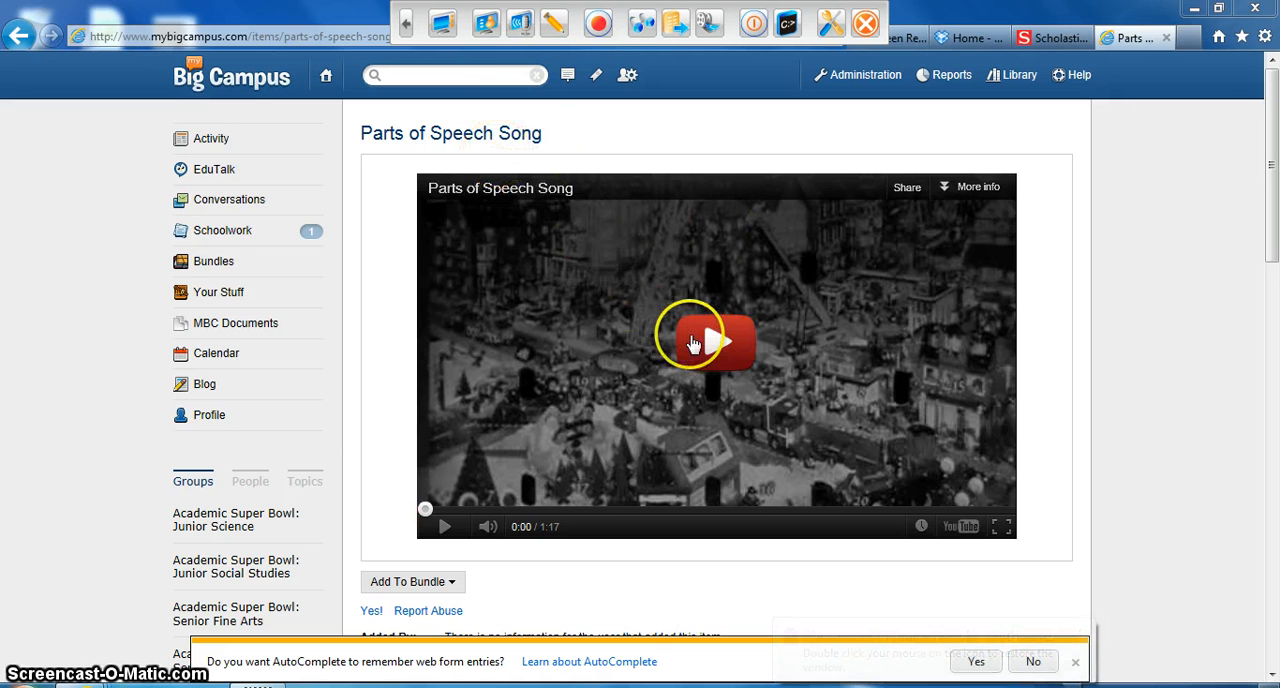
pyautogui.moveTo(793, 273)
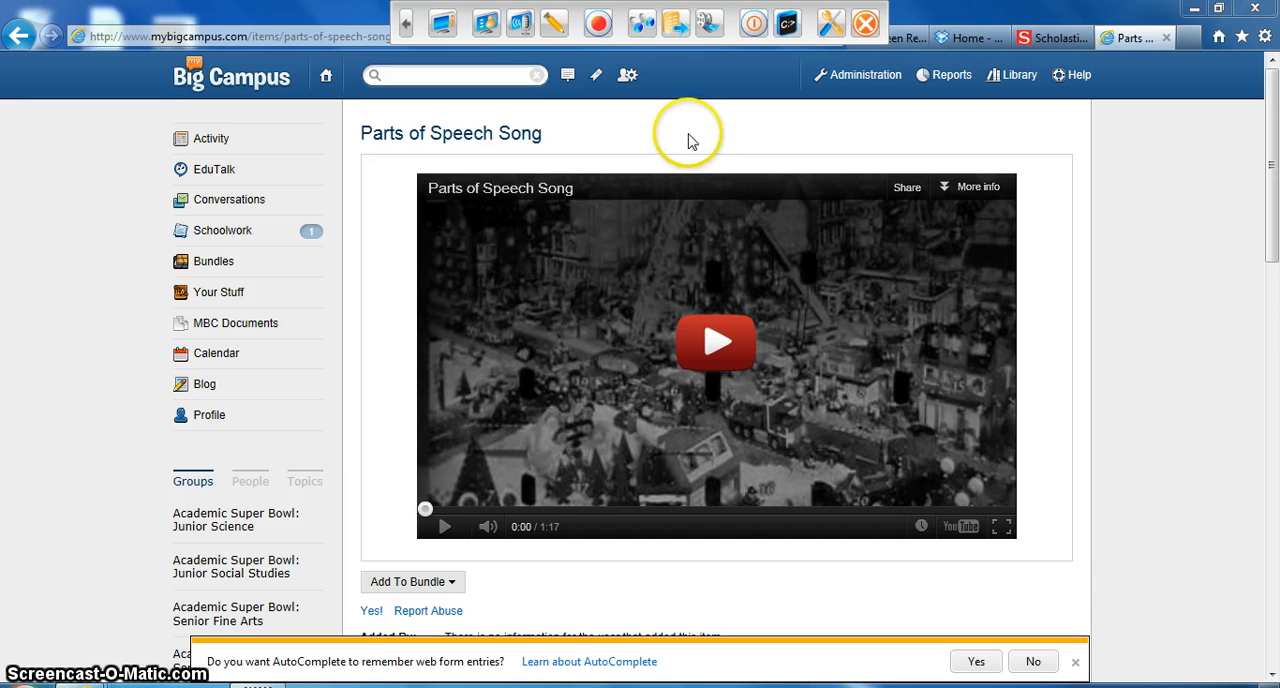
# Start the desktop broadcast with 'Do not prompt again' ticked and confirm OK.
pyautogui.click(485, 22)
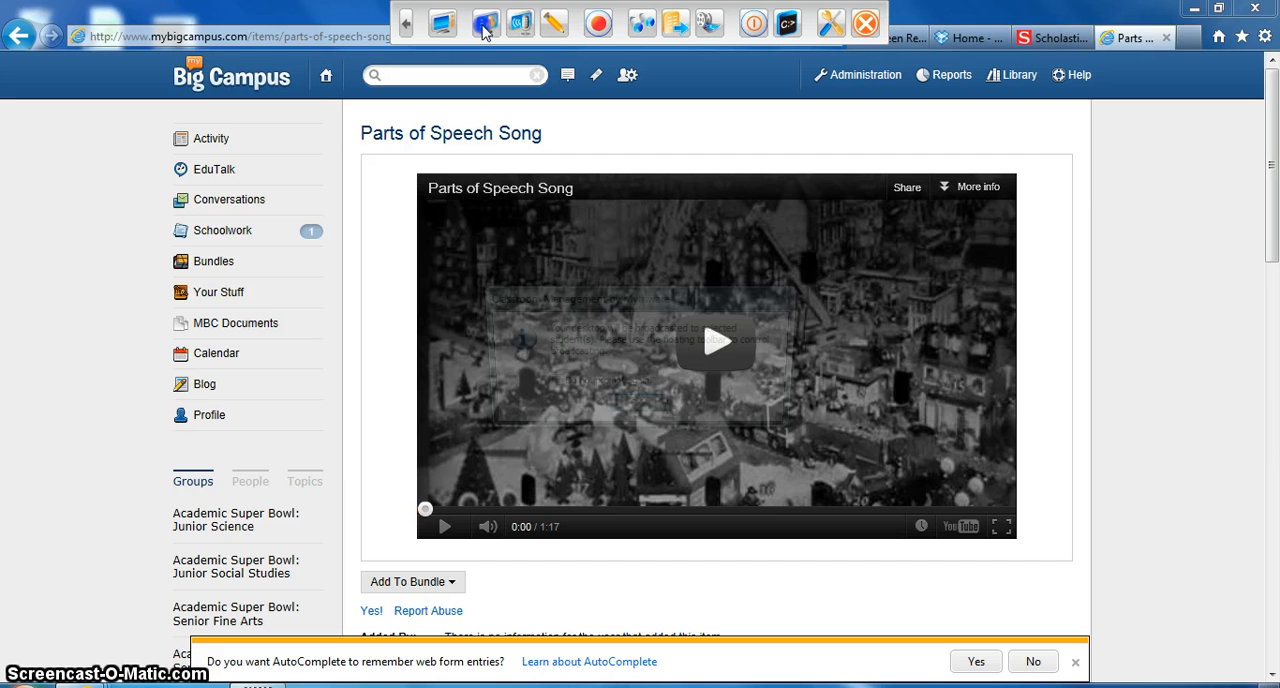
pyautogui.click(485, 22)
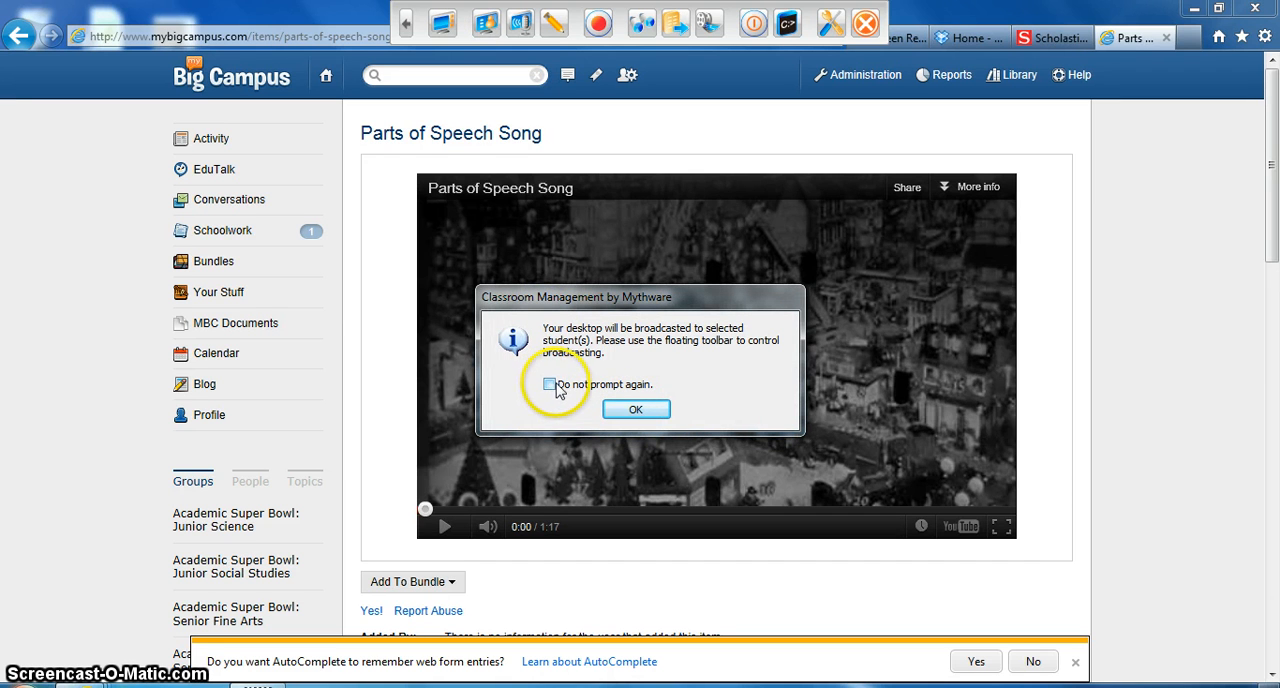
pyautogui.click(550, 384)
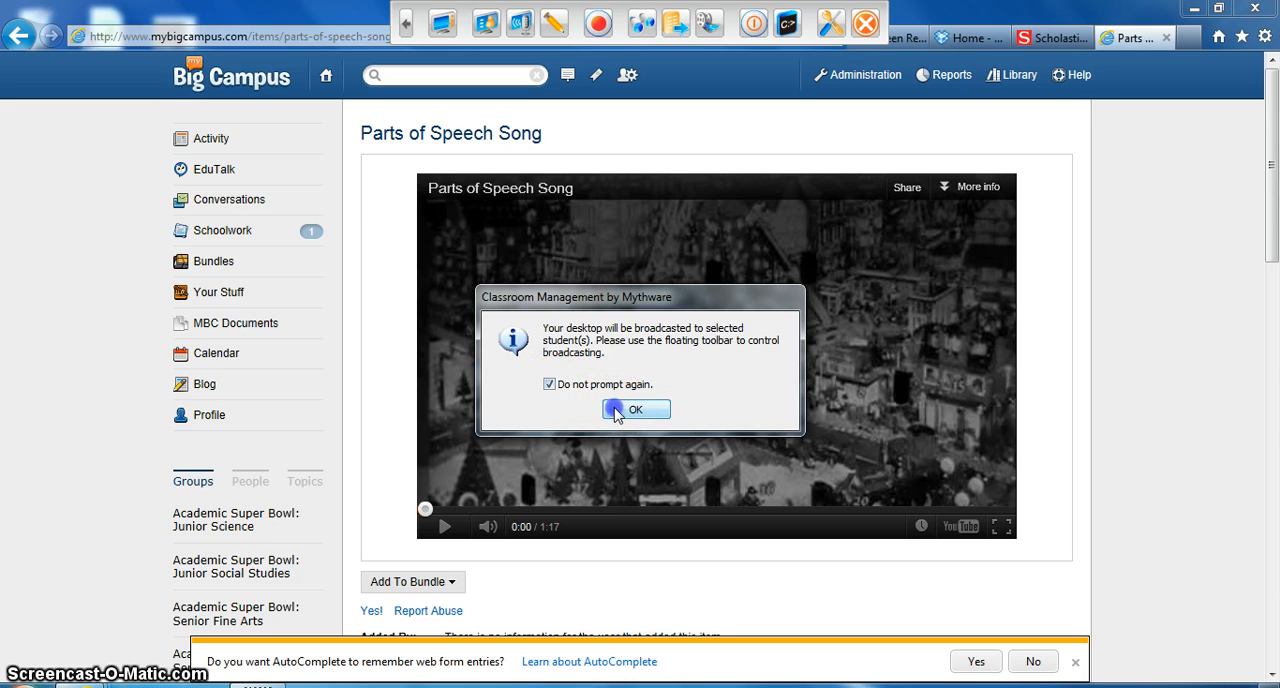
pyautogui.click(635, 409)
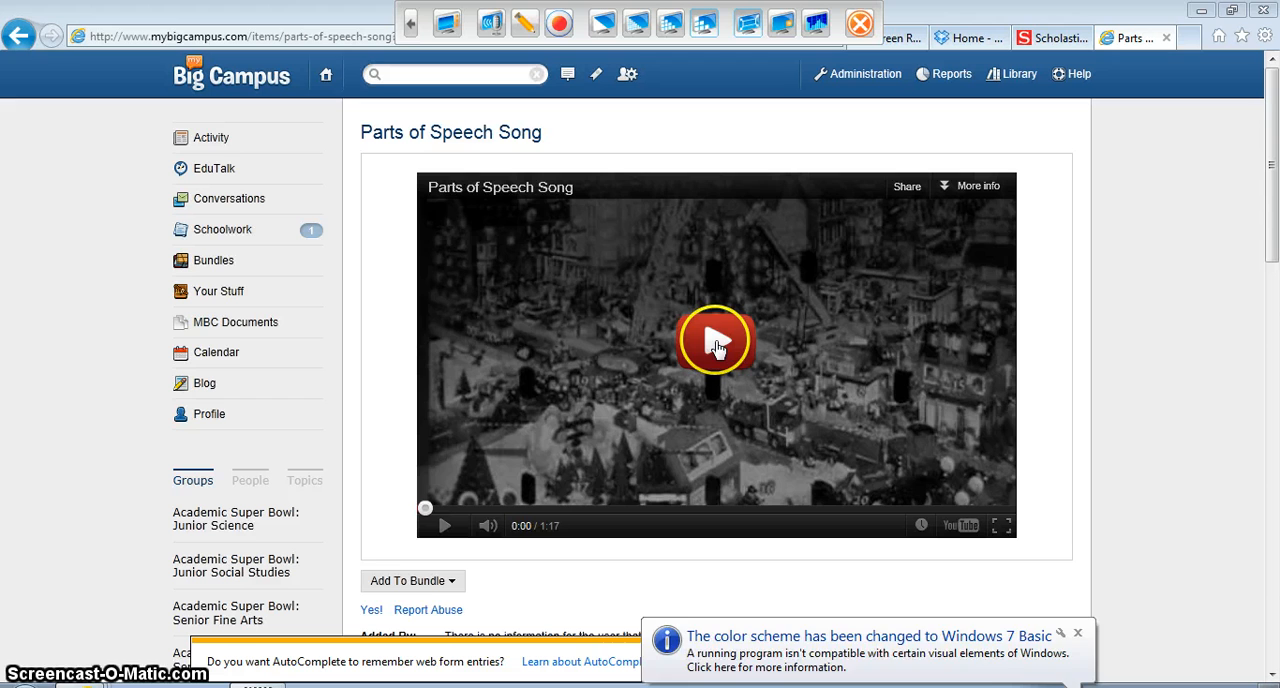
# Play the Parts of Speech Song video and switch it to full screen.
pyautogui.click(715, 340)
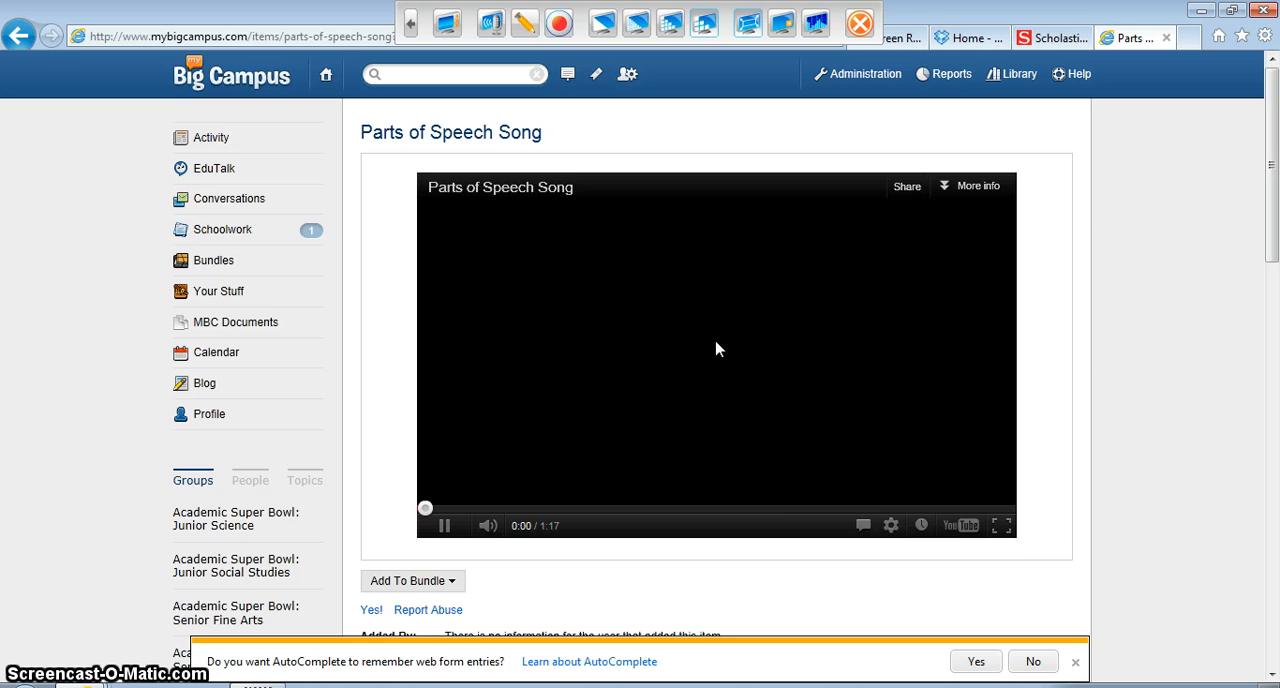
pyautogui.moveTo(1005, 527)
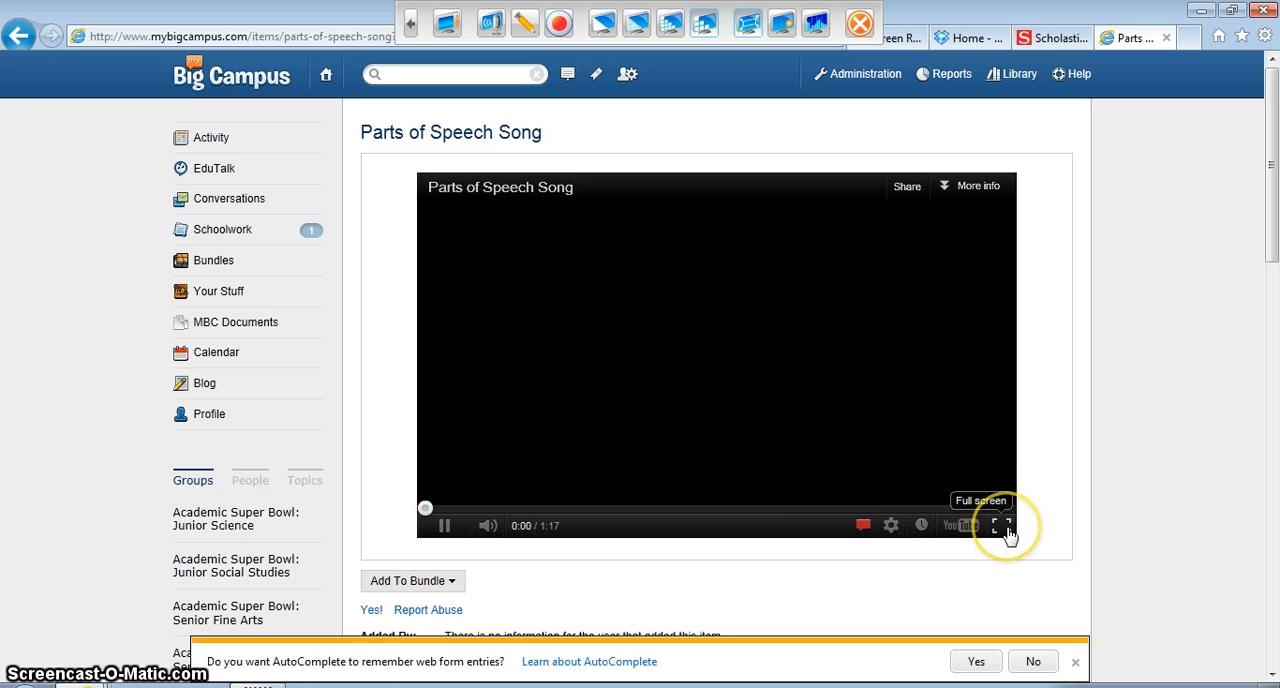
pyautogui.click(996, 525)
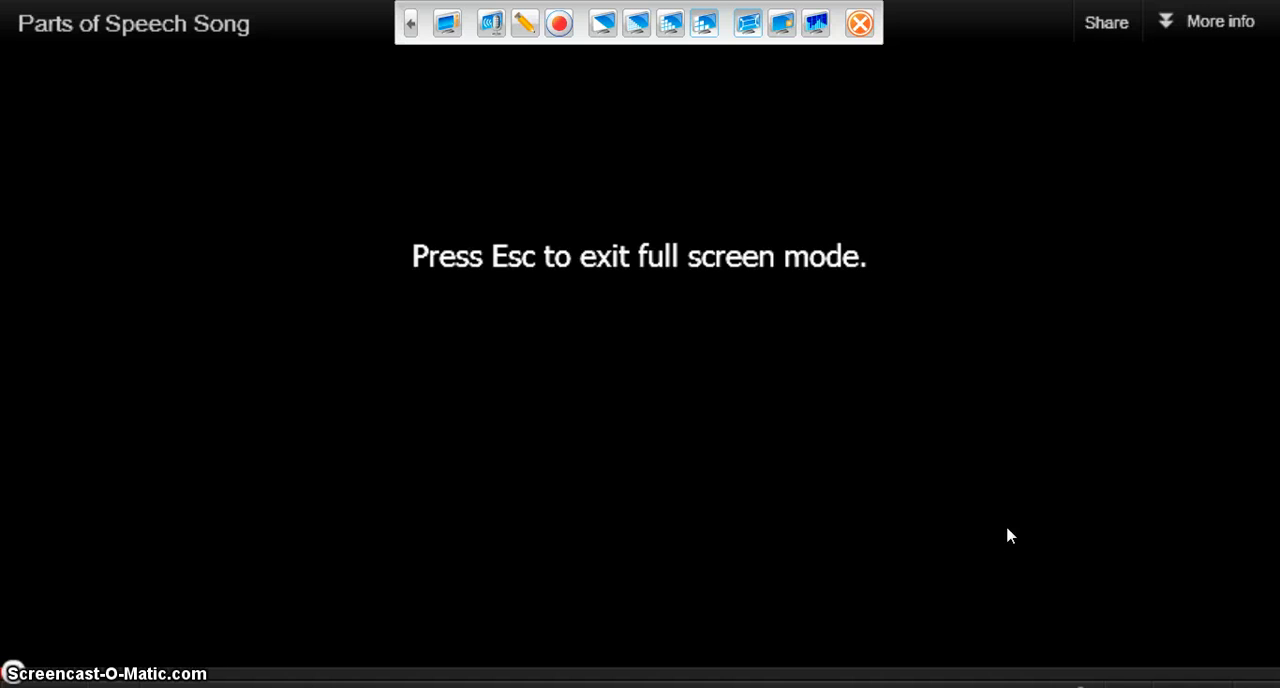
# Use the player controls to try leaving full screen on the song video.
pyautogui.click(293, 525)
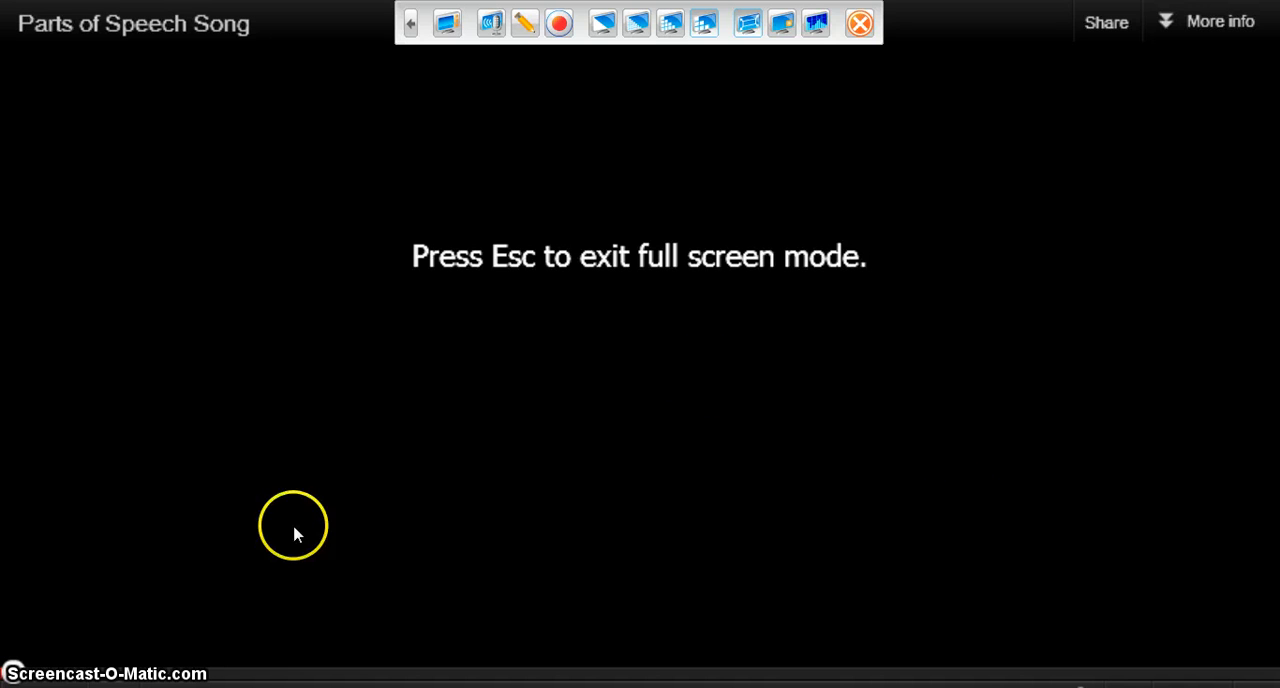
pyautogui.moveTo(710, 285)
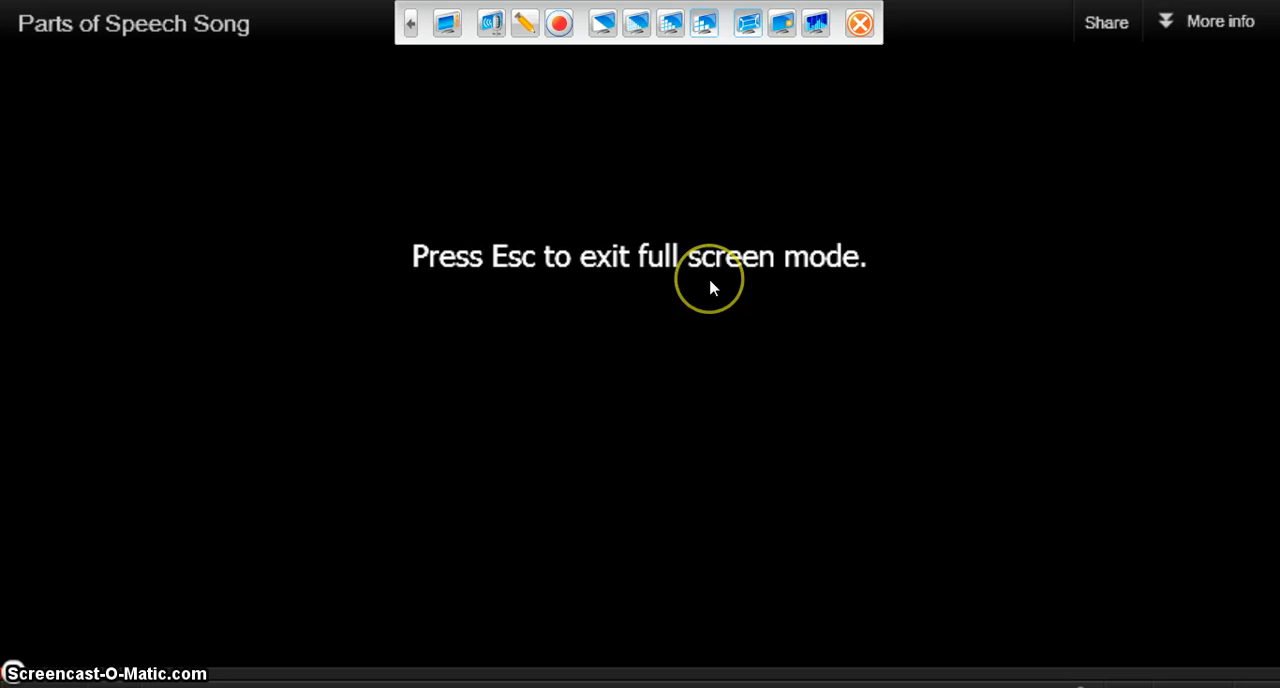
pyautogui.moveTo(697, 291)
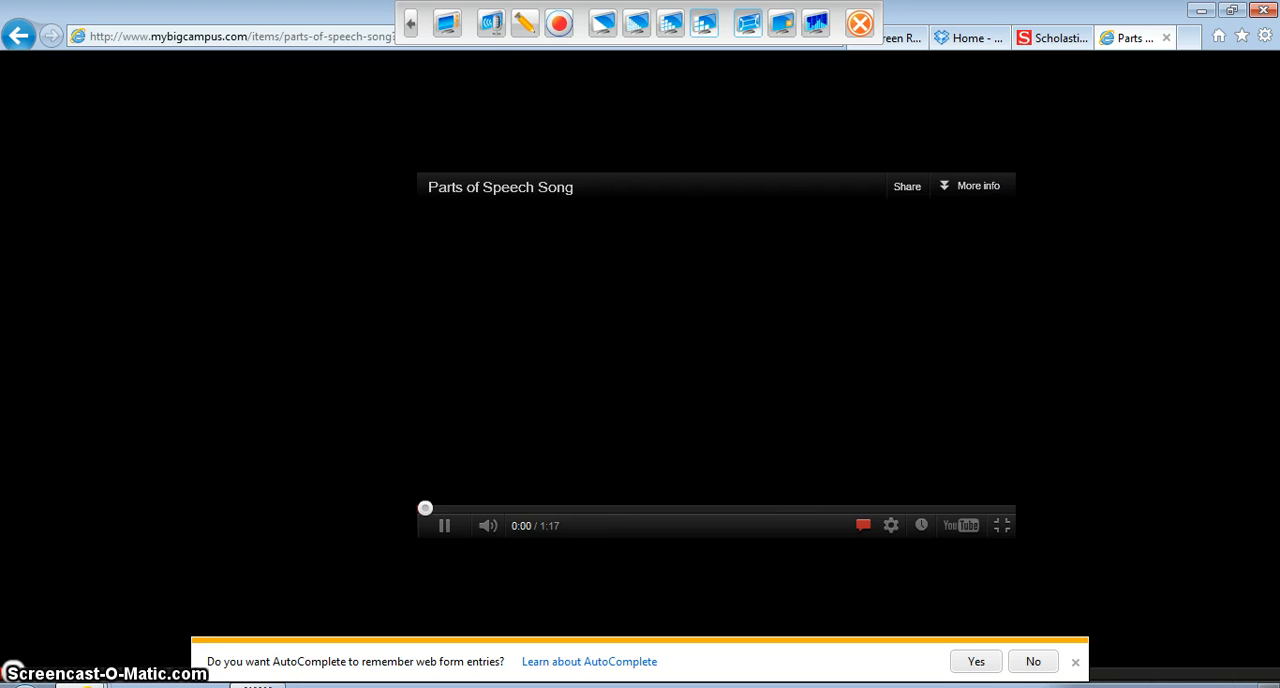
pyautogui.moveTo(480, 22)
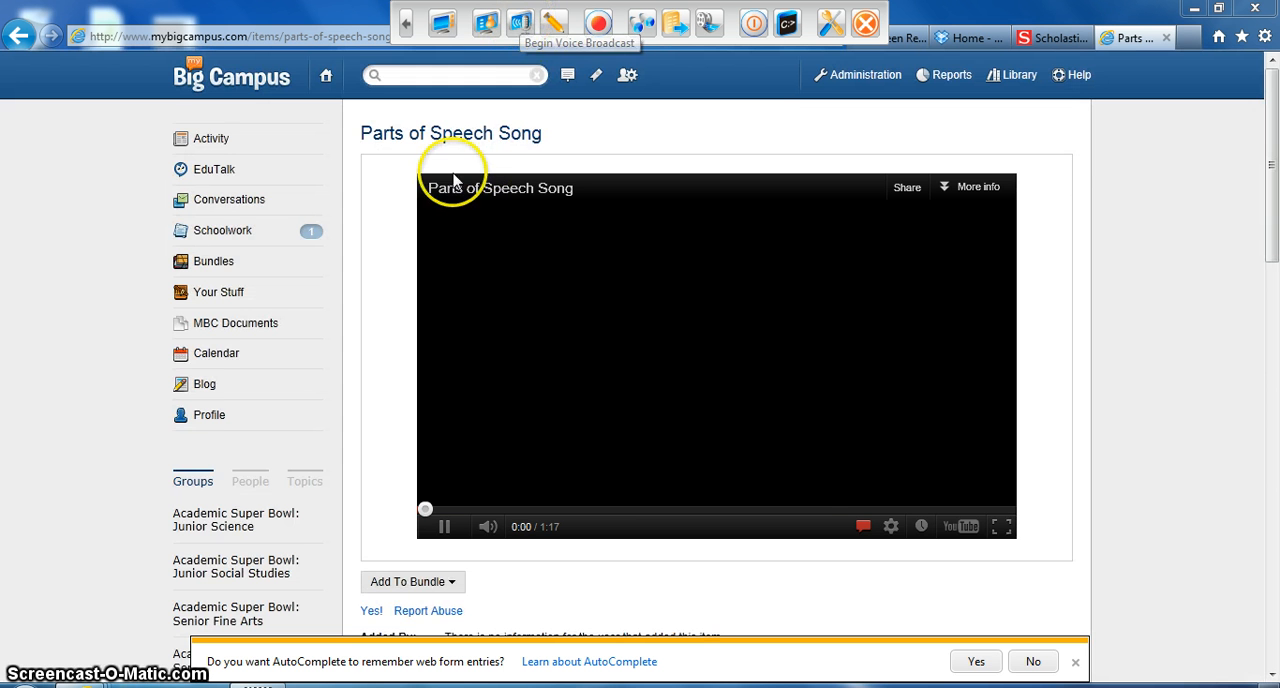
# Play the song video, pause it at 0:03, and switch to the Scholastic tab.
pyautogui.click(444, 527)
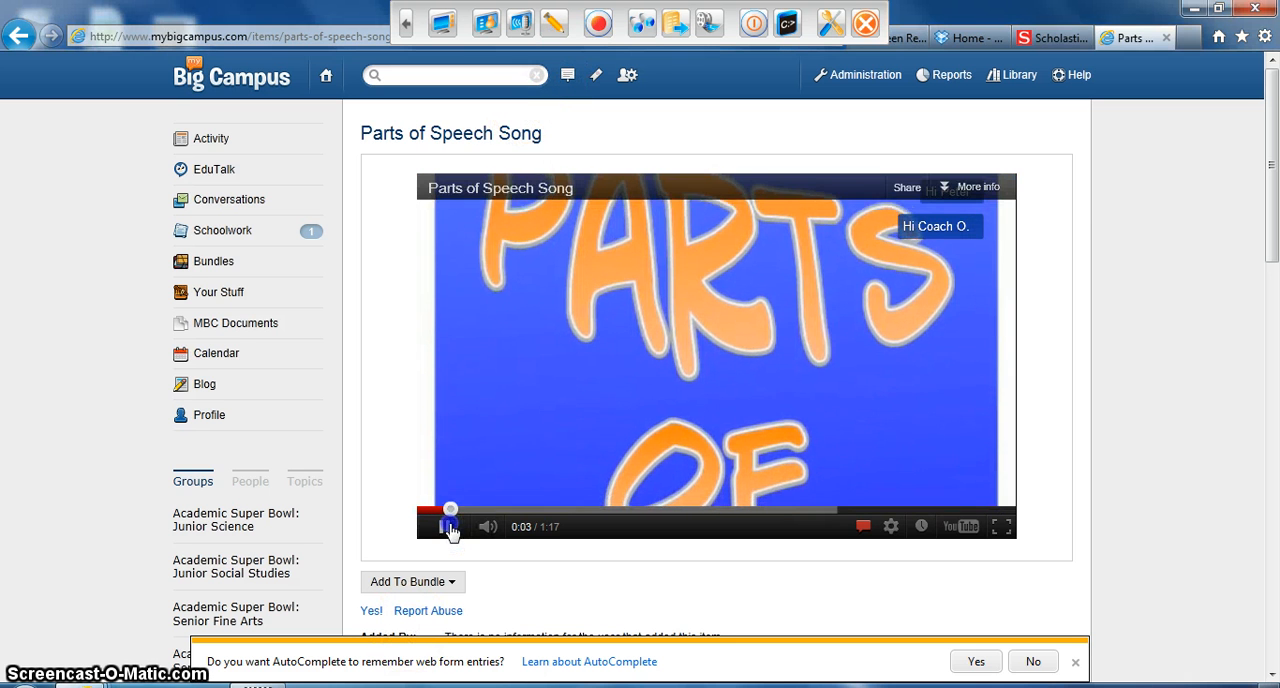
pyautogui.click(445, 527)
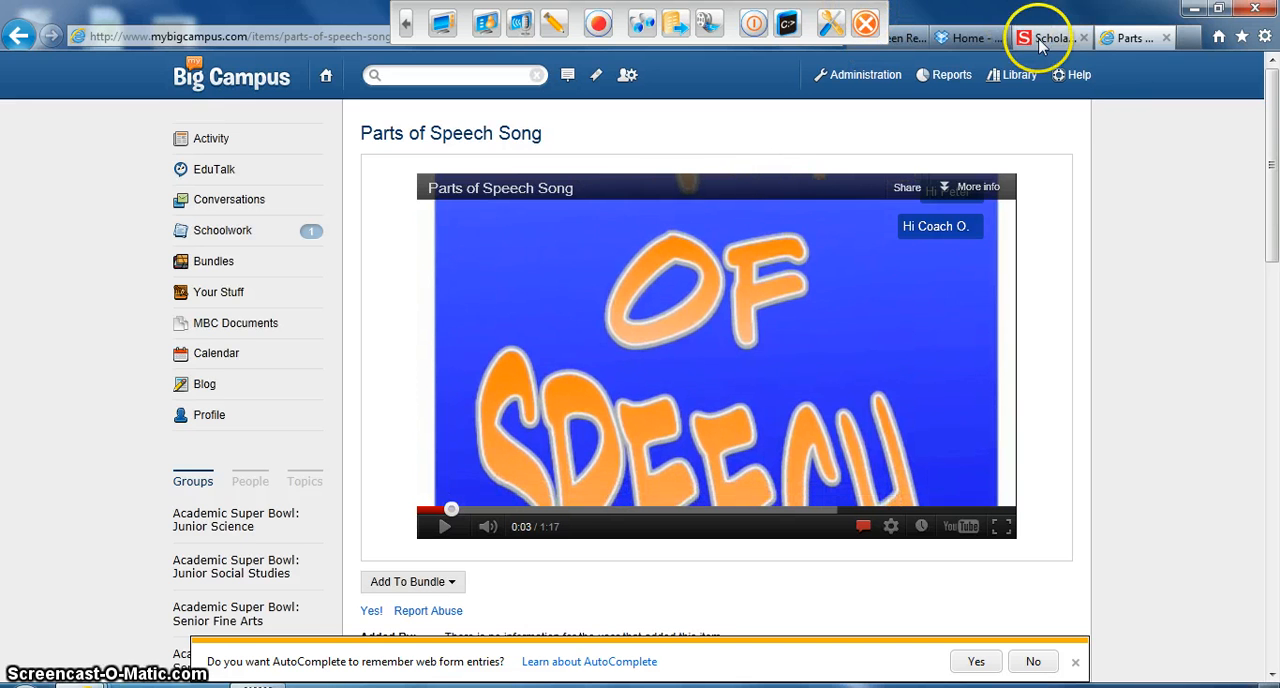
pyautogui.click(1048, 37)
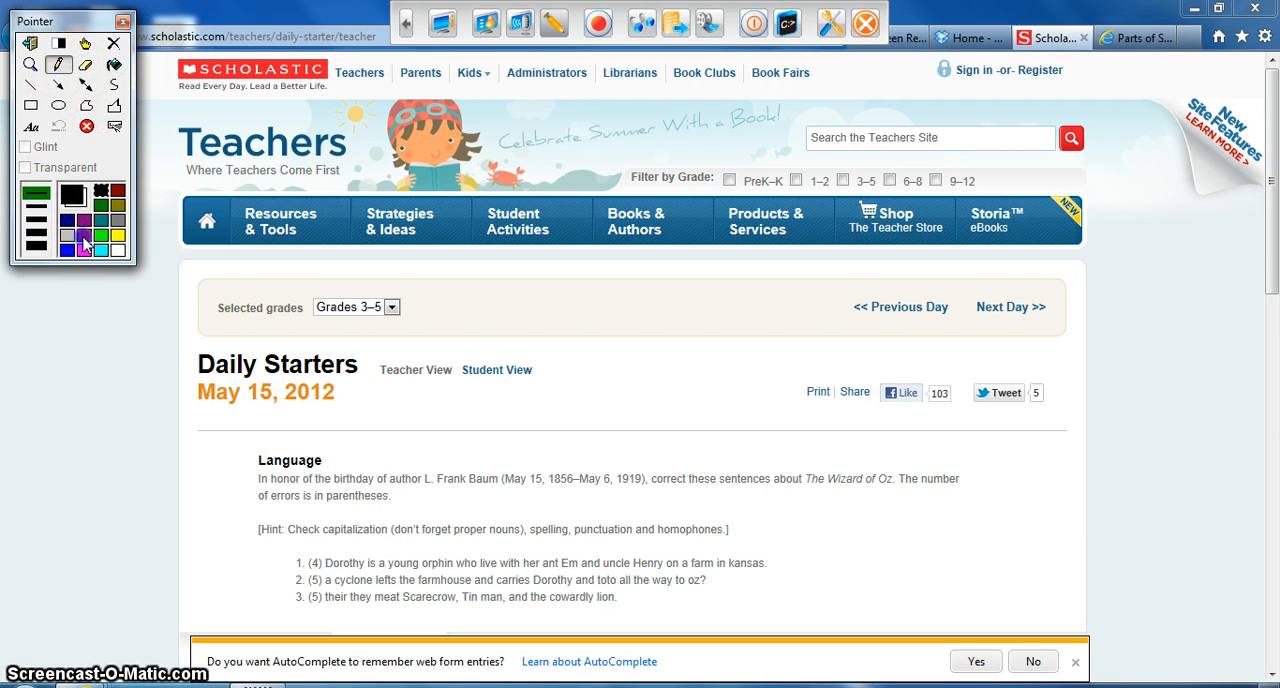
# Set the annotation pen colour to red.
pyautogui.click(72, 240)
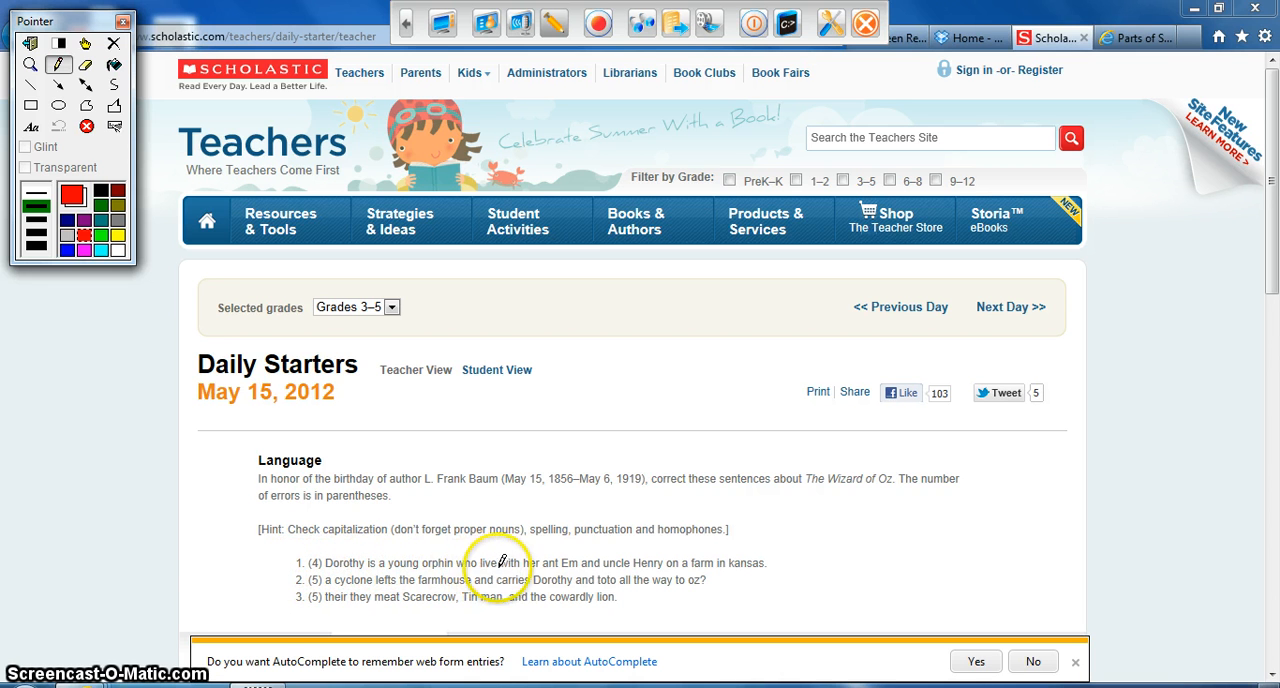
pyautogui.moveTo(500, 555)
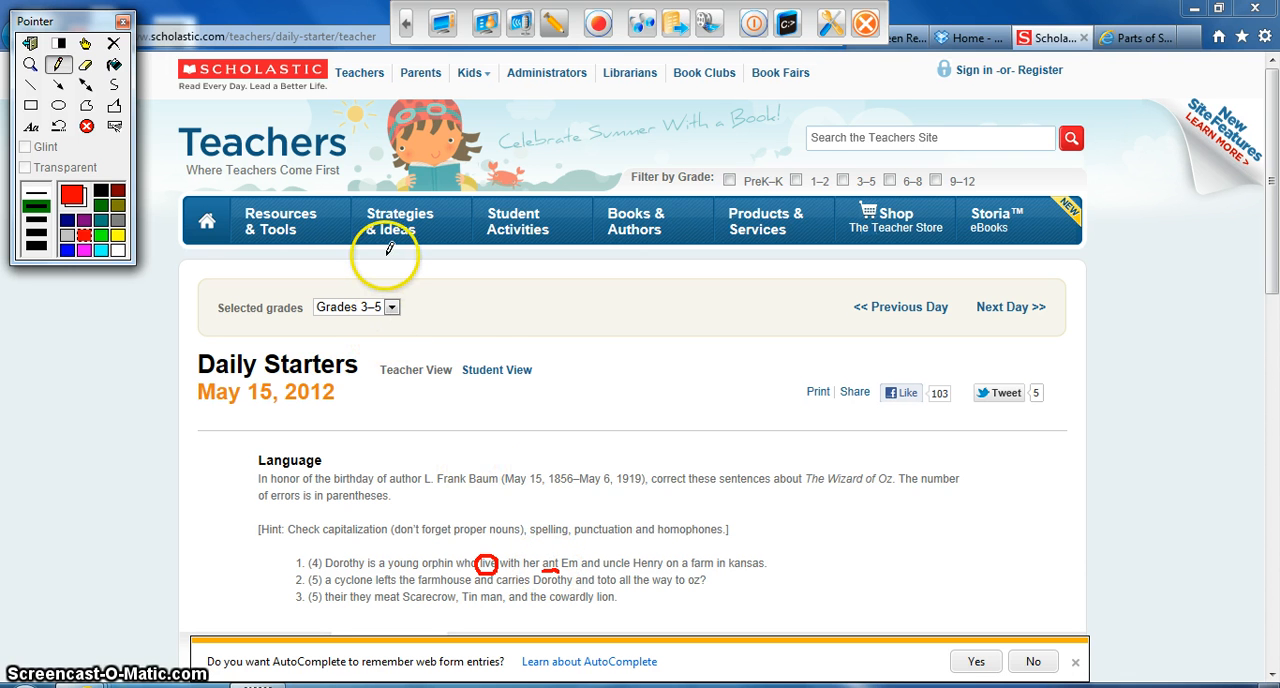
pyautogui.moveTo(565, 443)
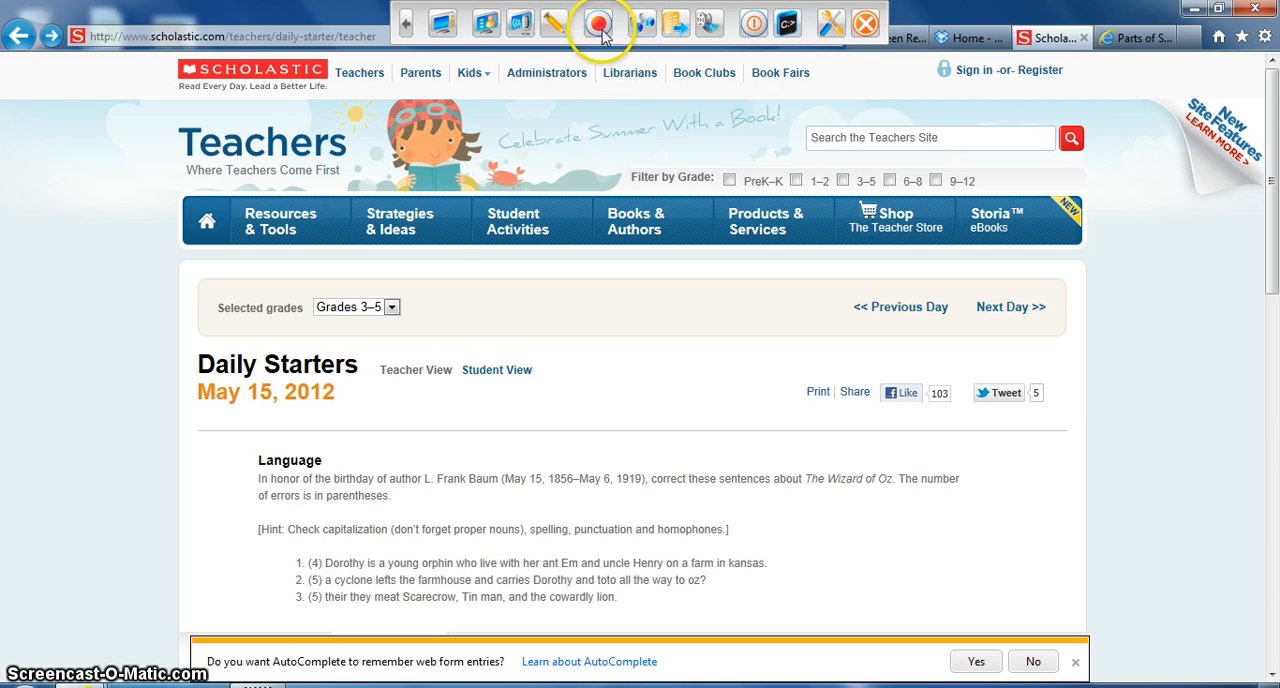
pyautogui.moveTo(598, 22)
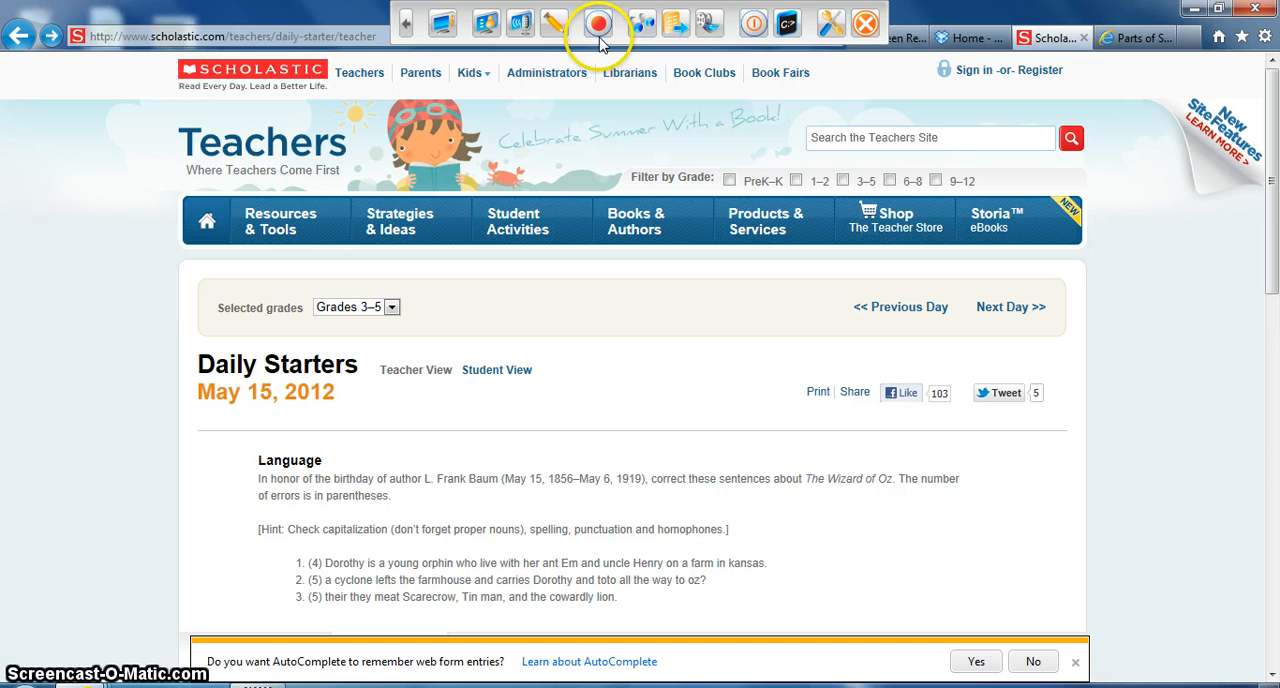
pyautogui.moveTo(600, 22)
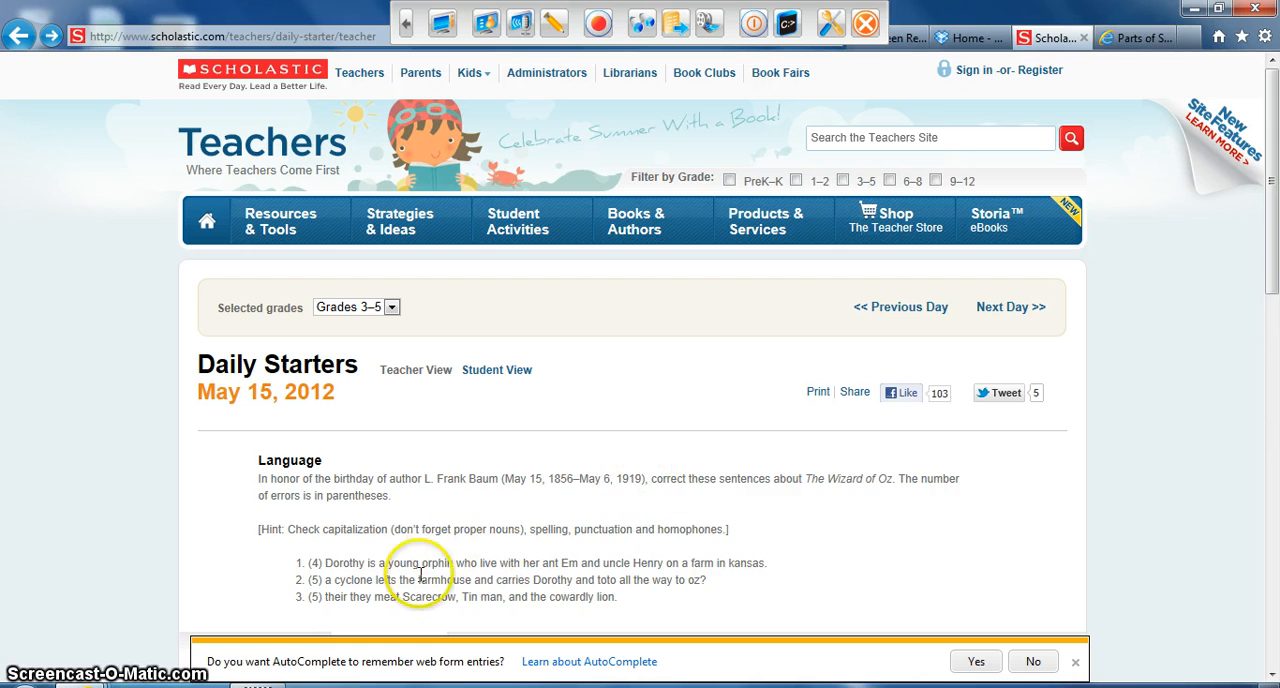
pyautogui.moveTo(715, 307)
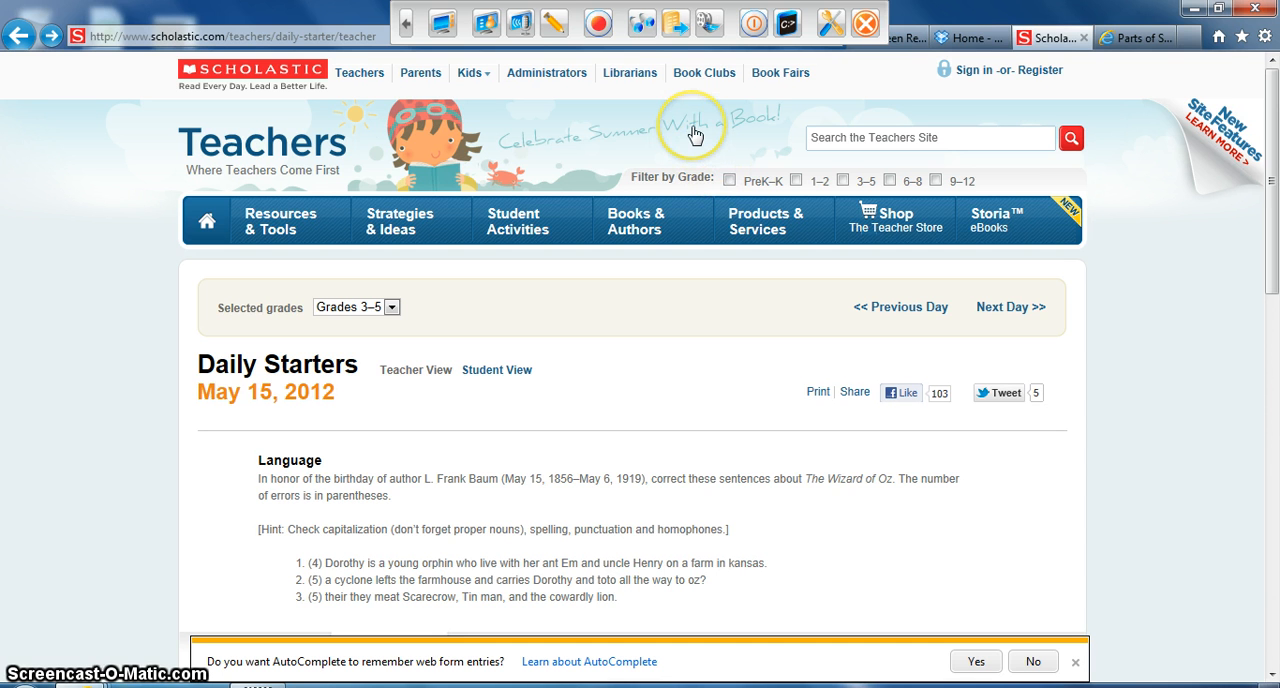
pyautogui.moveTo(643, 22)
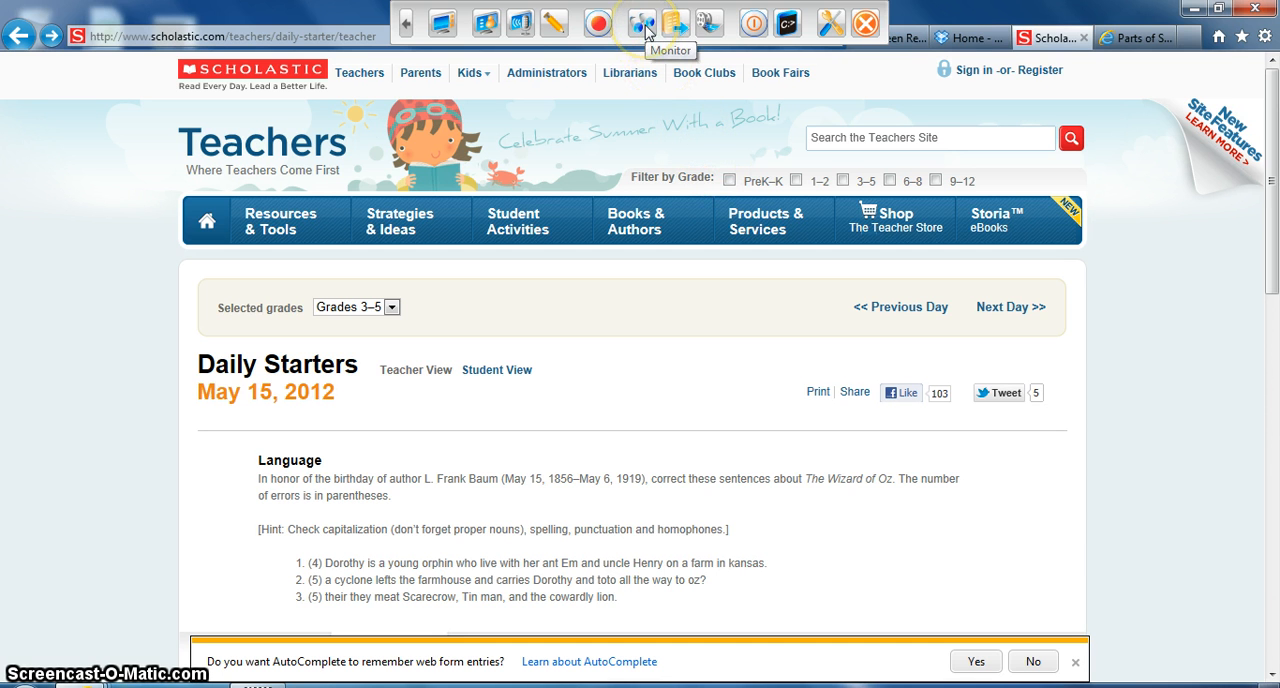
pyautogui.click(642, 22)
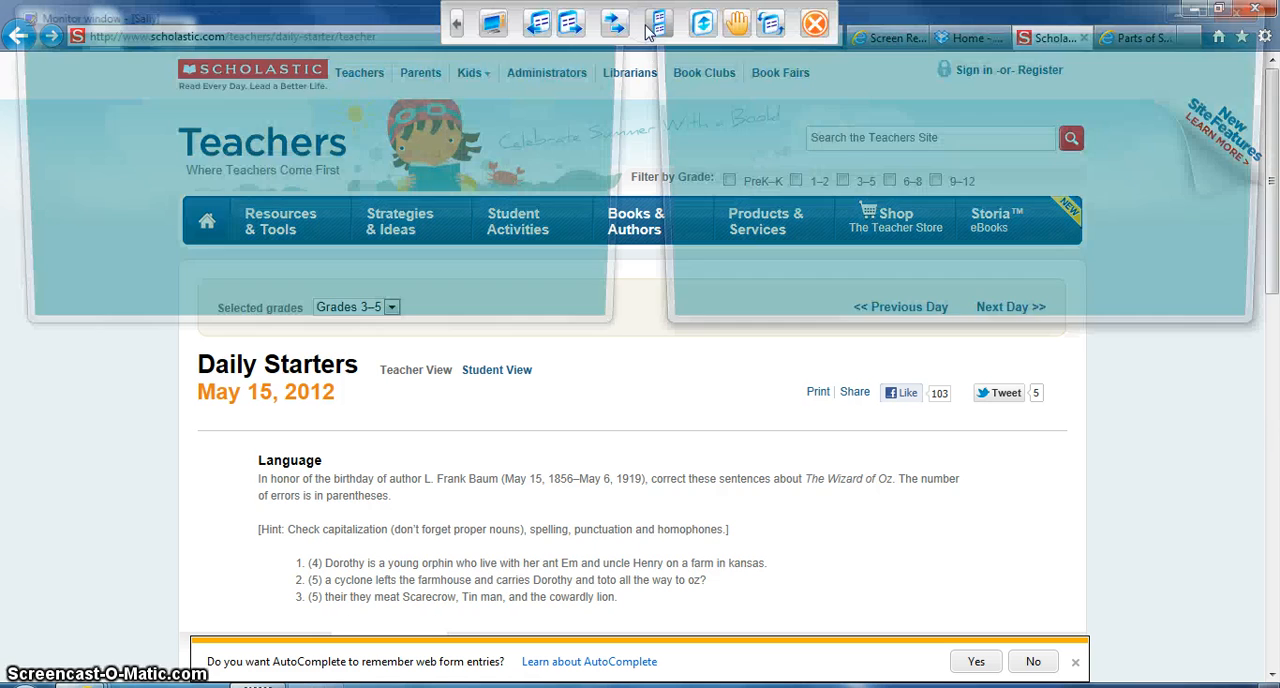
pyautogui.click(657, 22)
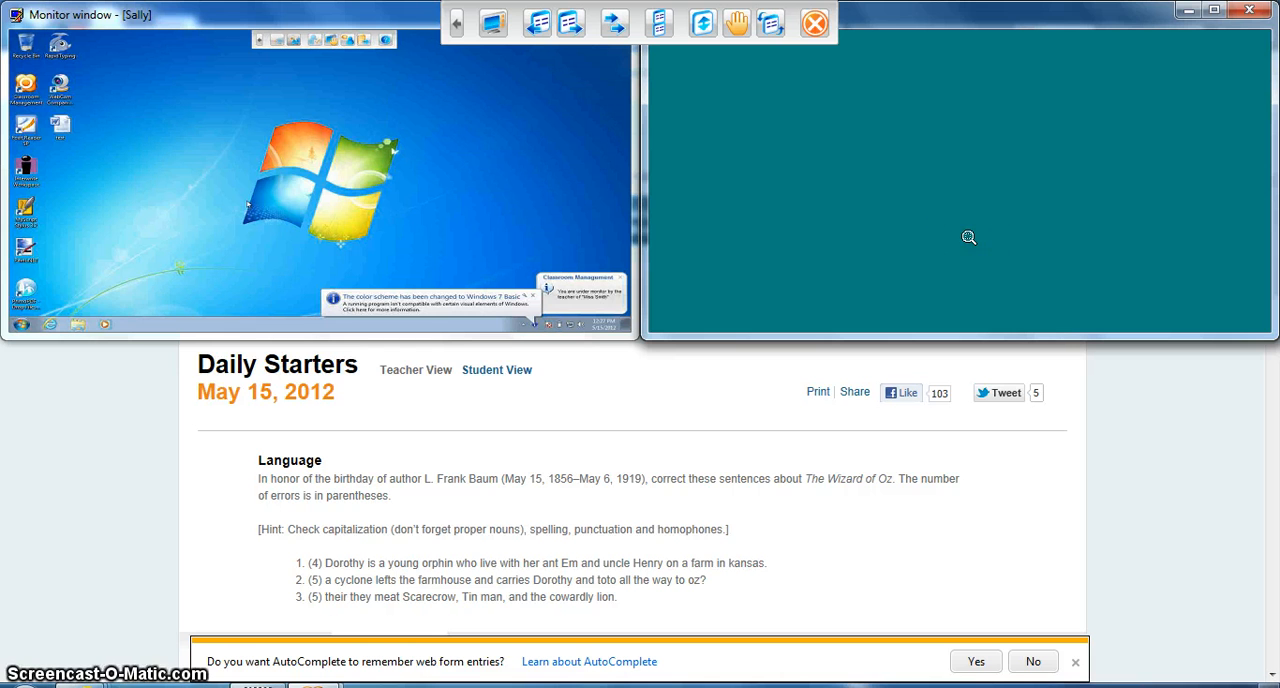
pyautogui.moveTo(914, 60)
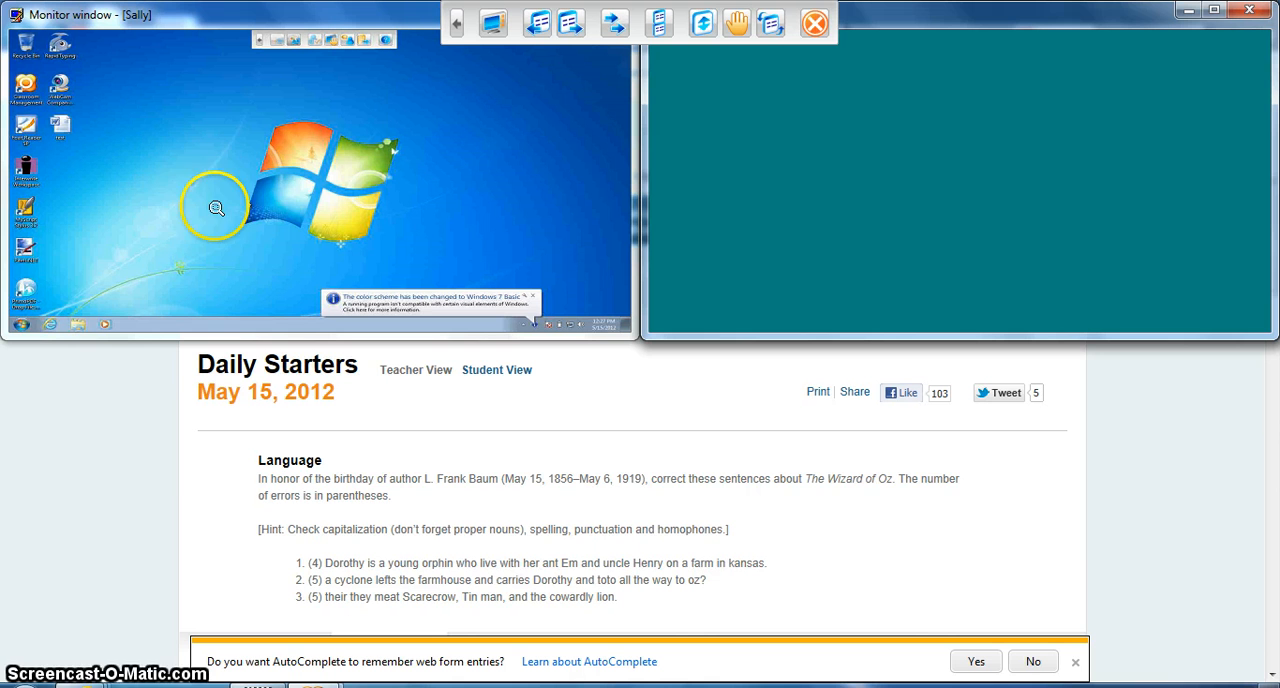
pyautogui.moveTo(167, 166)
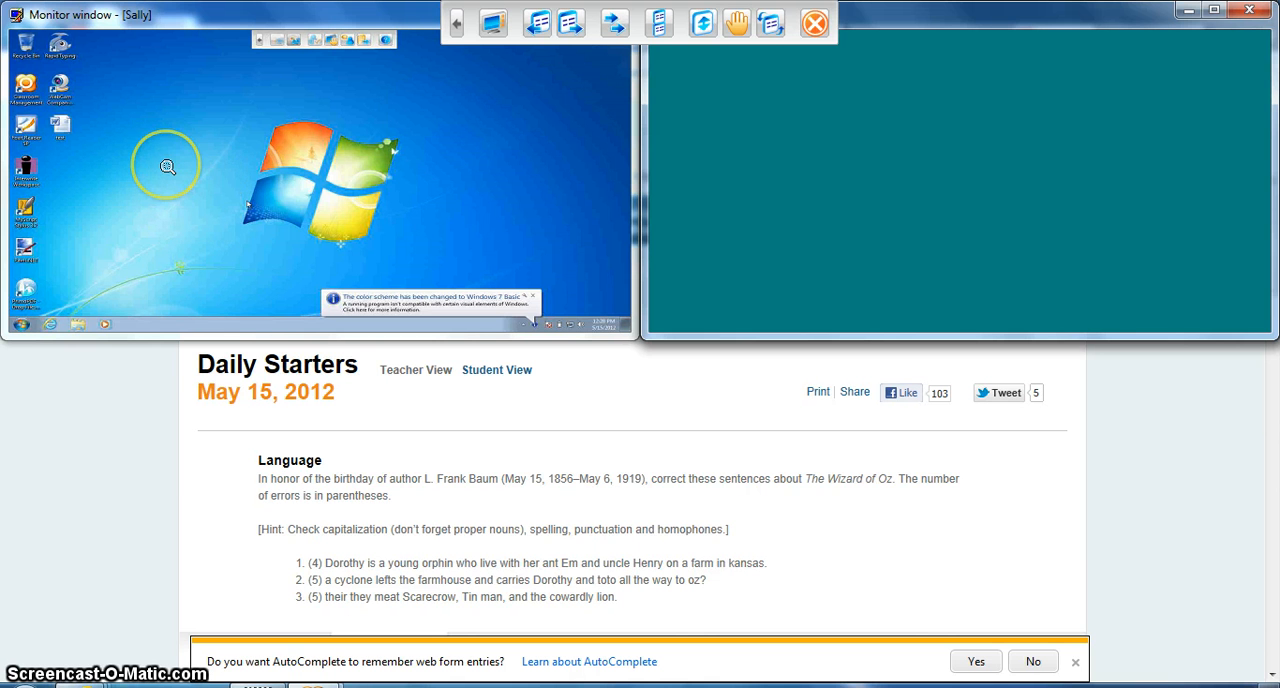
pyautogui.moveTo(364, 63)
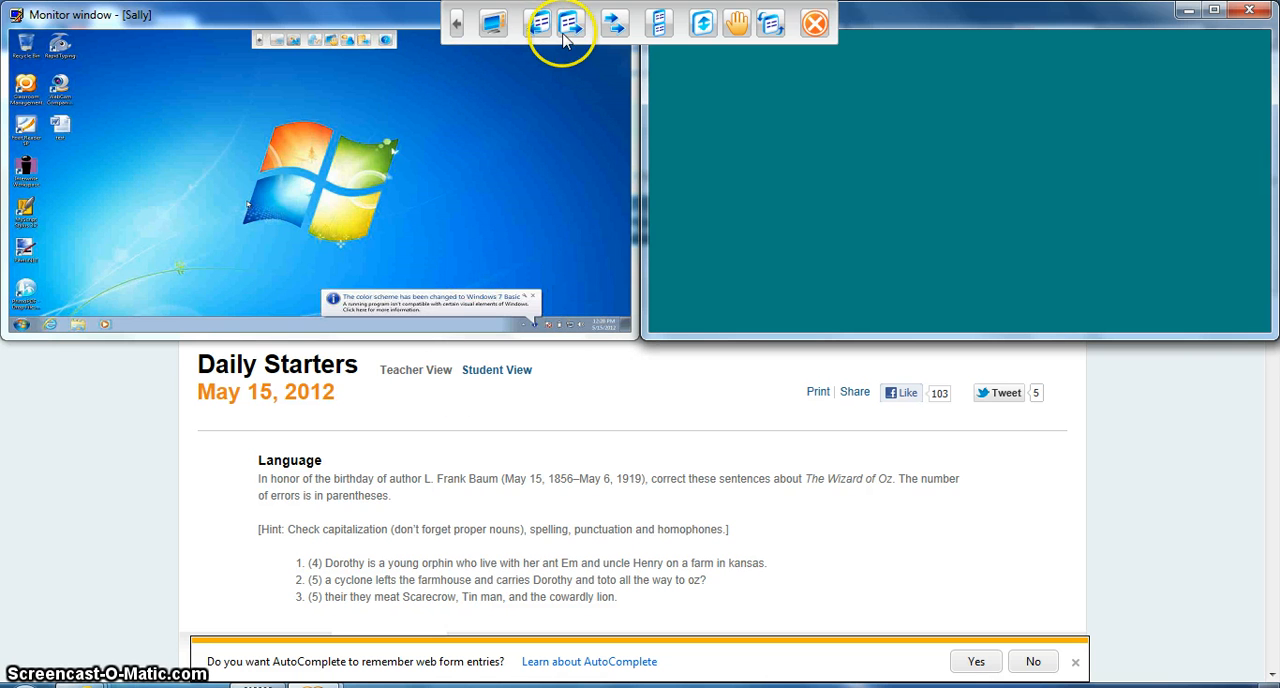
pyautogui.moveTo(570, 22)
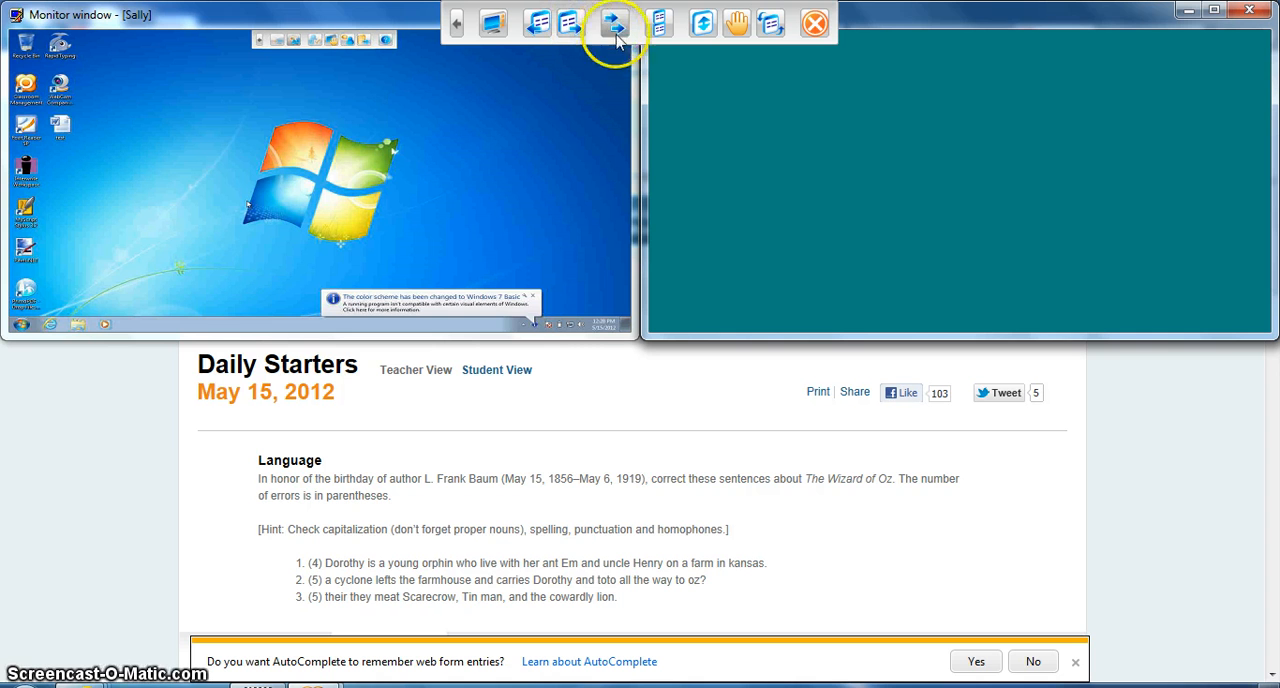
pyautogui.moveTo(614, 22)
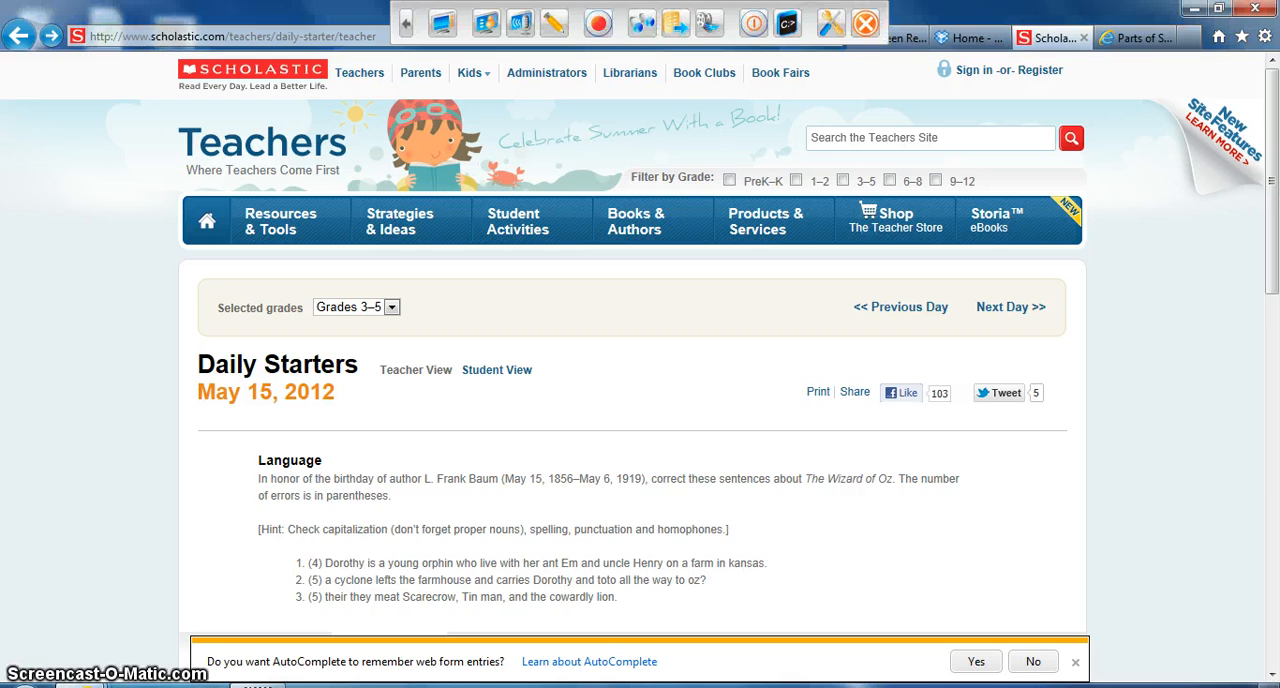
pyautogui.moveTo(674, 22)
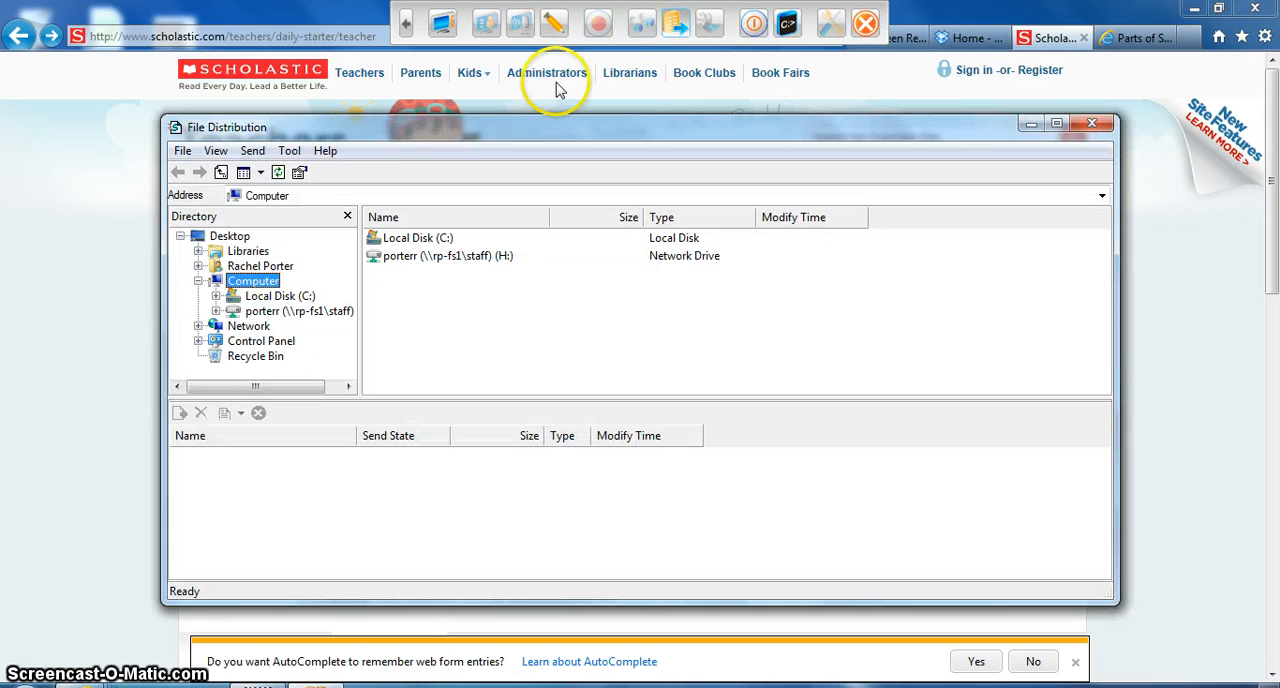
pyautogui.moveTo(453, 191)
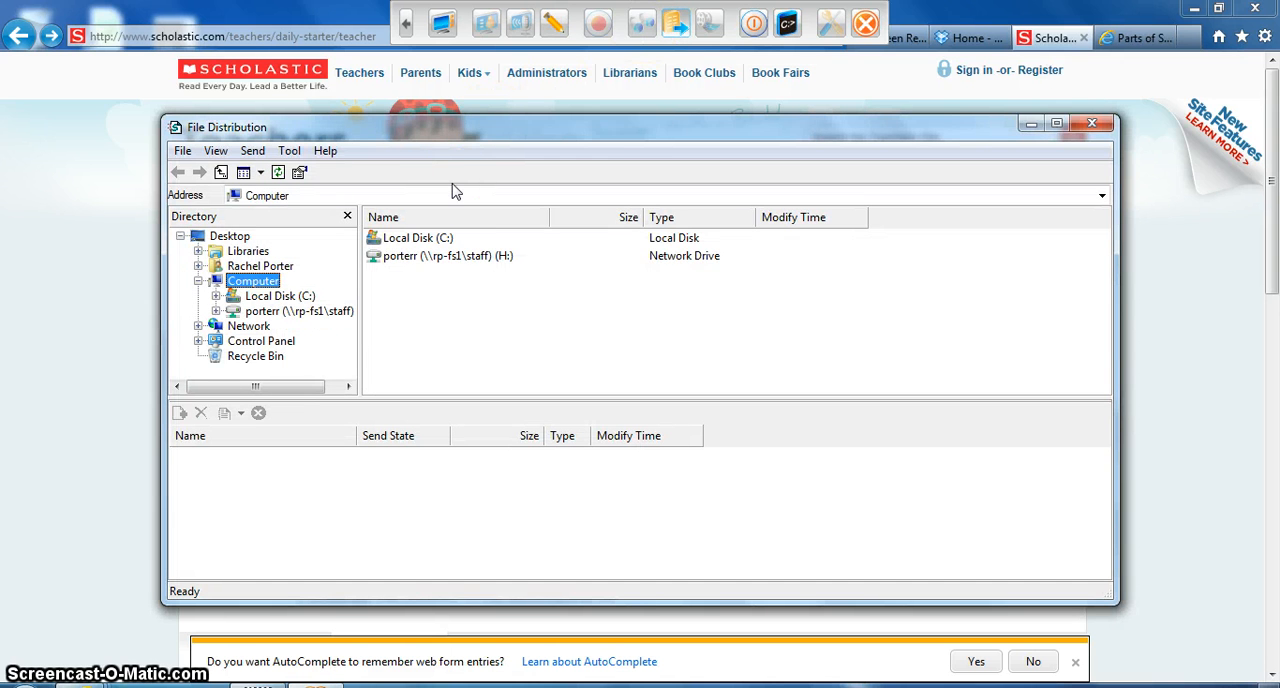
pyautogui.moveTo(676, 22)
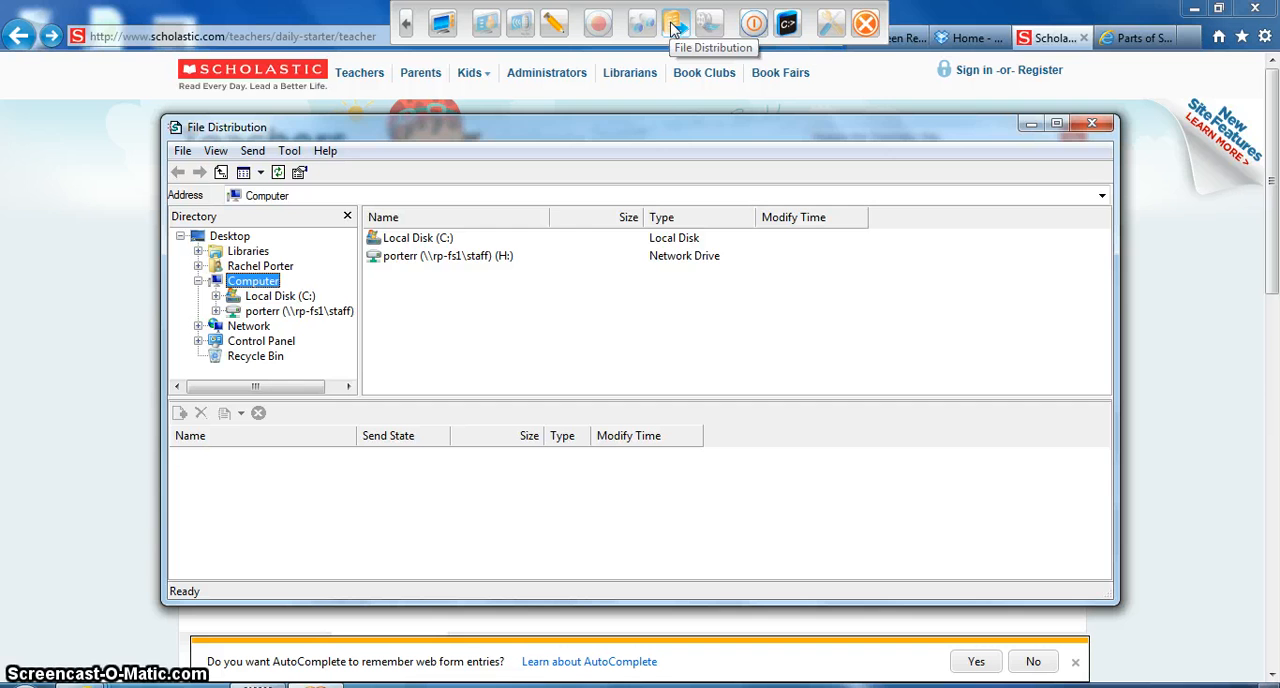
pyautogui.moveTo(675, 25)
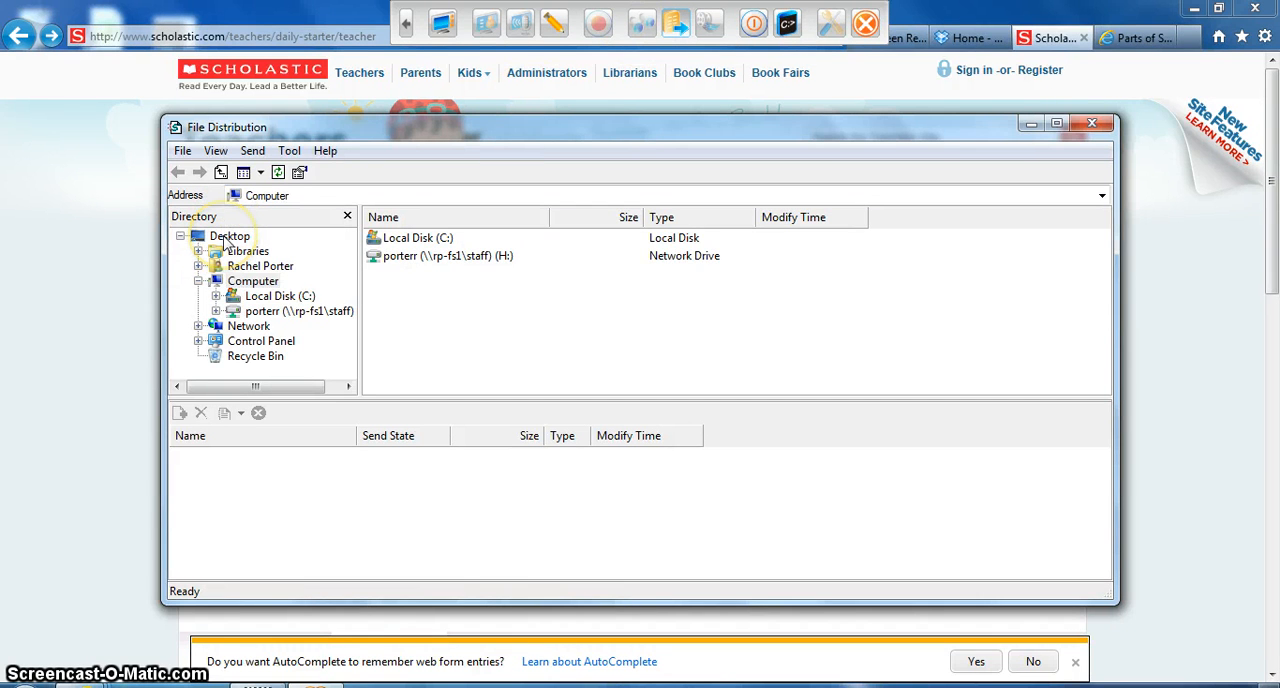
# Browse the Desktop folder and select the mainscreen image for distribution.
pyautogui.click(230, 236)
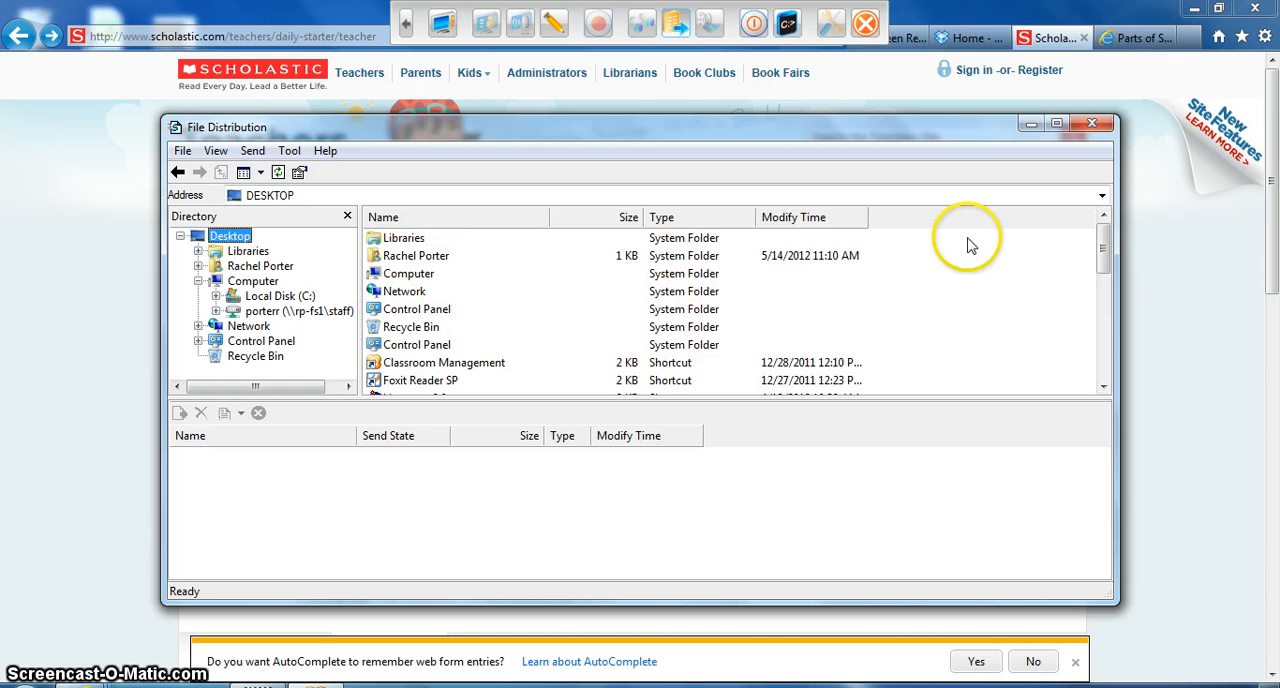
pyautogui.scroll(-3)
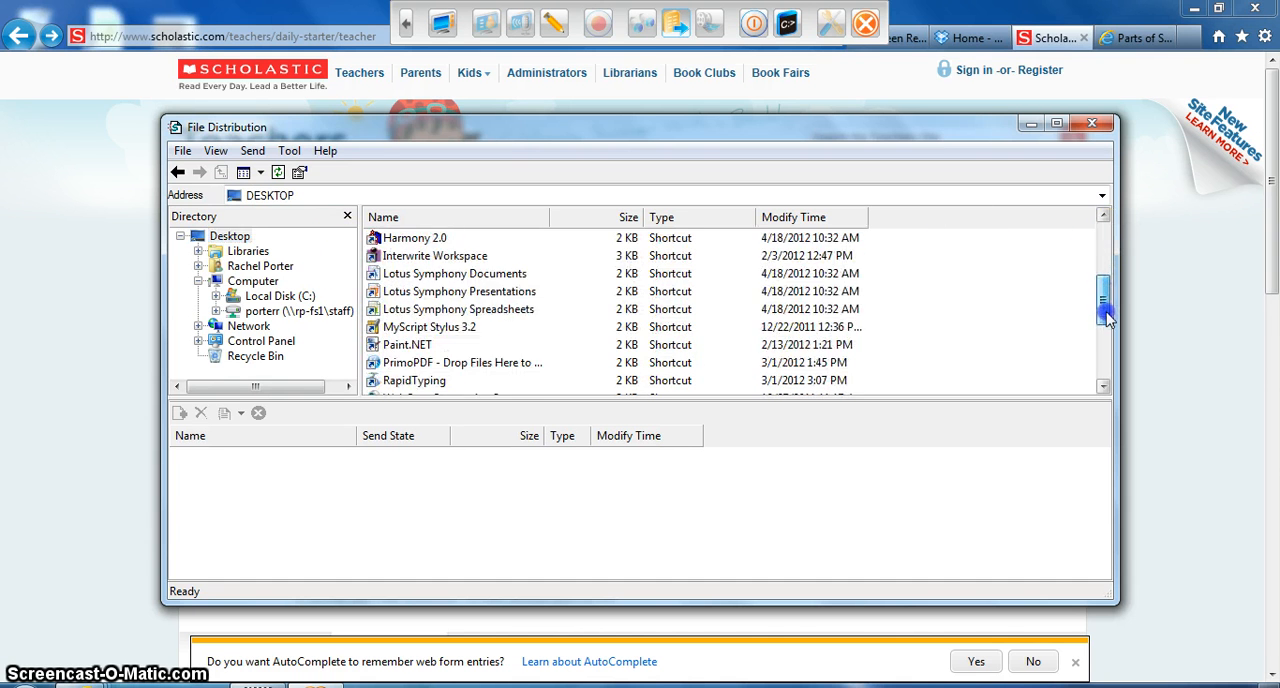
pyautogui.scroll(-3)
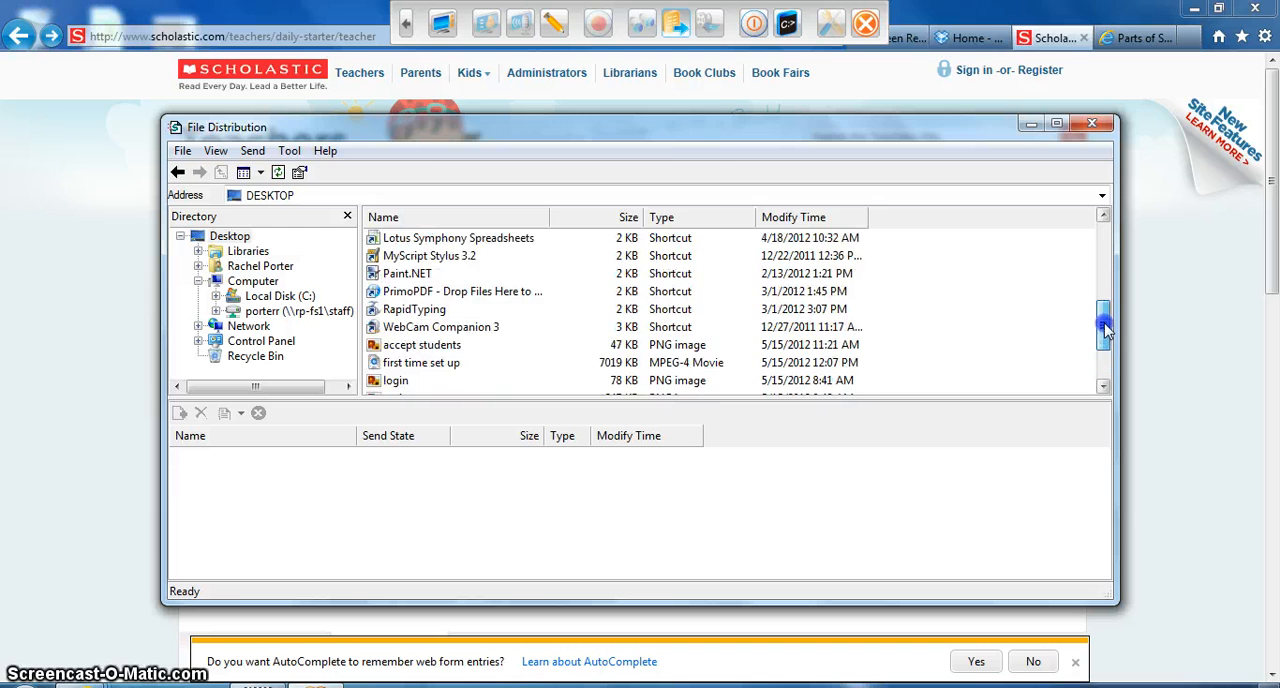
pyautogui.scroll(-3)
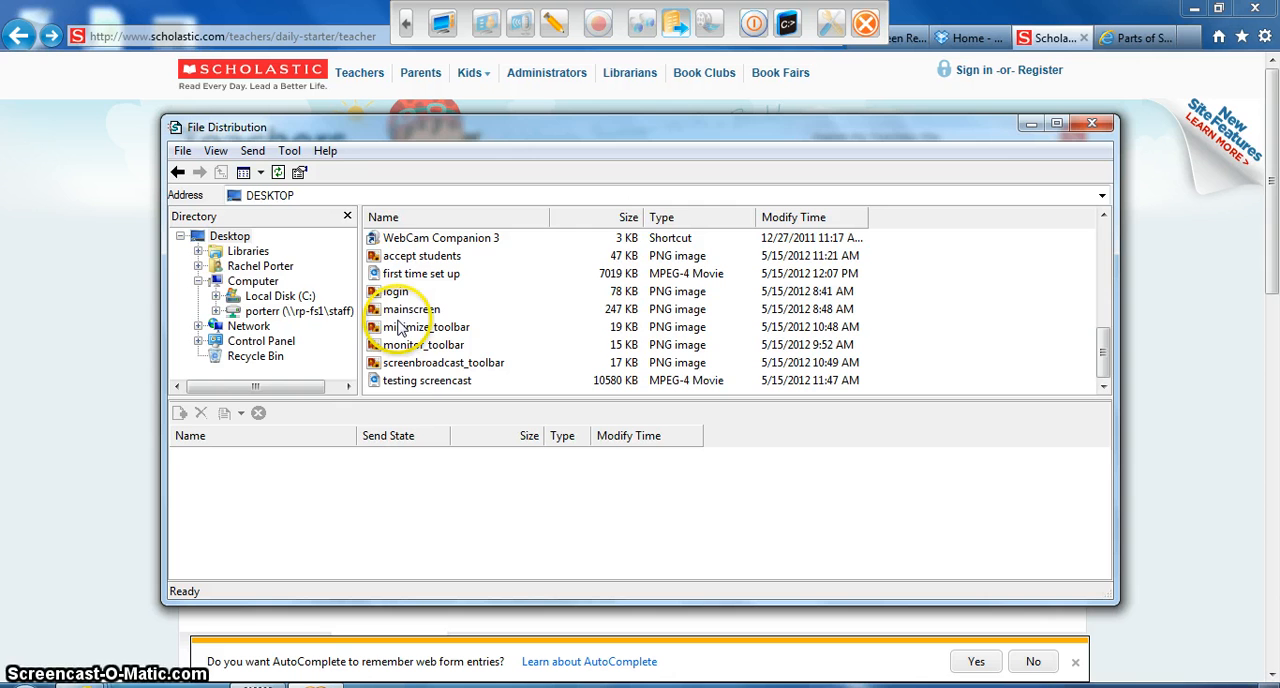
pyautogui.click(412, 309)
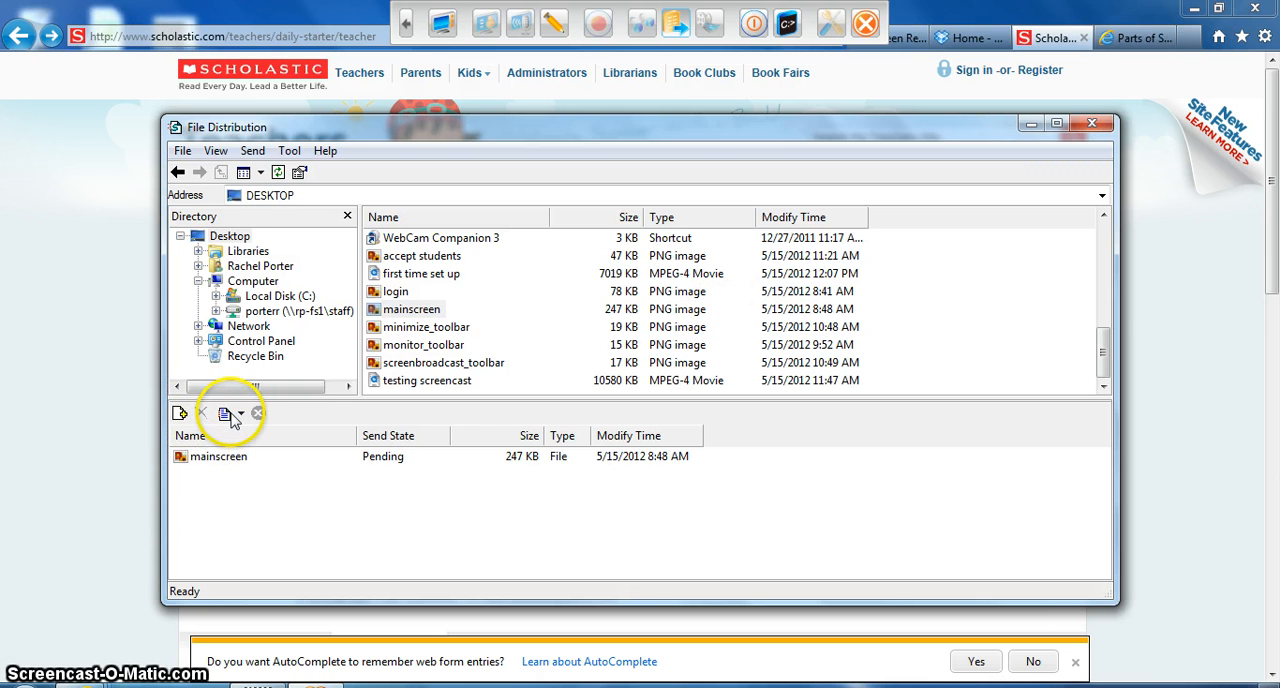
# Send mainscreen to students, then close File Distribution and Windows Photo Viewer.
pyautogui.click(227, 412)
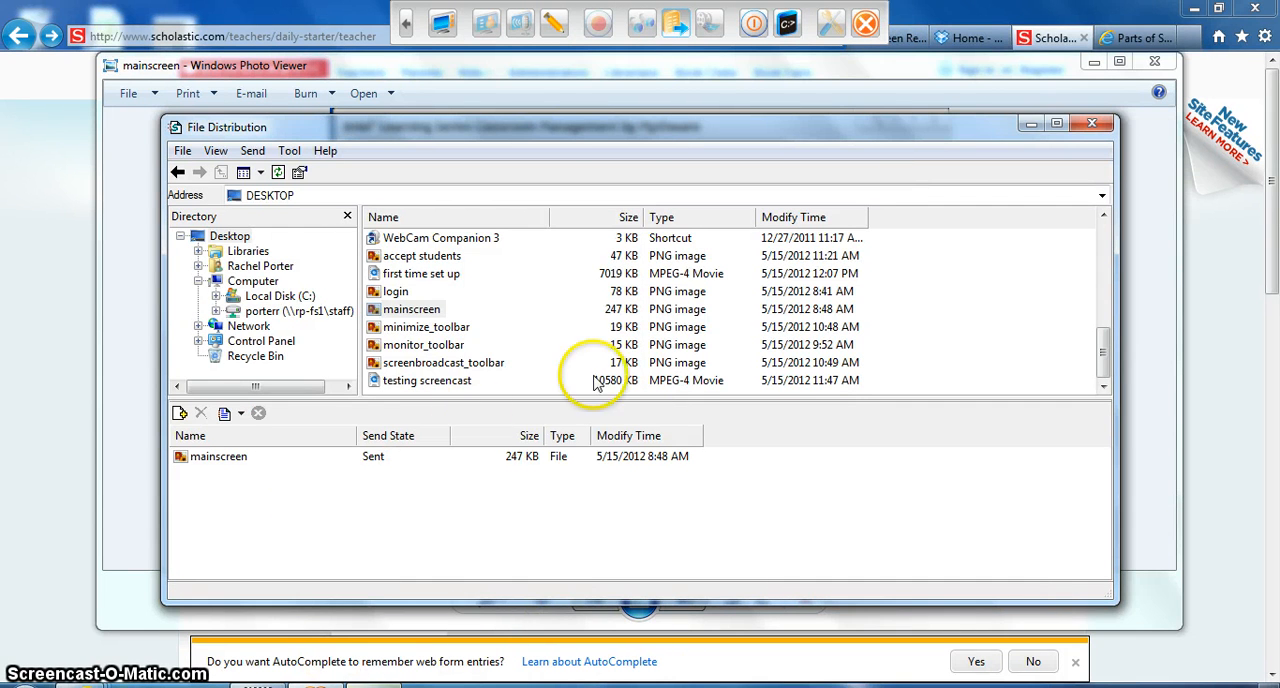
pyautogui.moveTo(1093, 122)
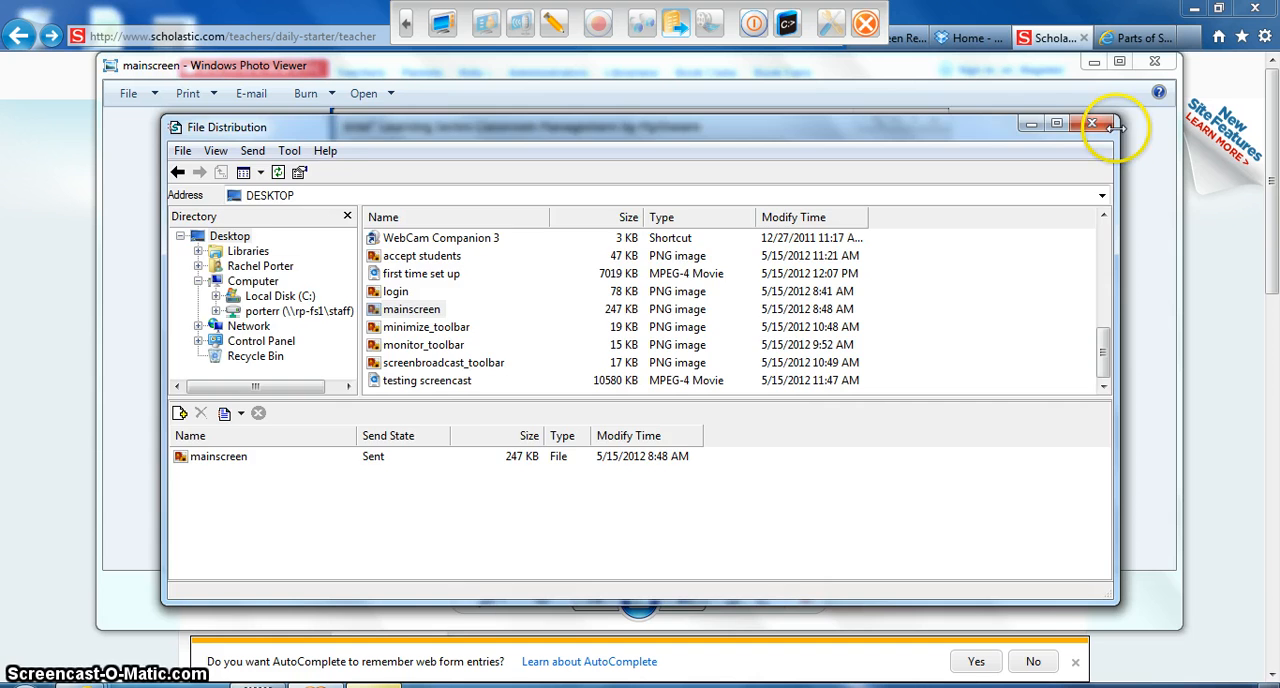
pyautogui.click(1094, 123)
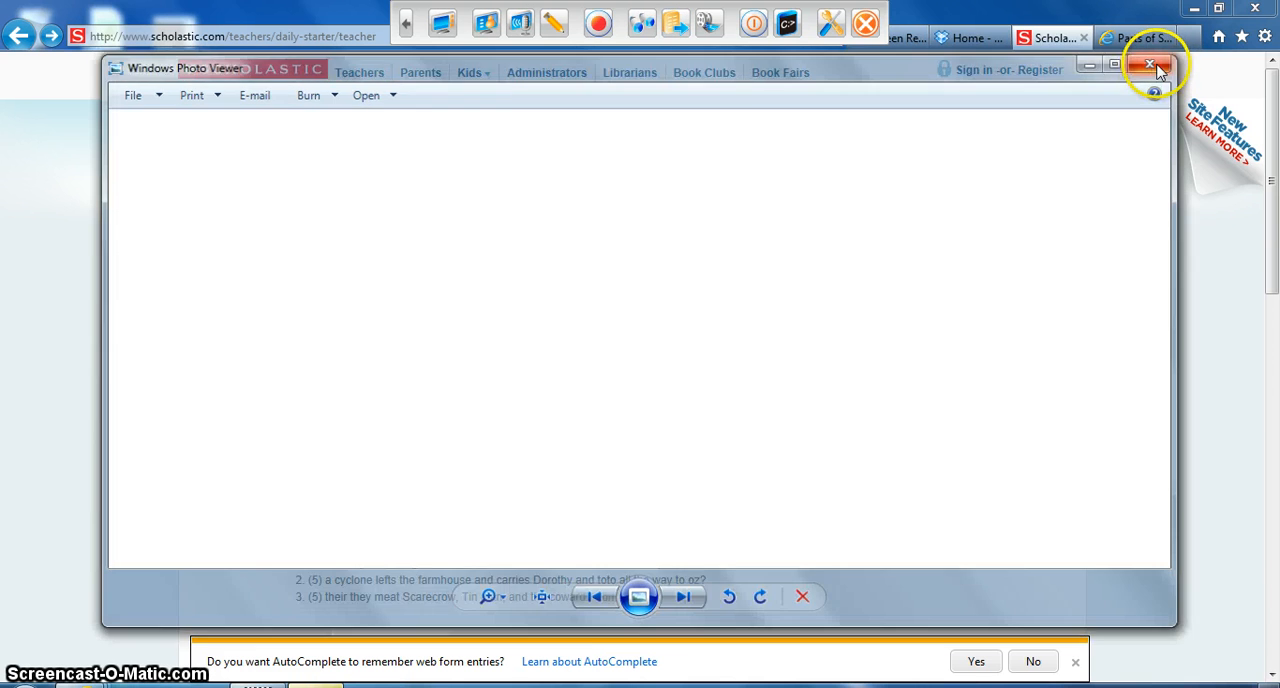
pyautogui.click(1151, 65)
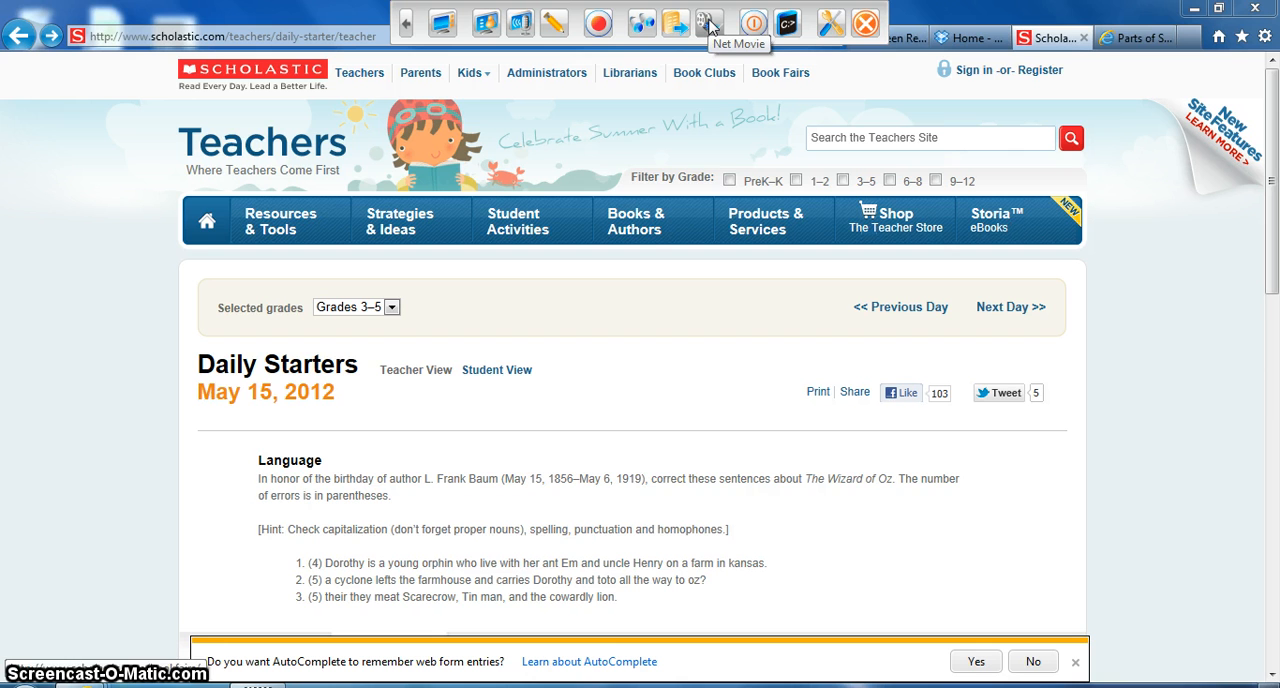
pyautogui.moveTo(710, 22)
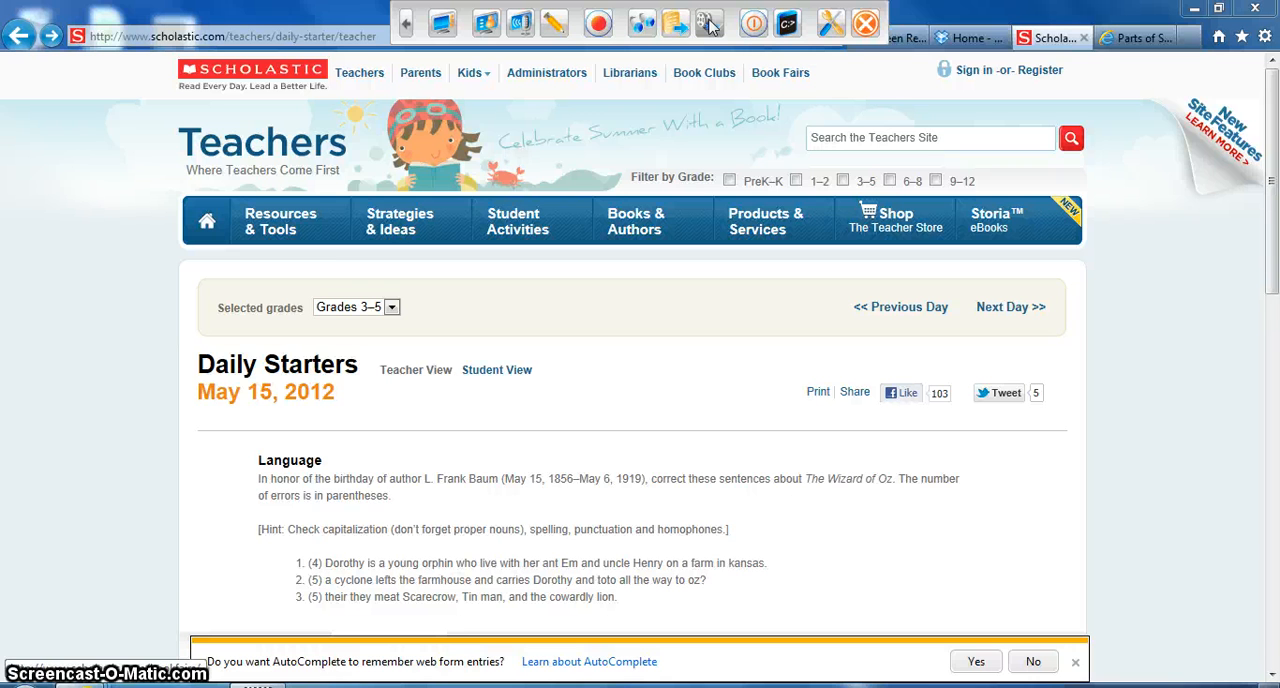
pyautogui.moveTo(753, 22)
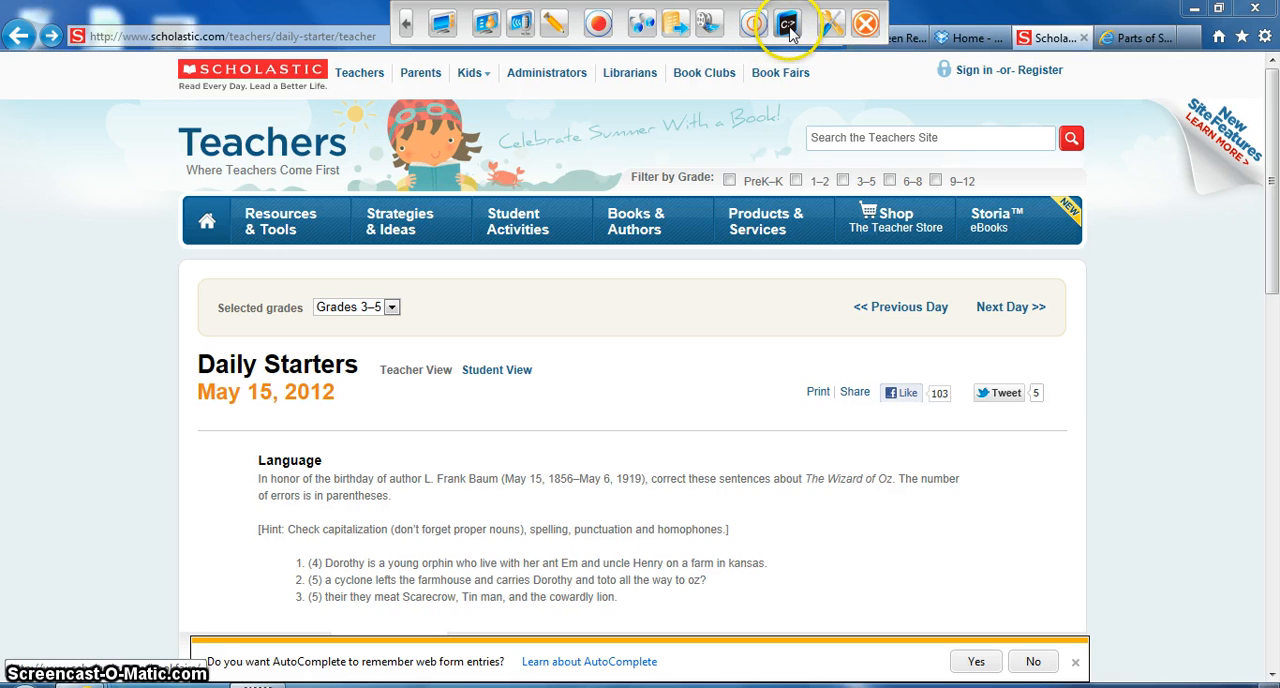
pyautogui.moveTo(790, 22)
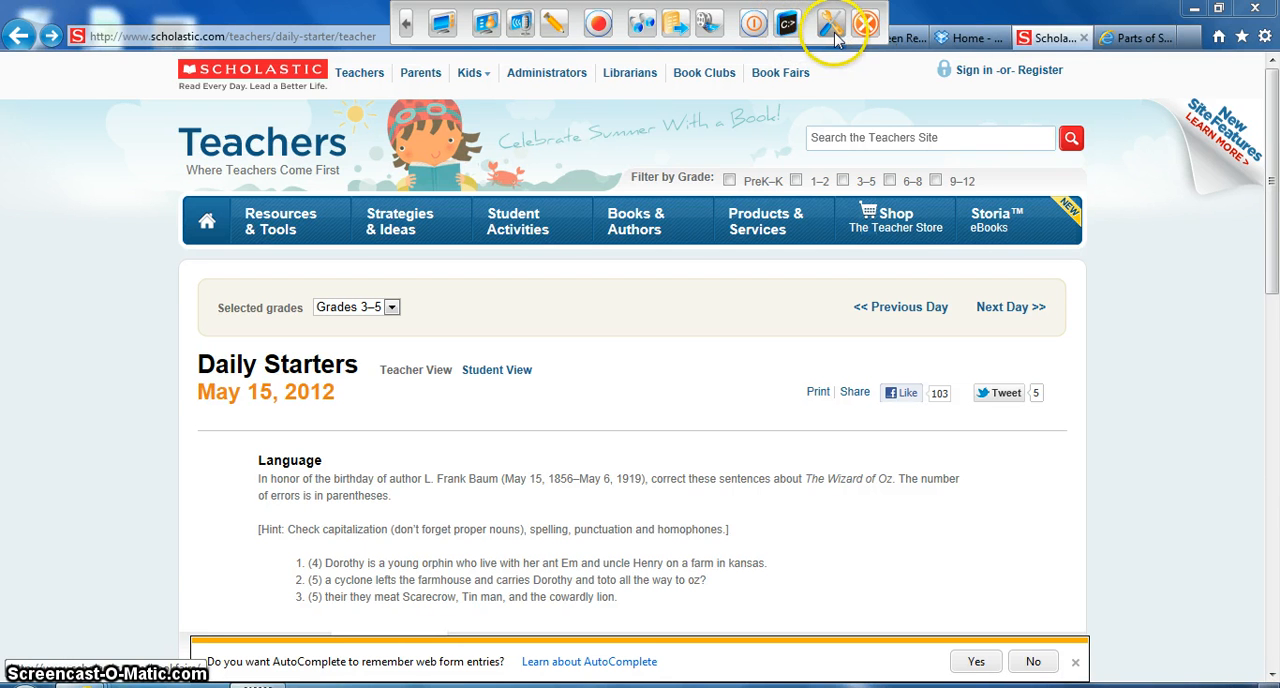
pyautogui.moveTo(835, 22)
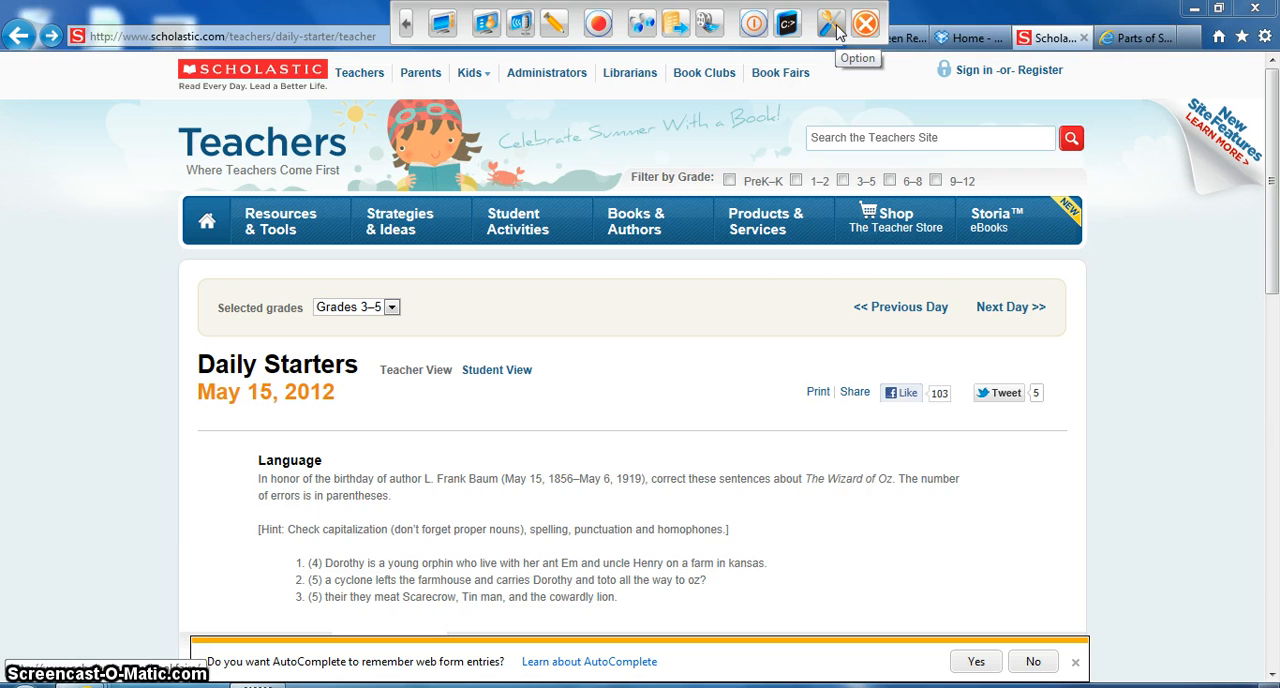
pyautogui.moveTo(831, 22)
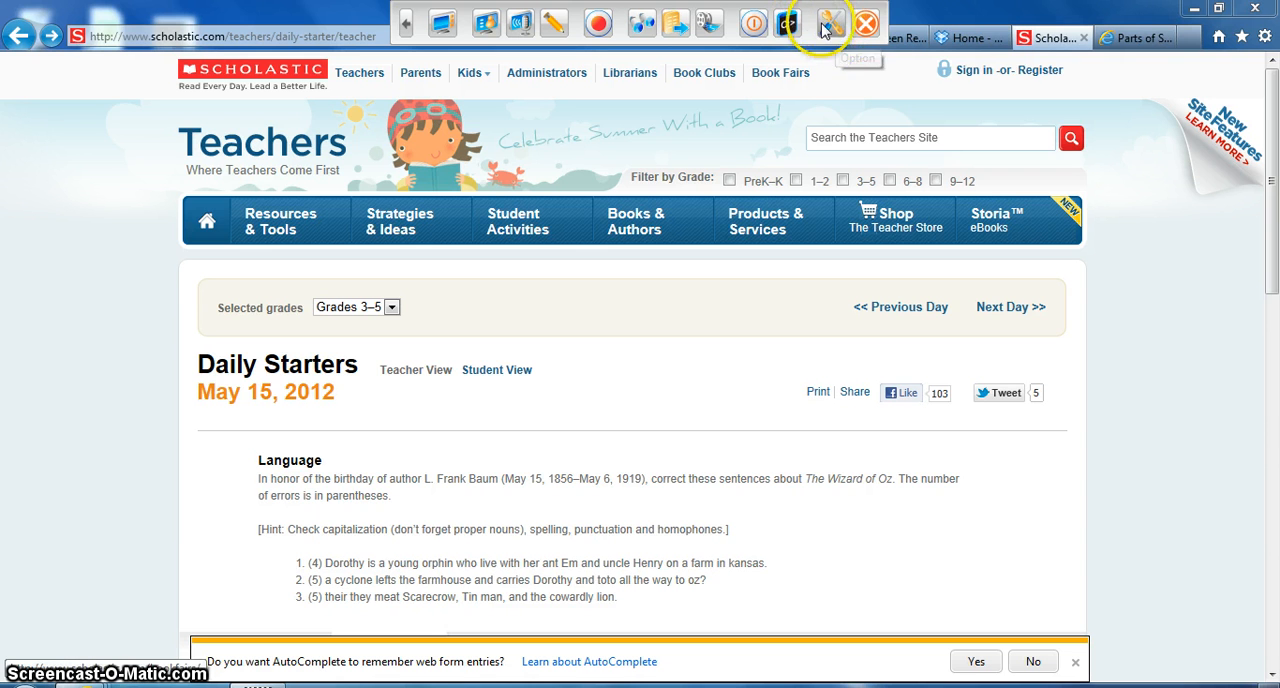
pyautogui.moveTo(864, 22)
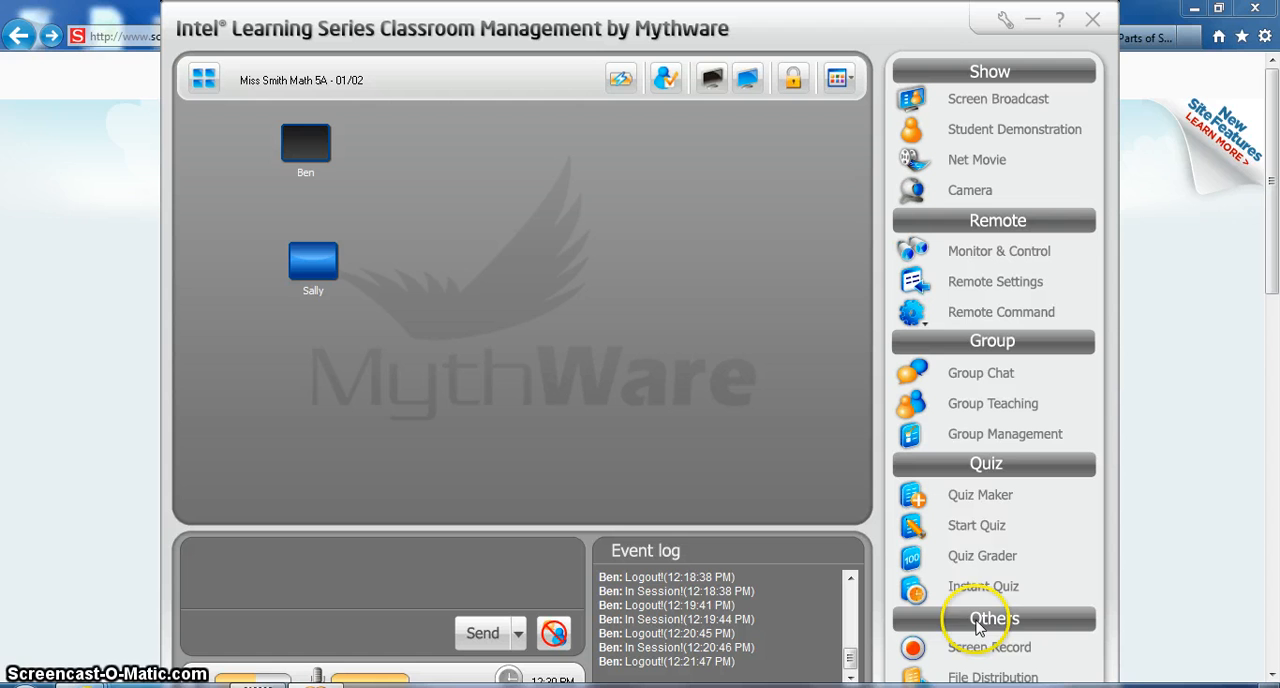
pyautogui.moveTo(975, 556)
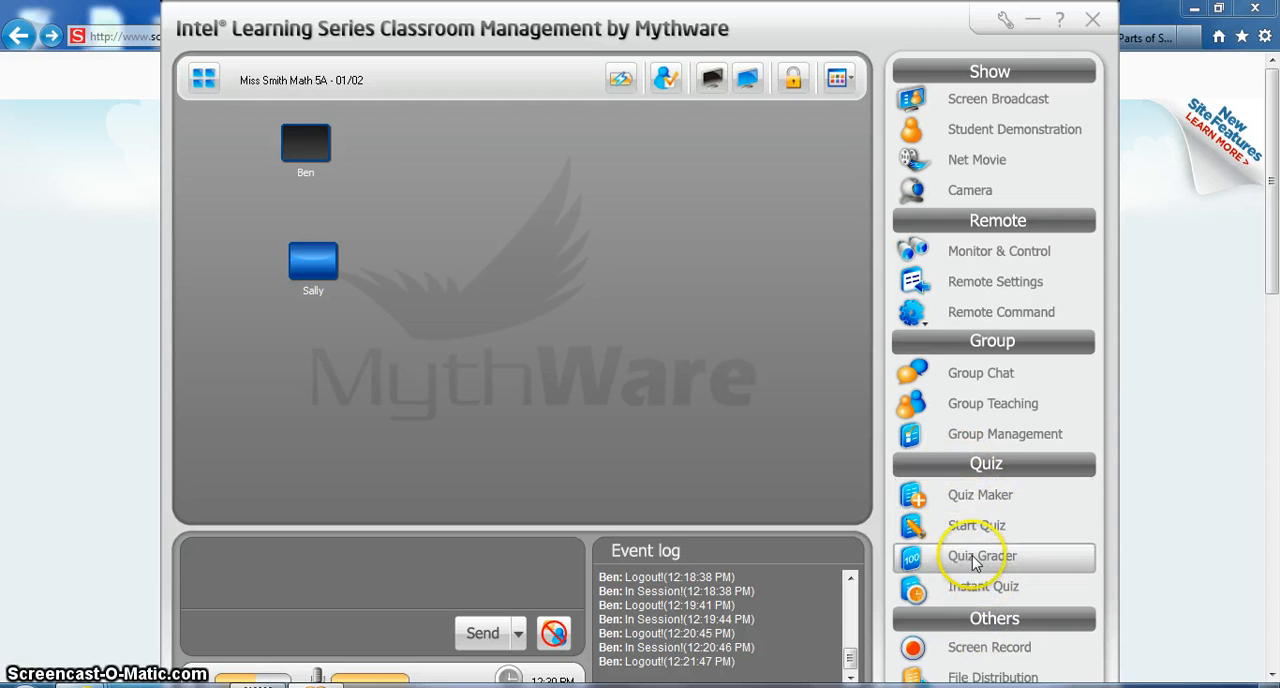
# Open the Instant Quiz dialog and close it again with its X.
pyautogui.click(982, 586)
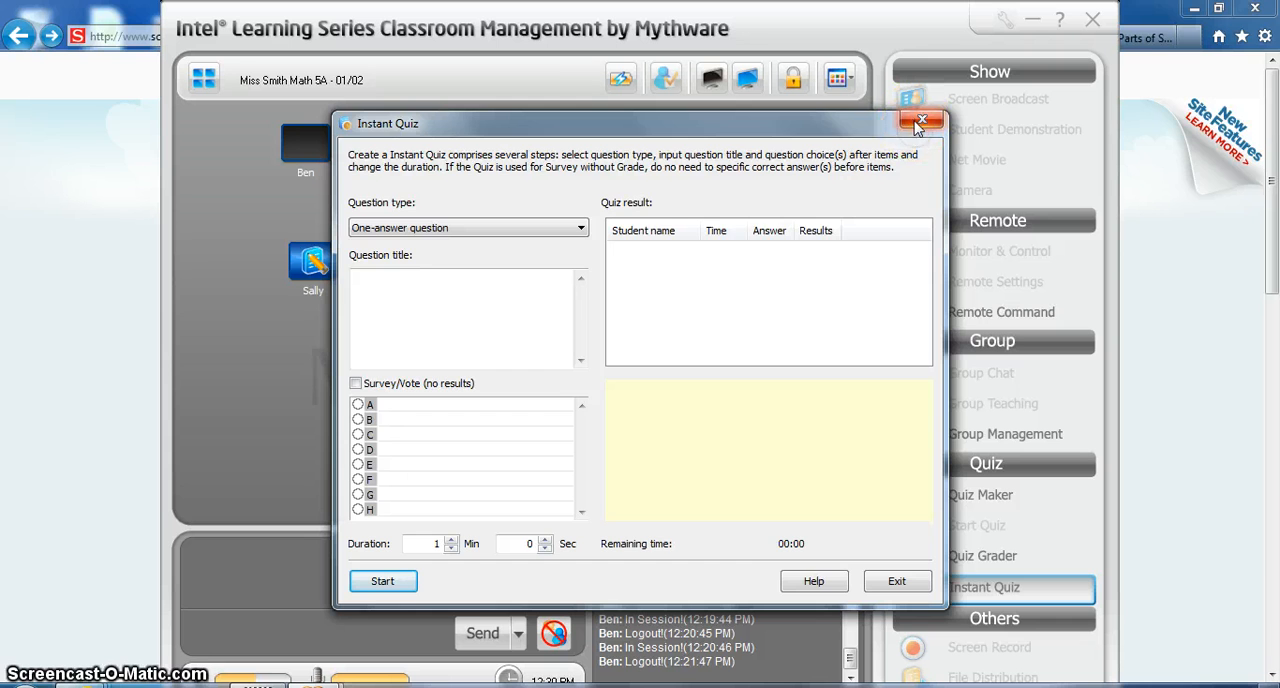
pyautogui.click(922, 121)
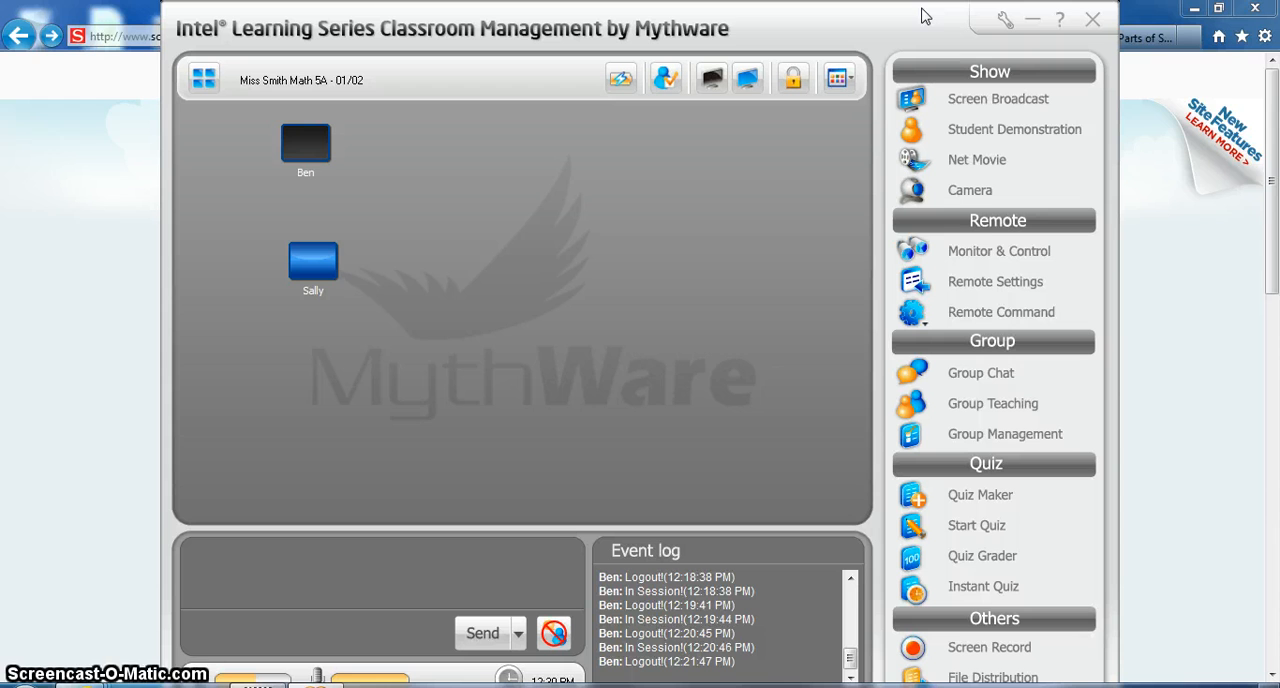
pyautogui.moveTo(923, 27)
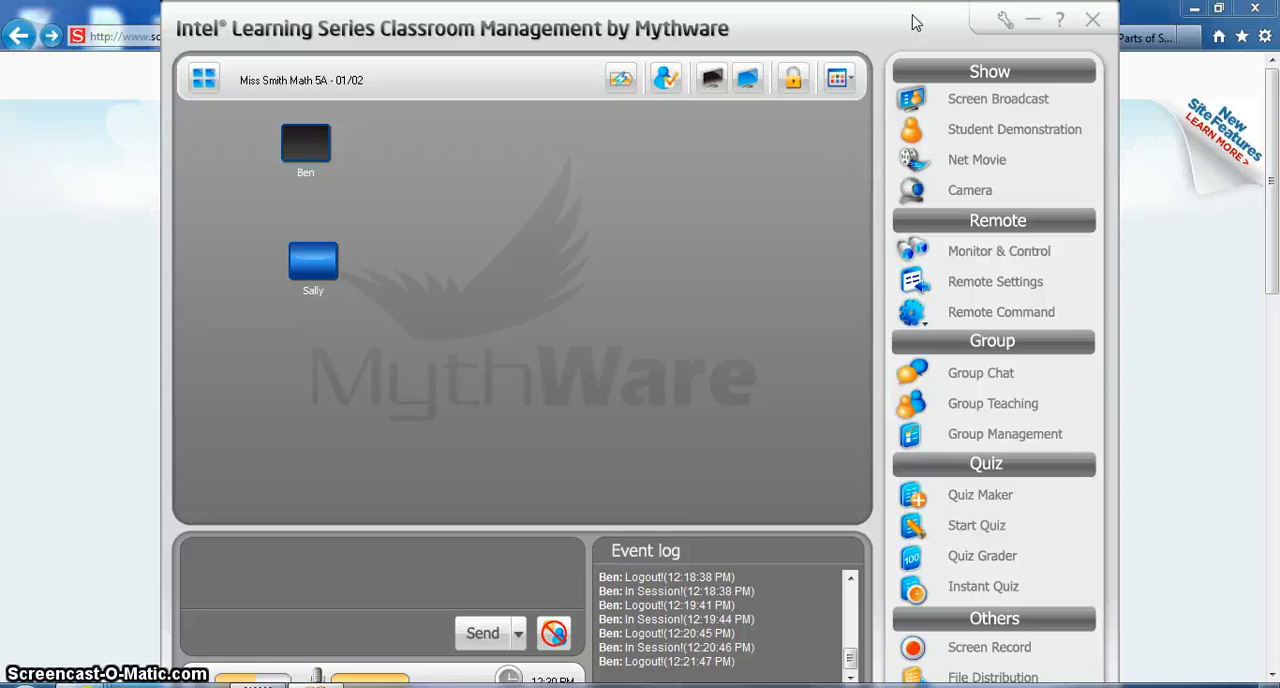
pyautogui.moveTo(970, 25)
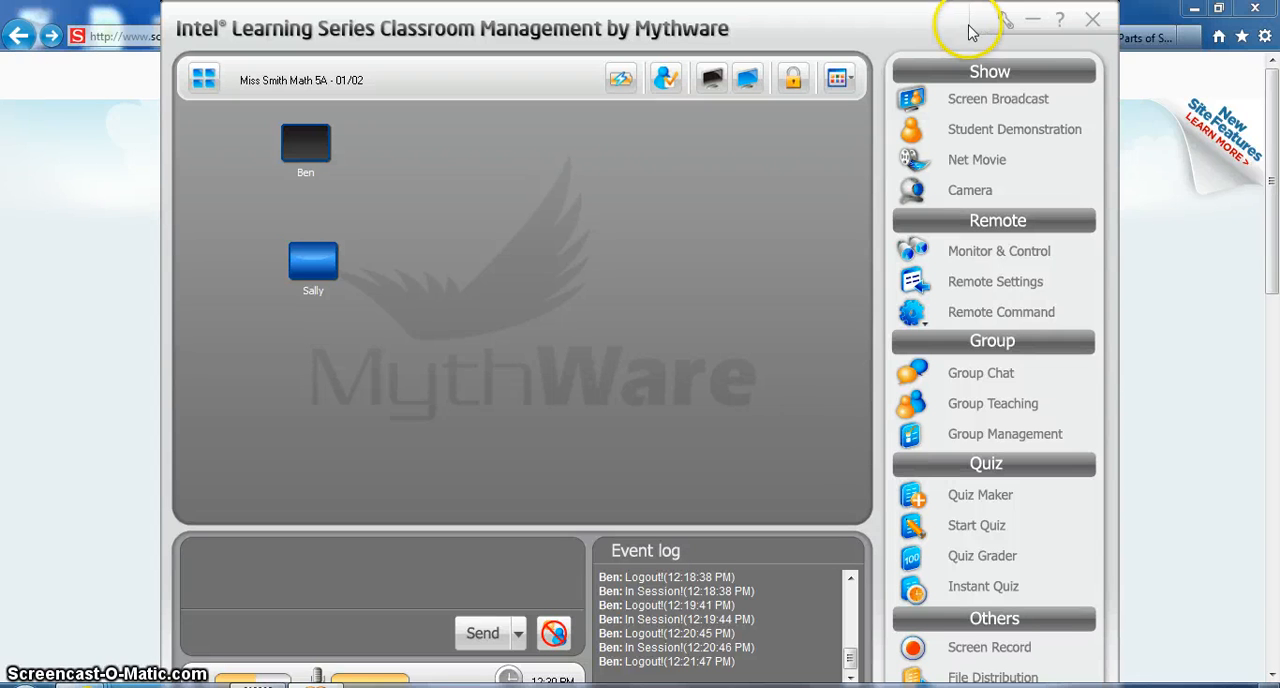
pyautogui.moveTo(300, 335)
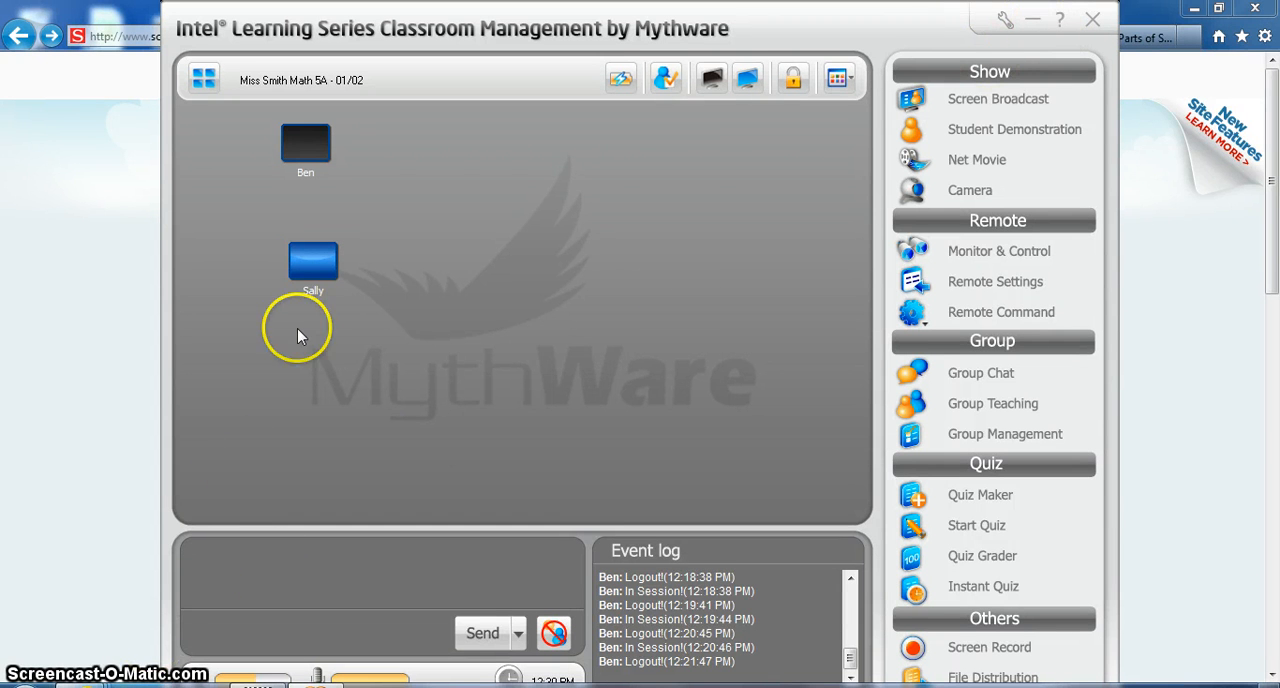
pyautogui.moveTo(312, 328)
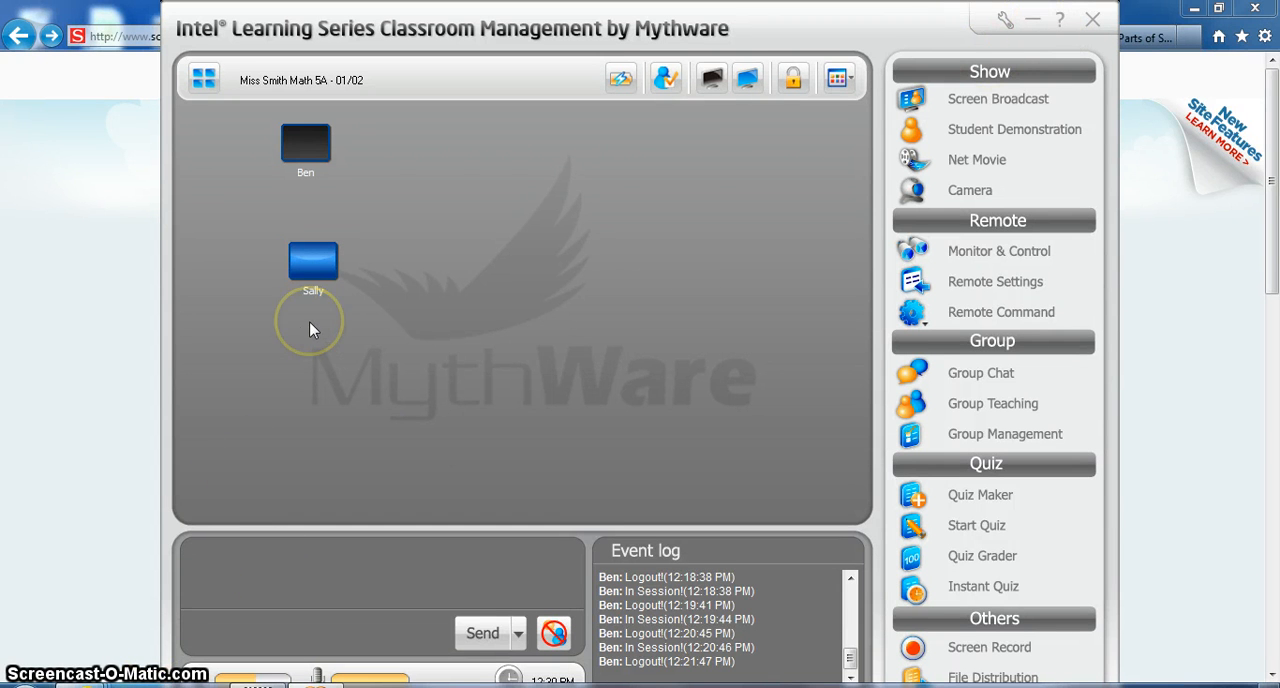